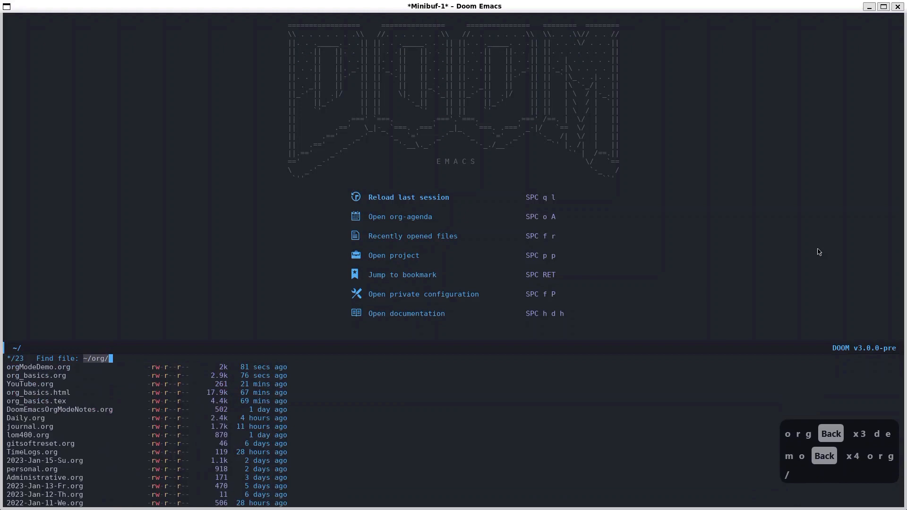
Find and open orgModeDemo.org in ~/org/ by searching for 'demo'
type("demo")
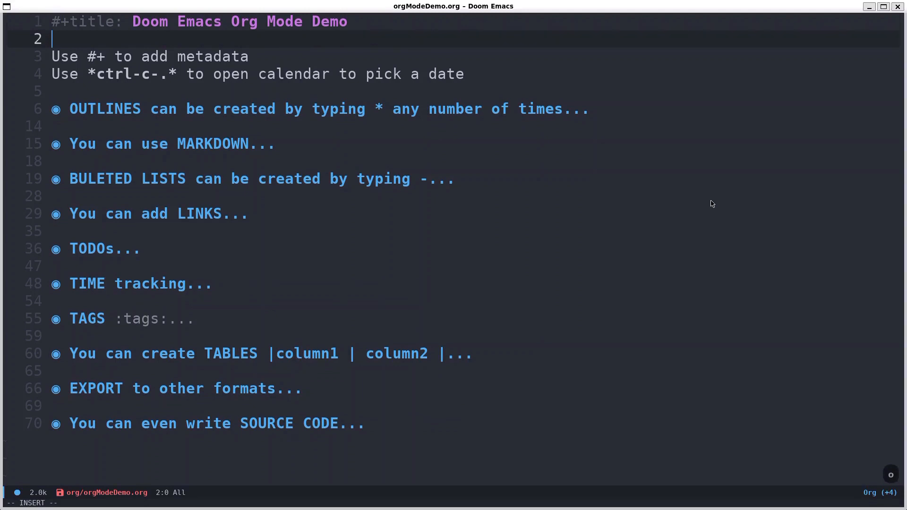
Add #+author: and #+date: metadata lines below the title, dated 2023-01-18
type("#+au")
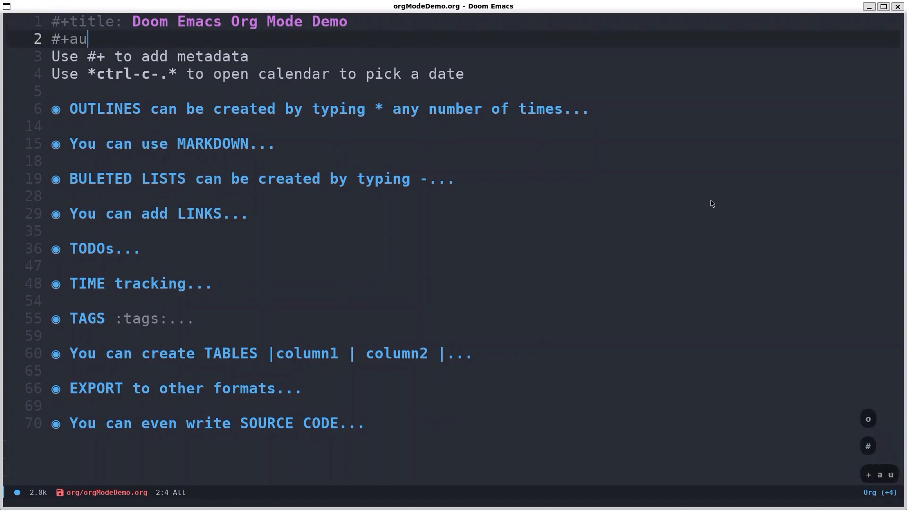
type("thor: Mino")
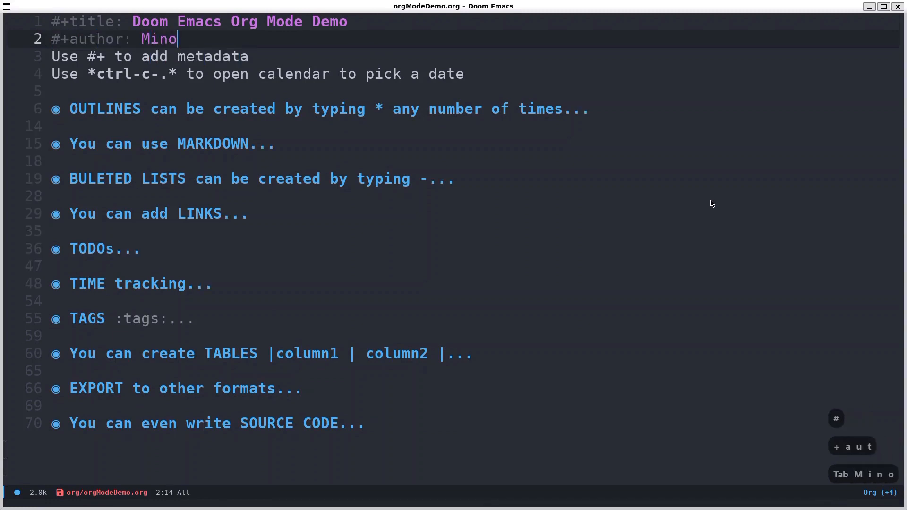
key("Return")
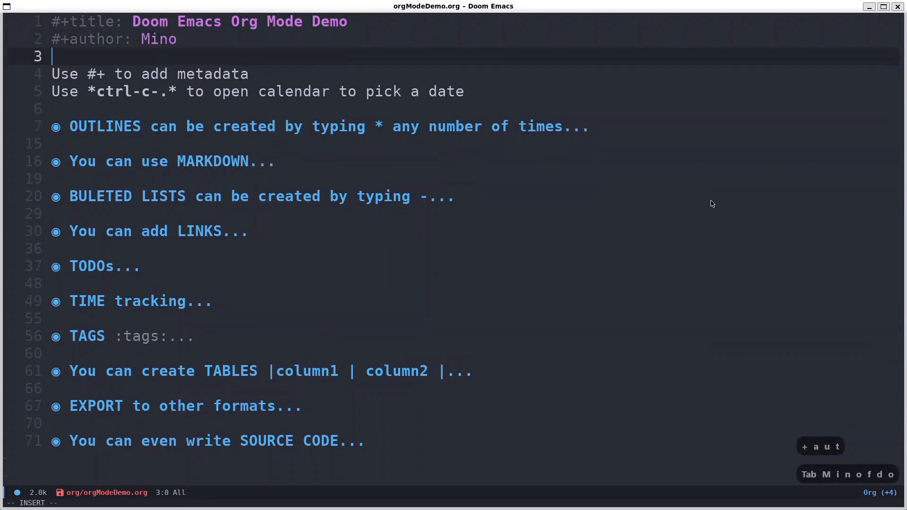
type("#+a")
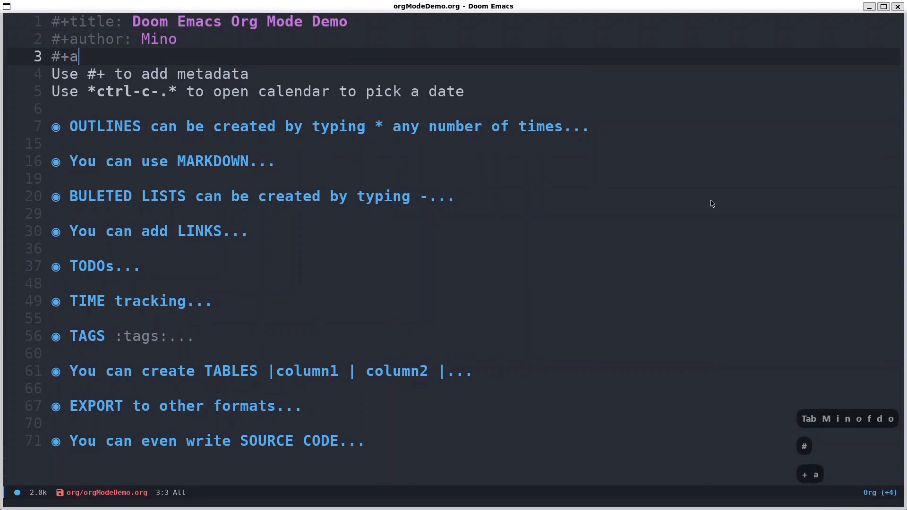
type("date: <2023-01-18 Wed>")
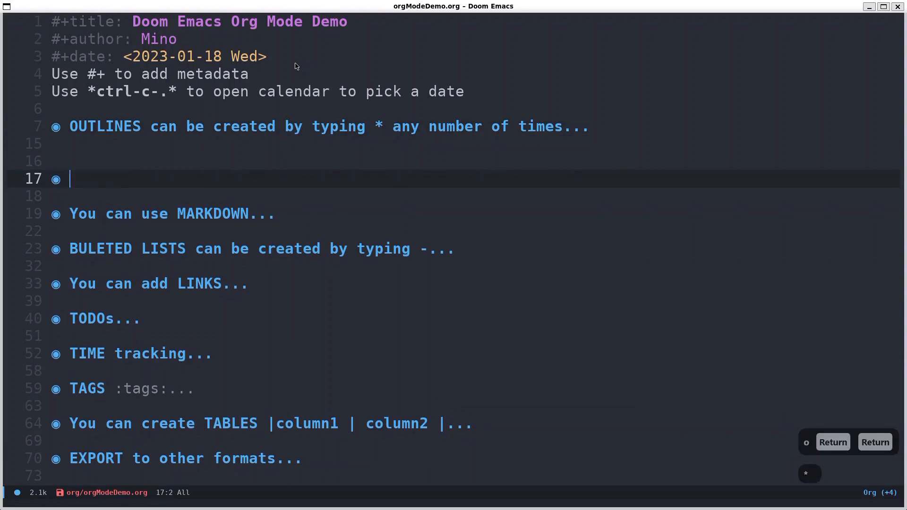
Write a trial 'This is heading 1 now' heading with a 'sub heading' subheading
type("This is heading")
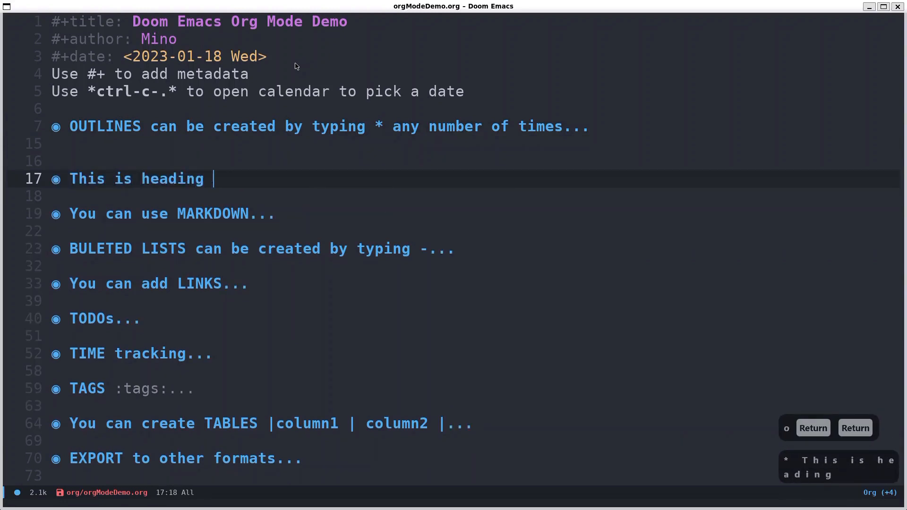
type("1 now")
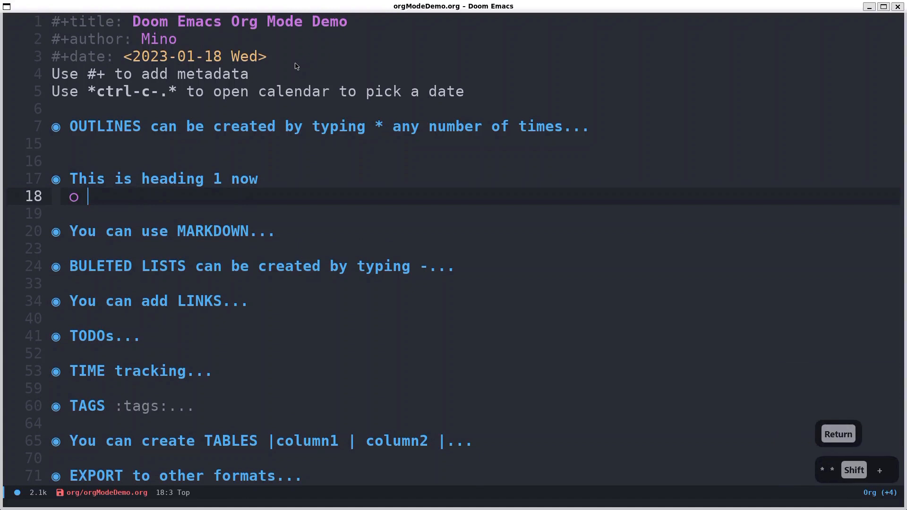
type("sub")
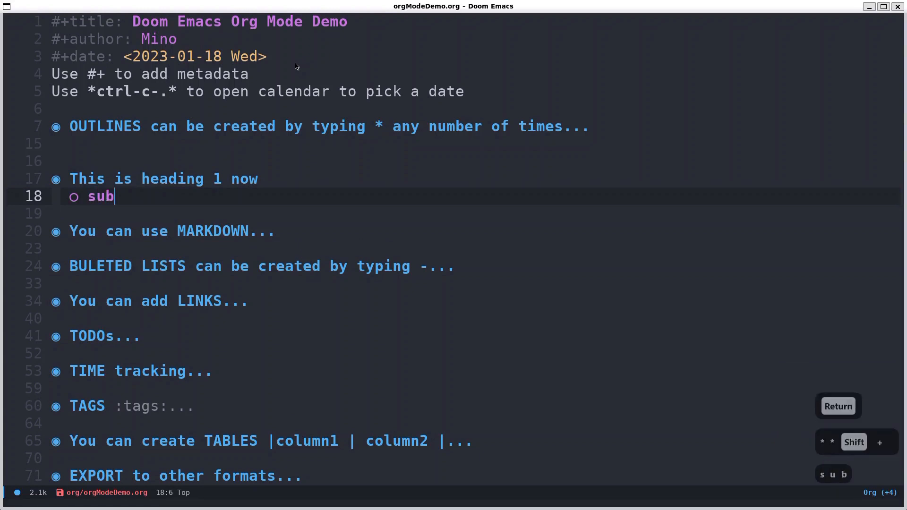
type("heading")
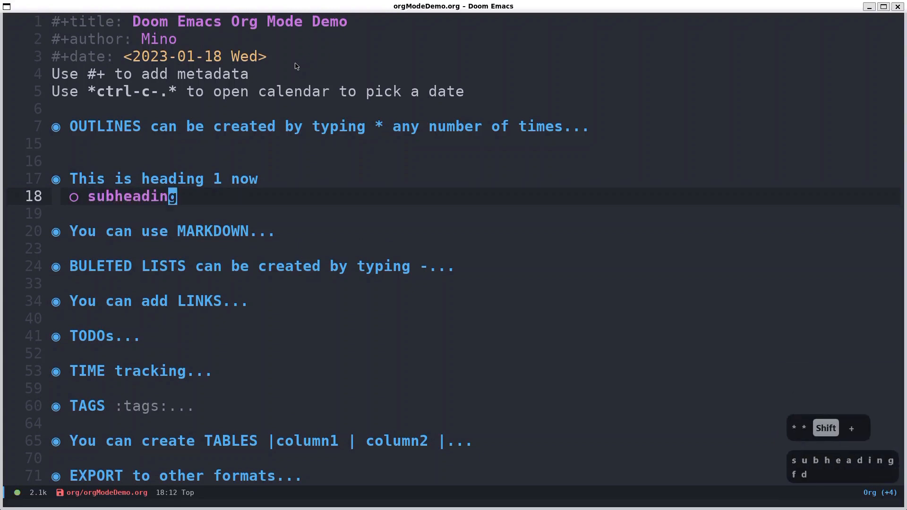
Delete the trial heading and subheading and return to the OUTLINES heading
key("k")
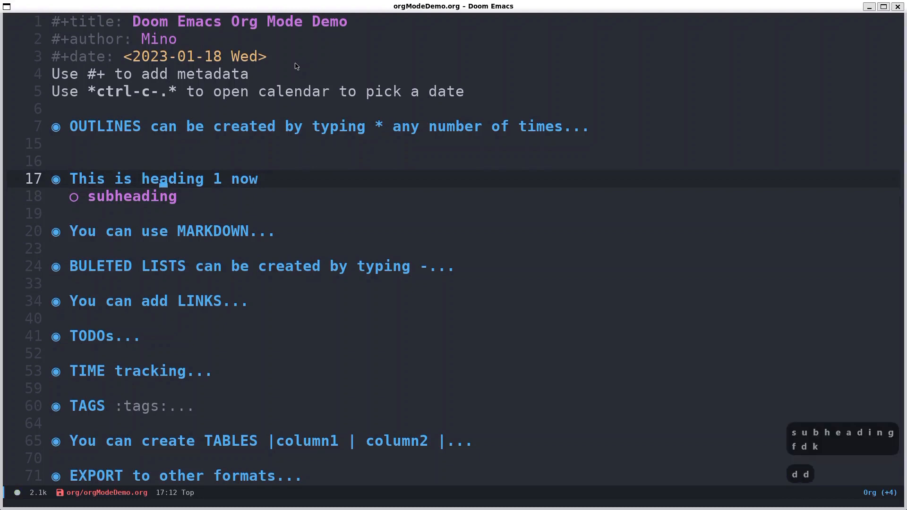
key("d")
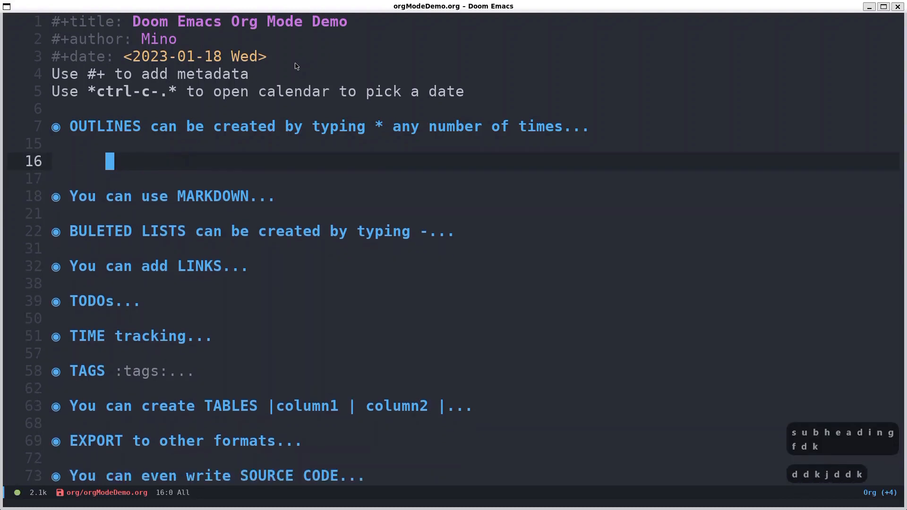
key("k")
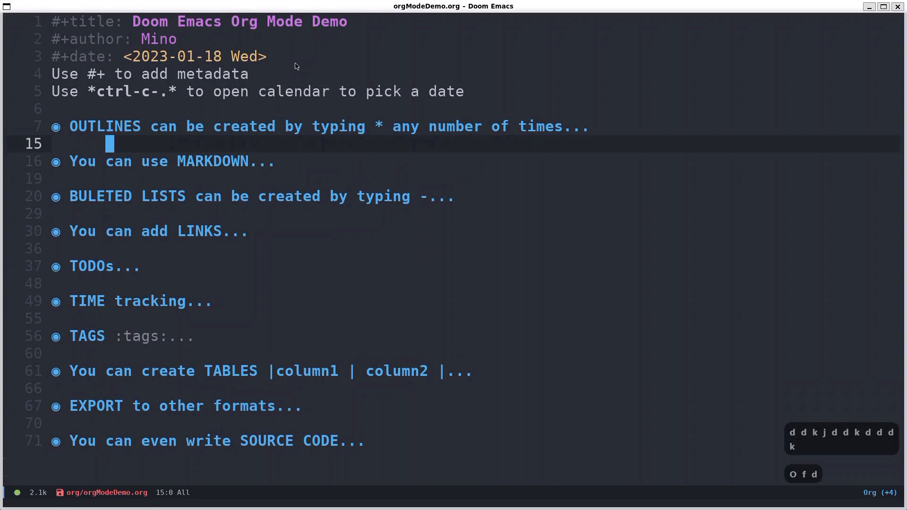
key("k")
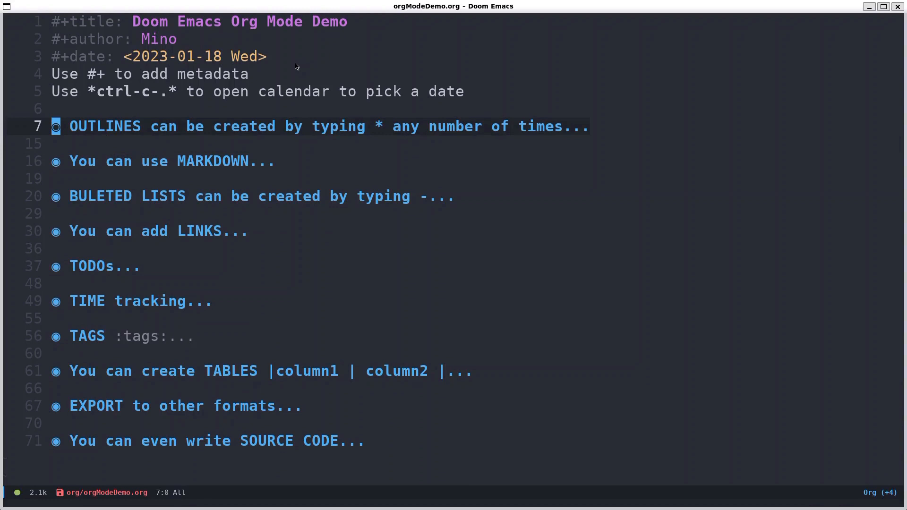
Expand OUTLINES and add a *** Heading 3 under Heading 2, then change its outline level
key("Tab")
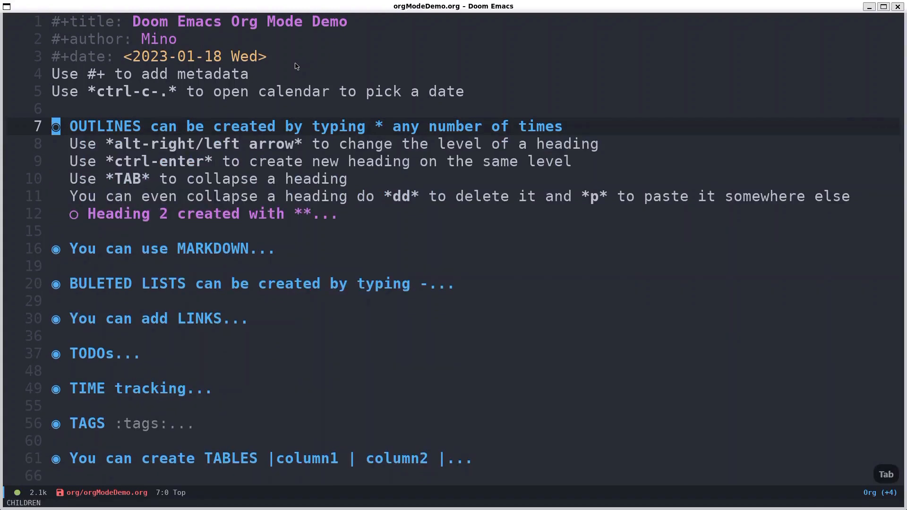
key("j")
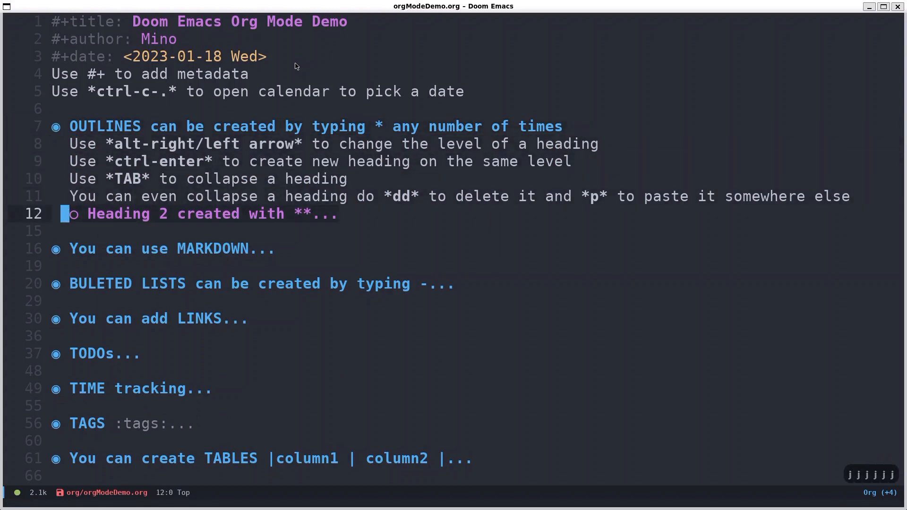
key("k")
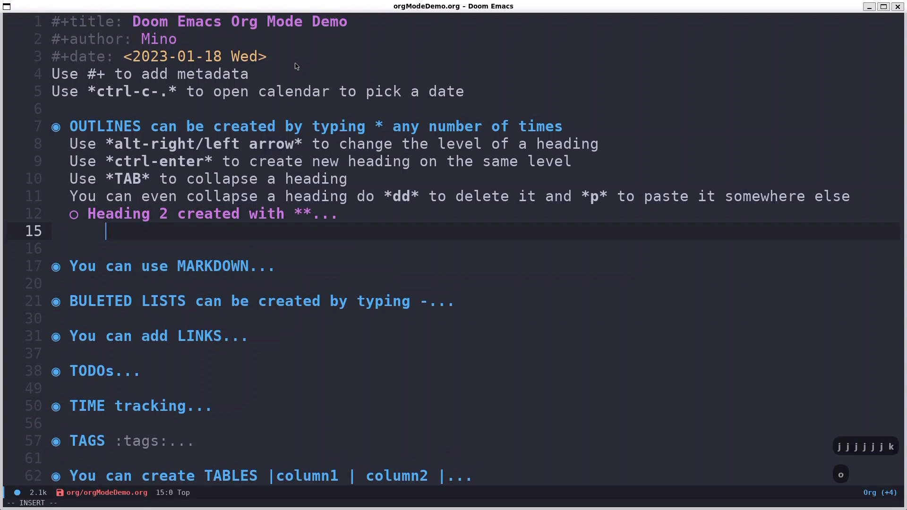
type("***")
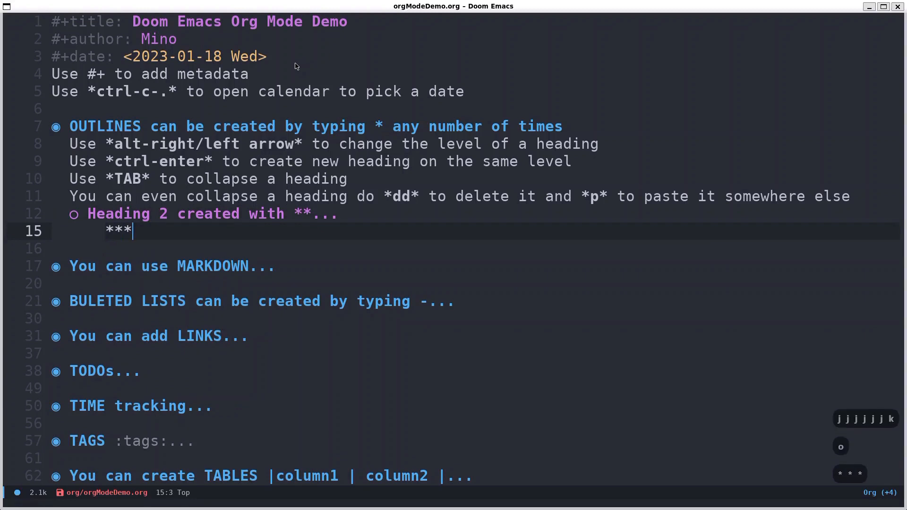
type("Head")
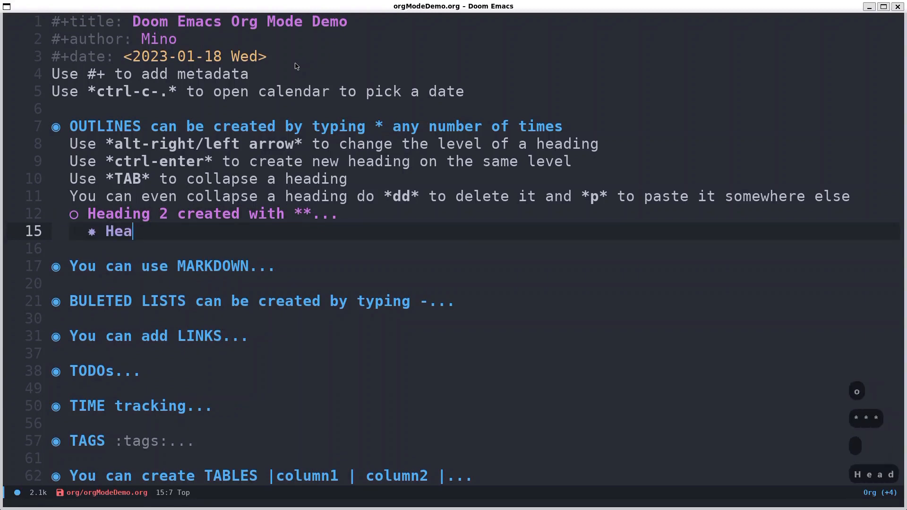
type("ding 3")
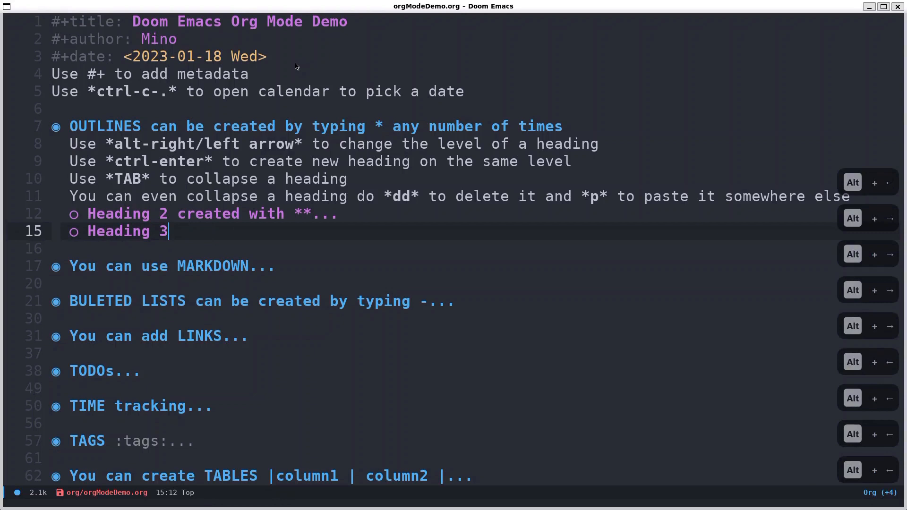
key("alt+Left")
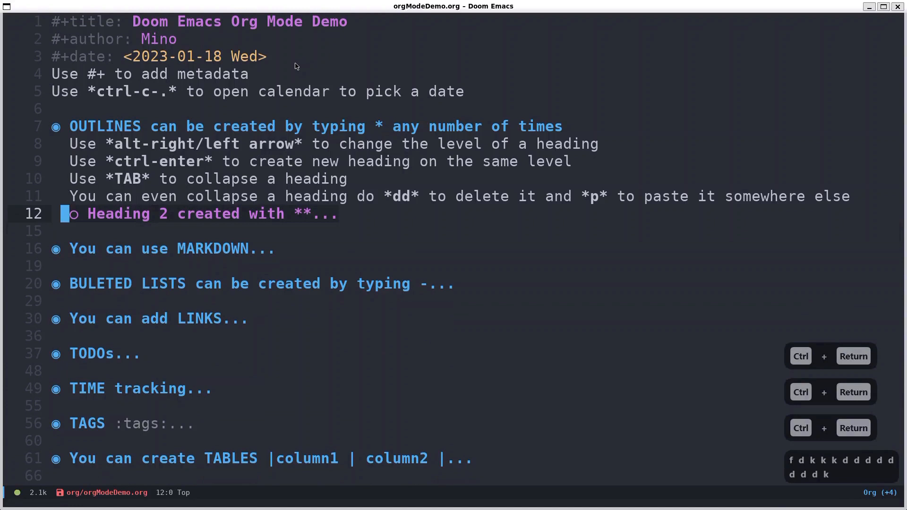
Remove the trial heading, fold OUTLINES and move it back above MARKDOWN
key("k")
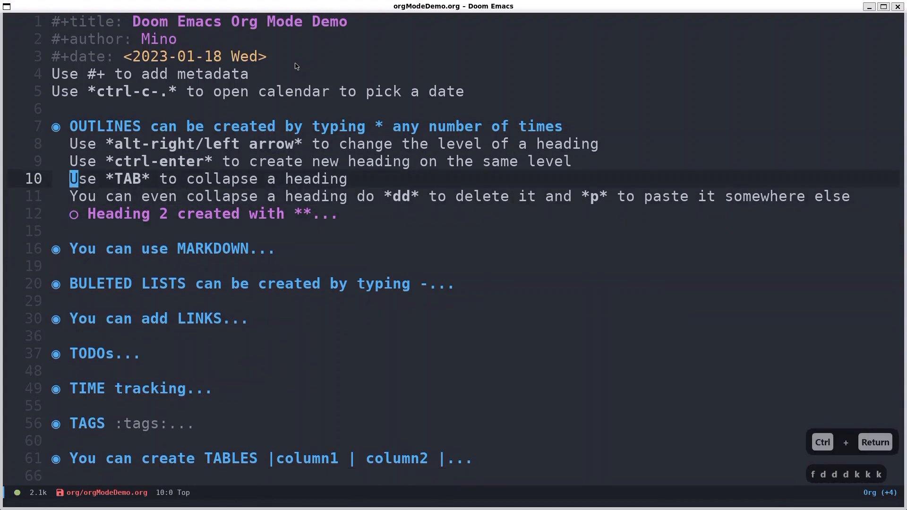
key("Tab")
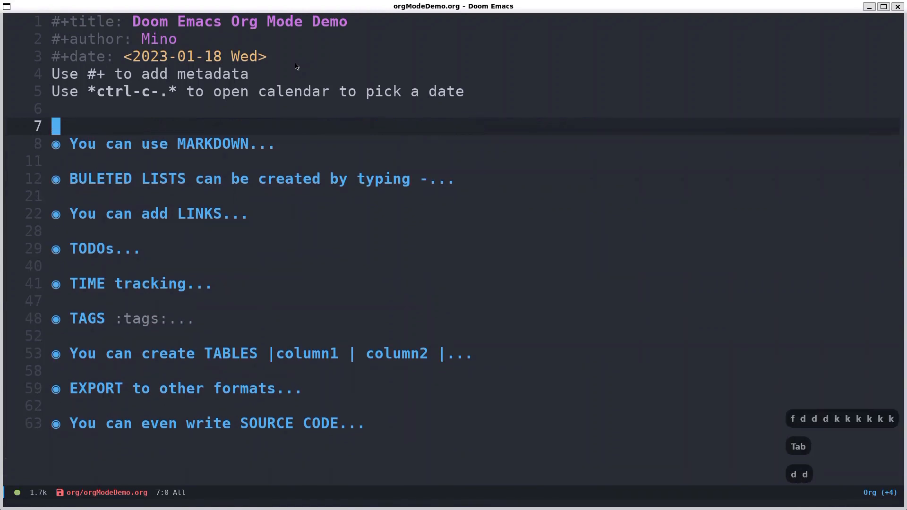
key("G")
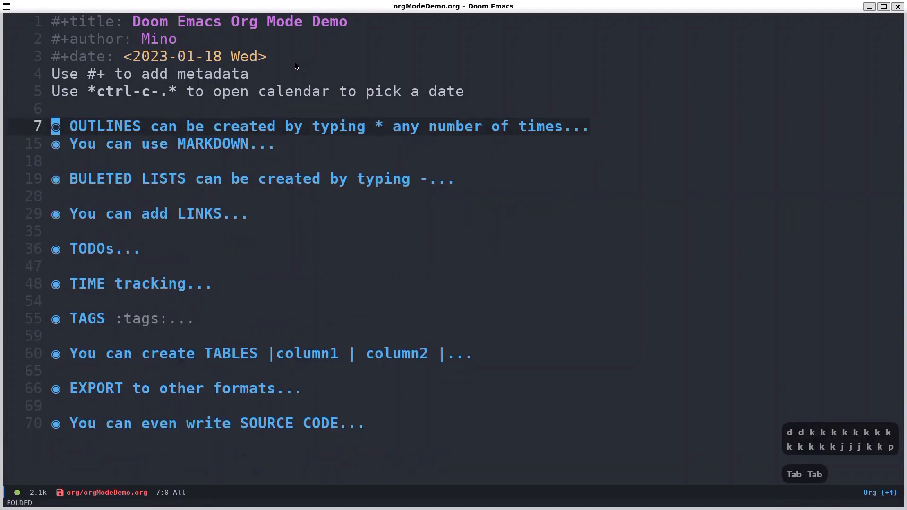
Restore the blank line after OUTLINES, review the MARKDOWN formatting examples and fold the section again
key("Tab")
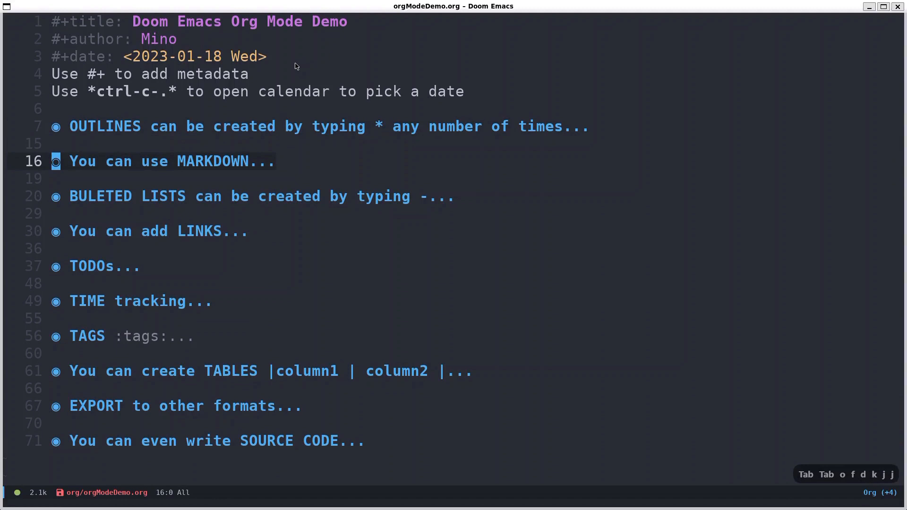
key("Tab")
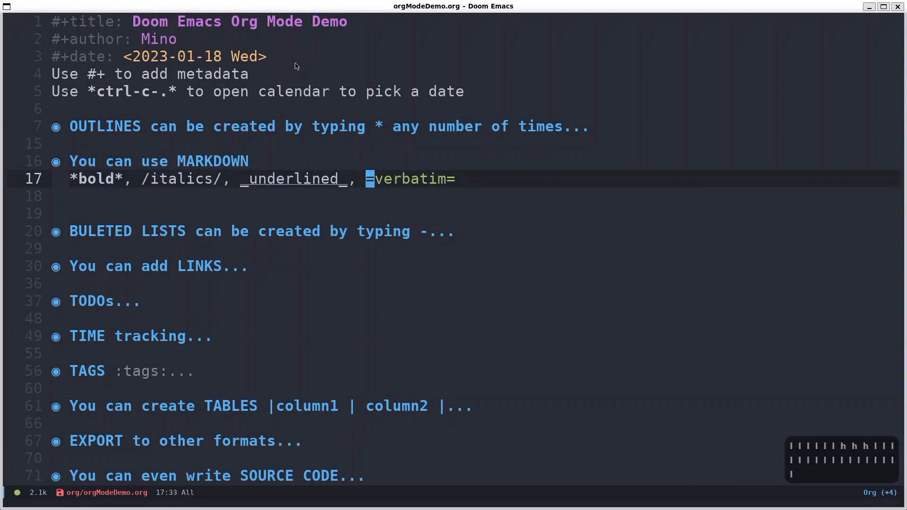
key("End")
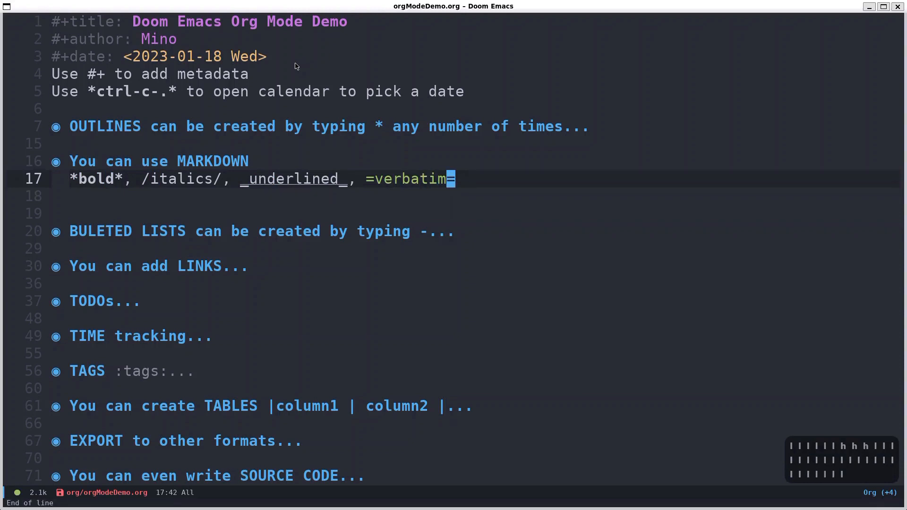
key("Tab")
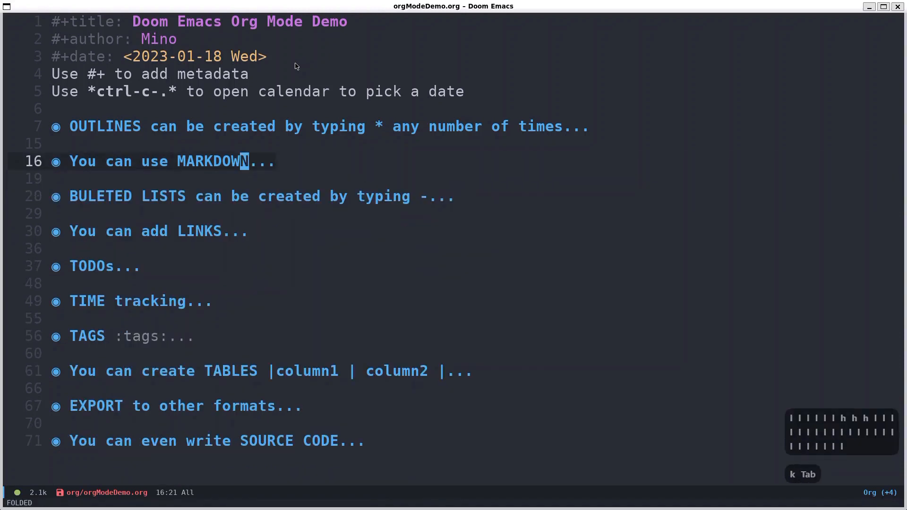
key("j")
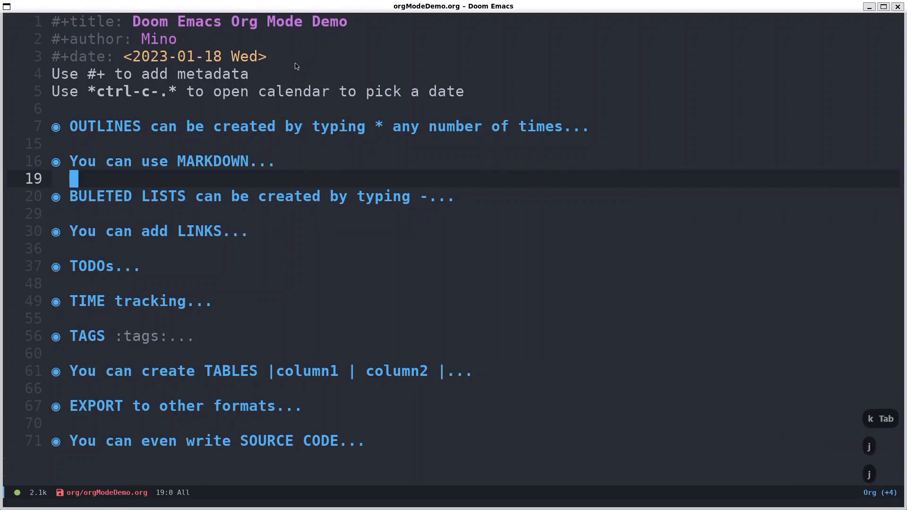
type("k")
left_click(471, 213)
type("-")
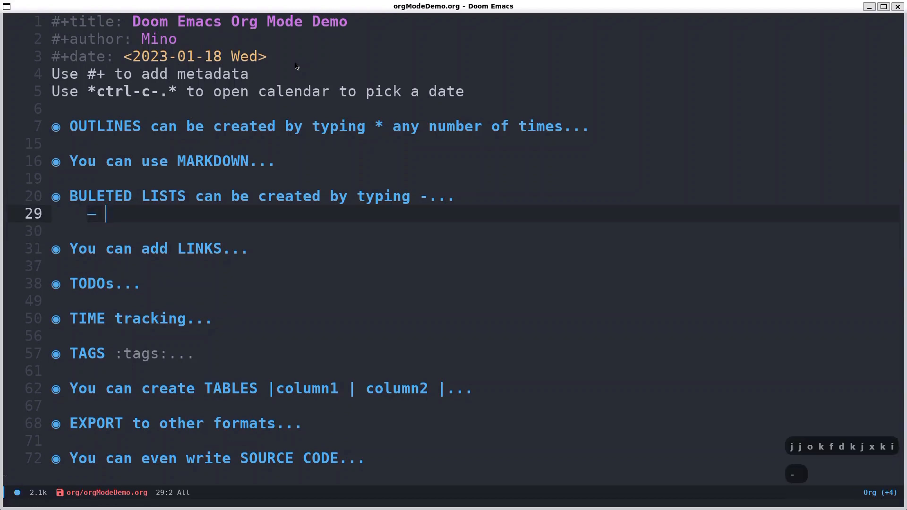
type("list i")
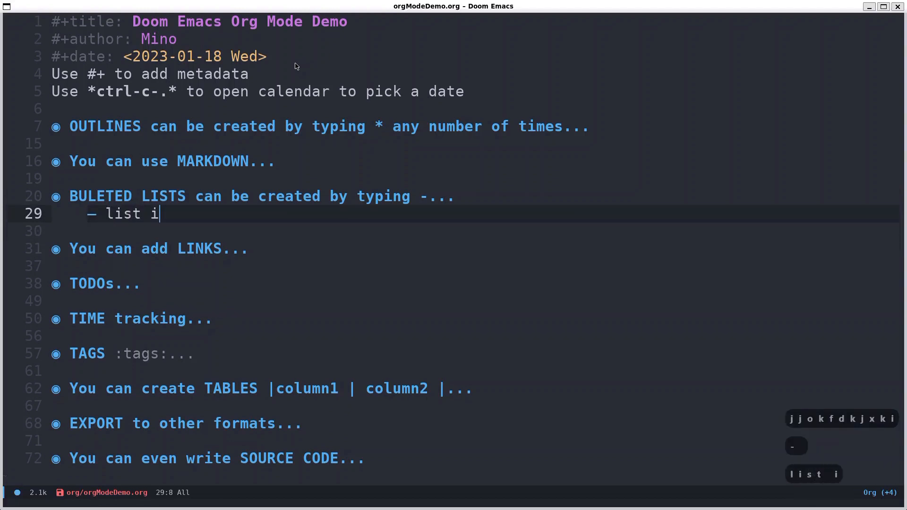
type("tem 1")
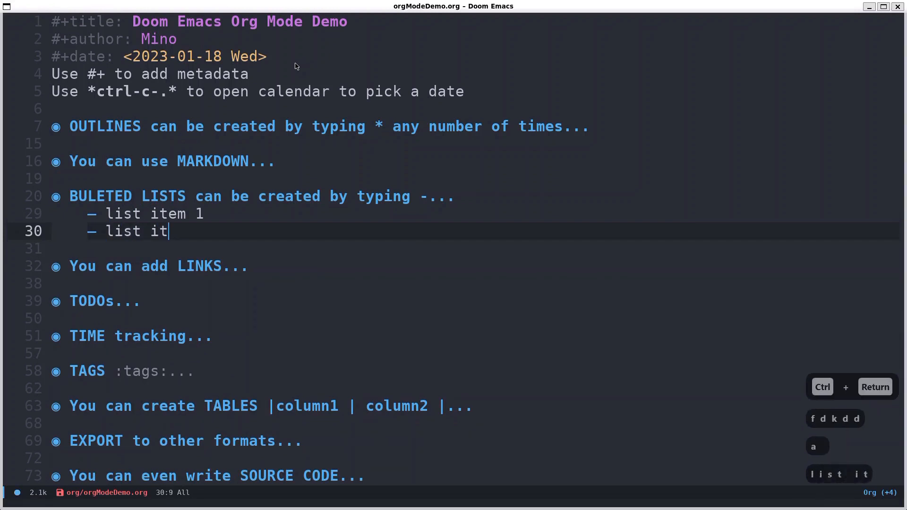
type("me 2")
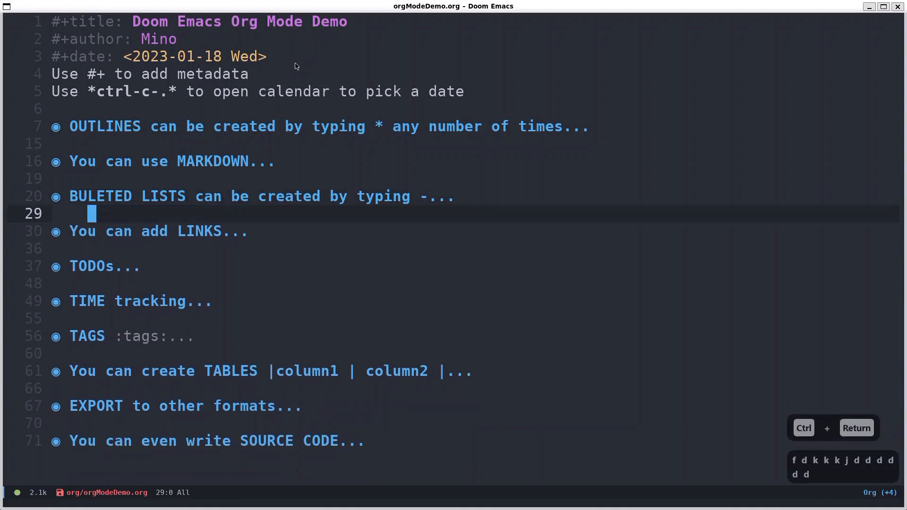
Reorder the shopping list to apple, banana, add an orange item, and fold BULETED LISTS again
key("Tab")
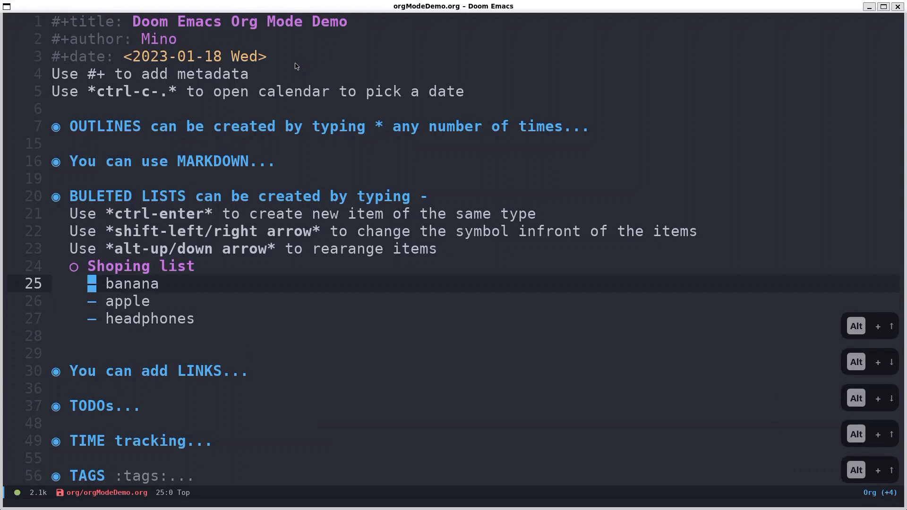
key("alt+down")
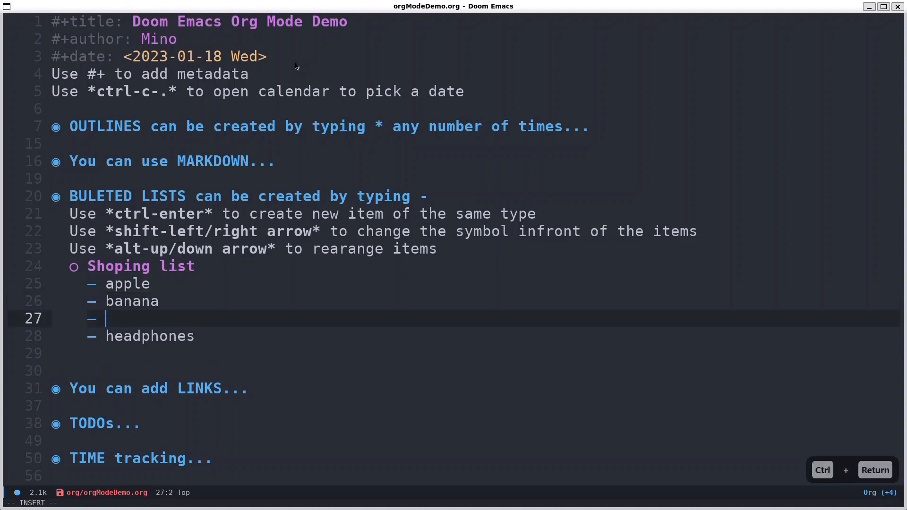
type("orange")
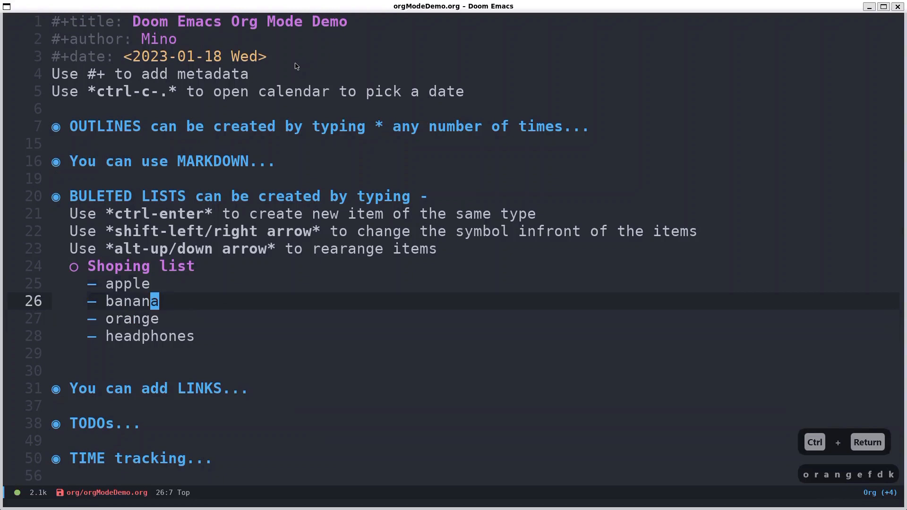
key("Tab")
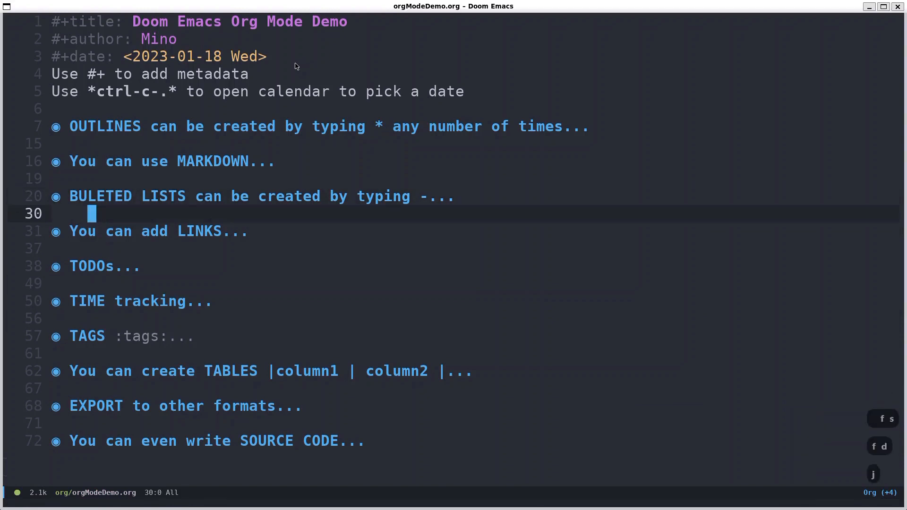
key("j")
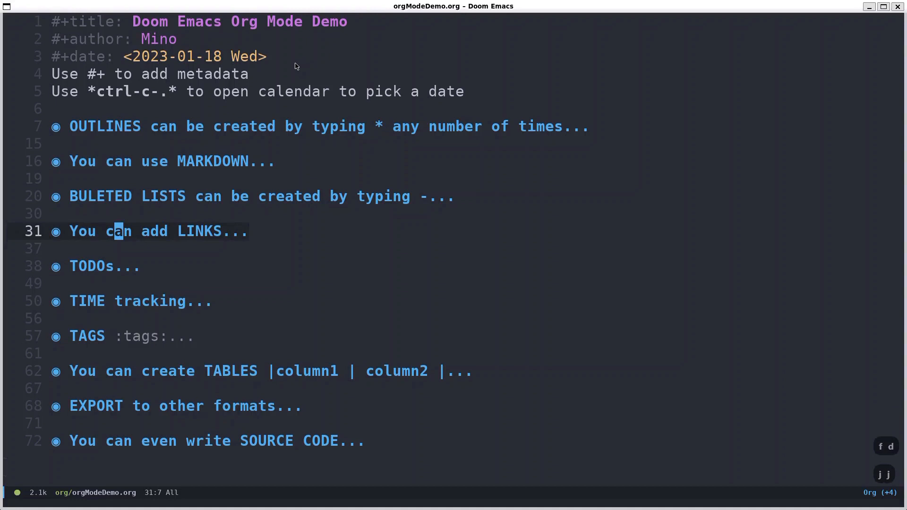
Unfold LINKS, open the getting-started link in the browser and copy its GitHub URL
key("Tab")
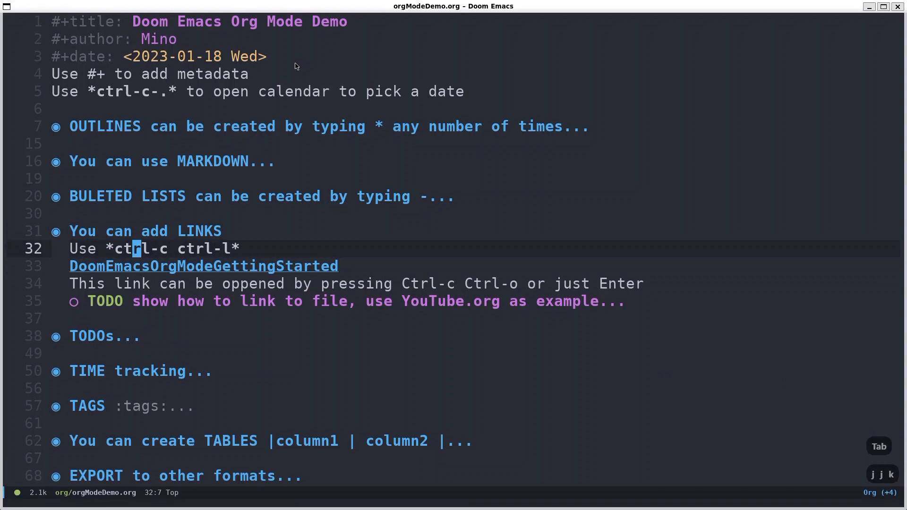
key("j")
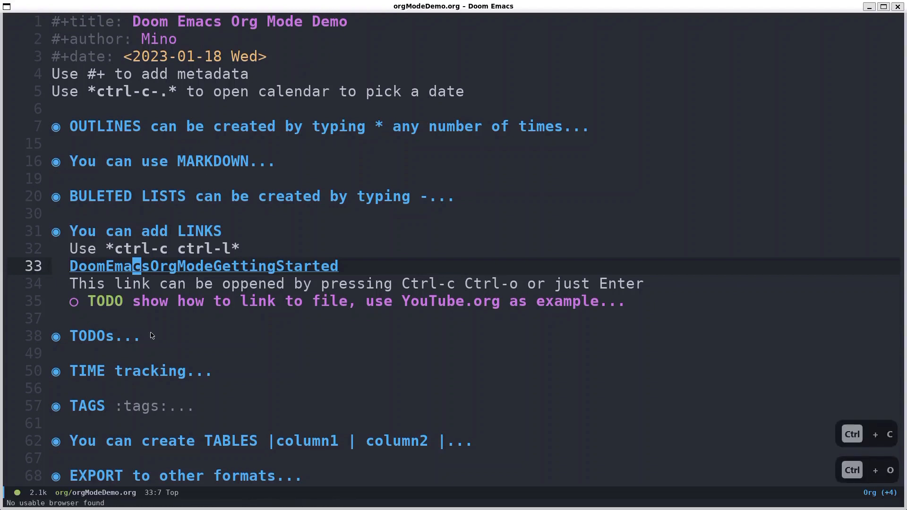
mouse_move(405, 272)
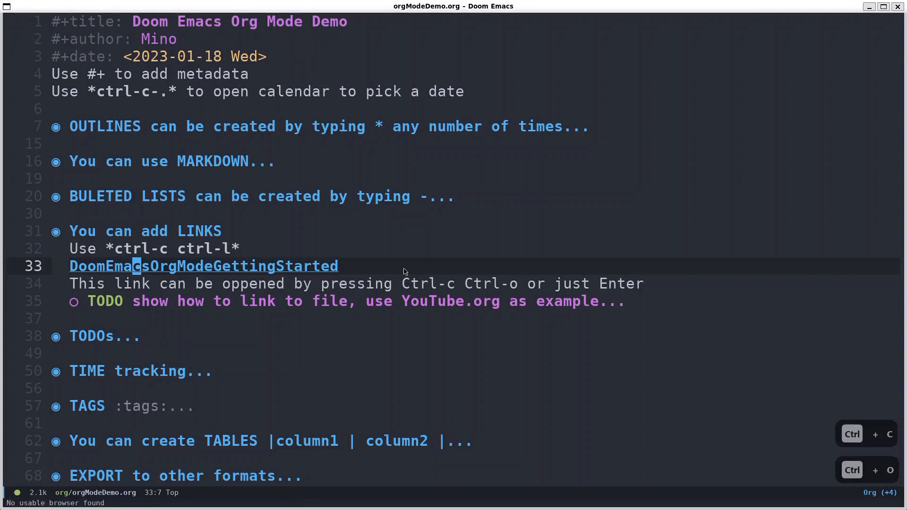
mouse_move(421, 266)
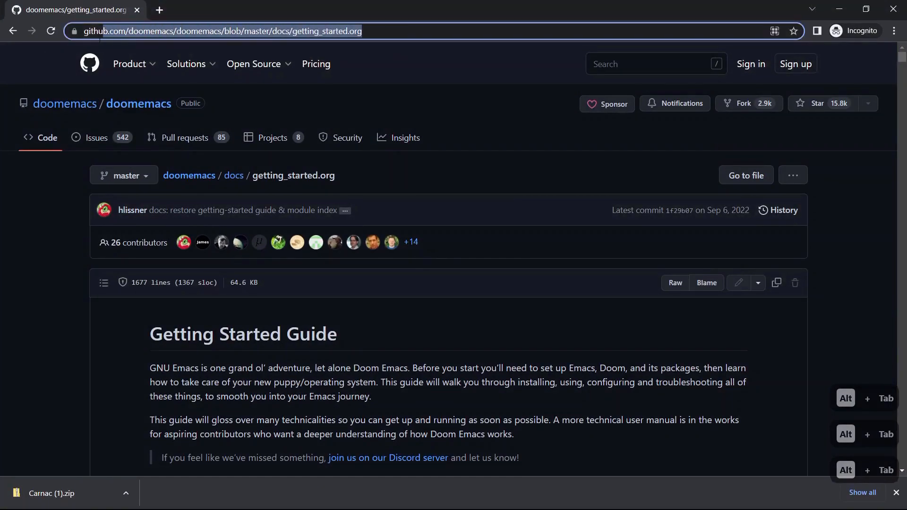
left_click(221, 31)
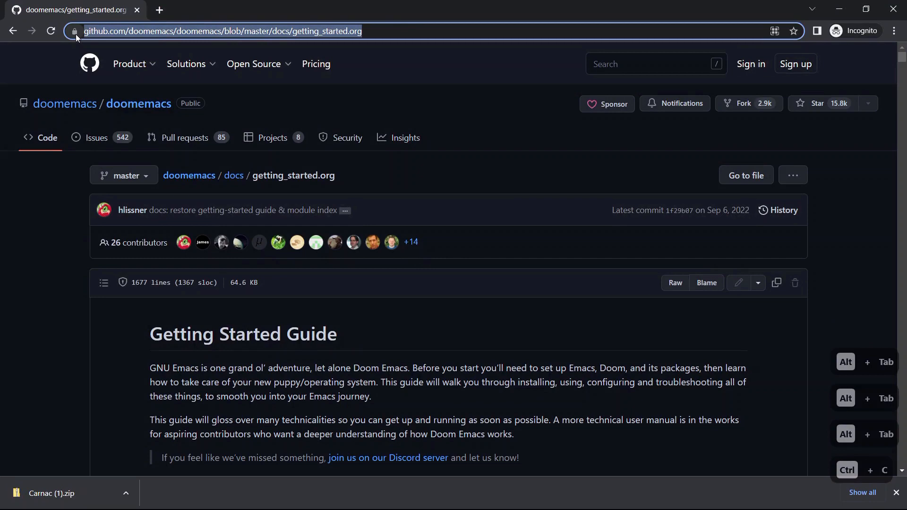
mouse_move(484, 322)
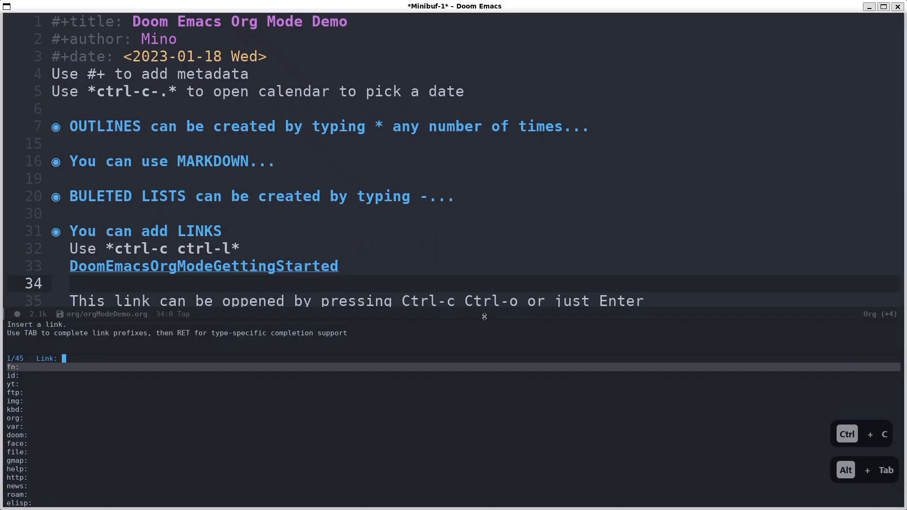
Insert a 'Doom Emacs Getting Started Guide' link to the pasted GitHub URL below the first link
key("ctrl+v")
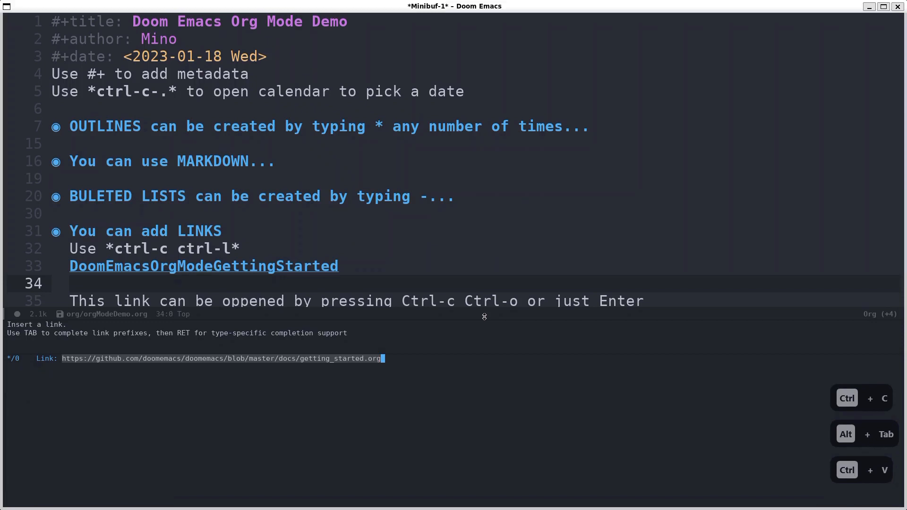
key("Return")
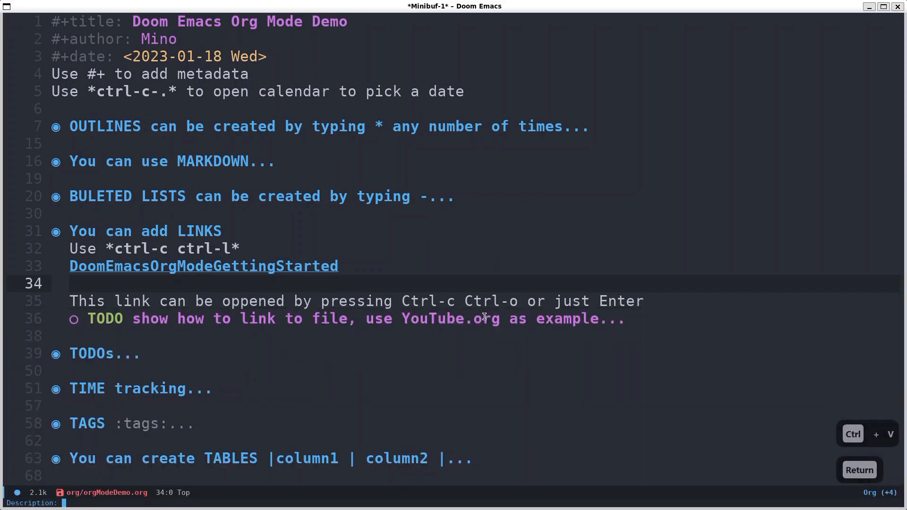
type("D")
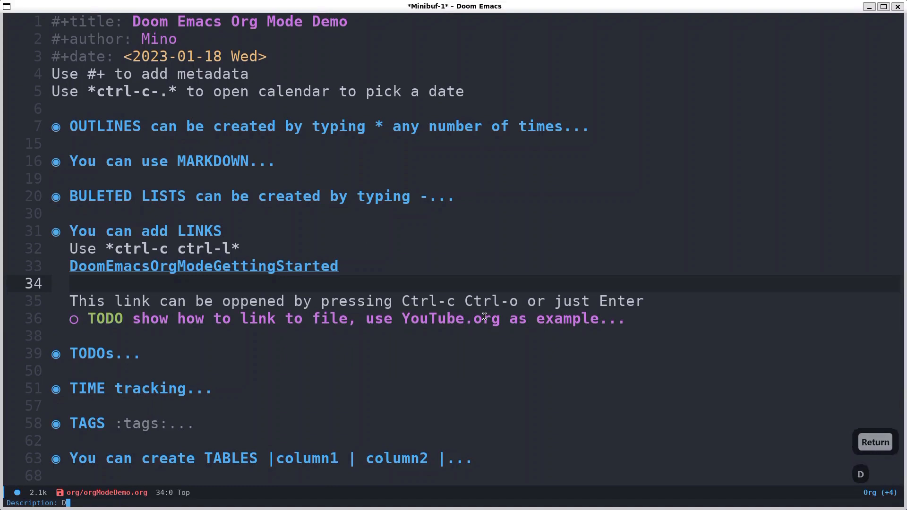
type("oom Emacs Getting Started Guide")
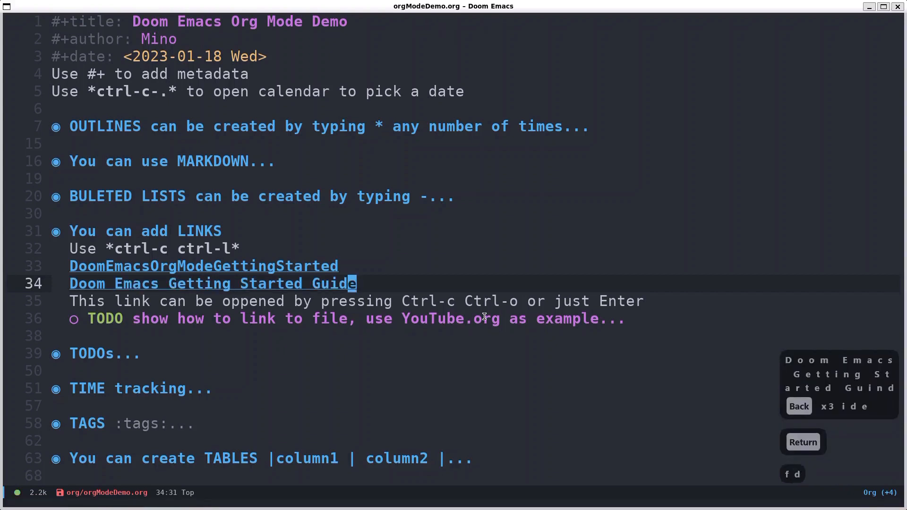
key("h")
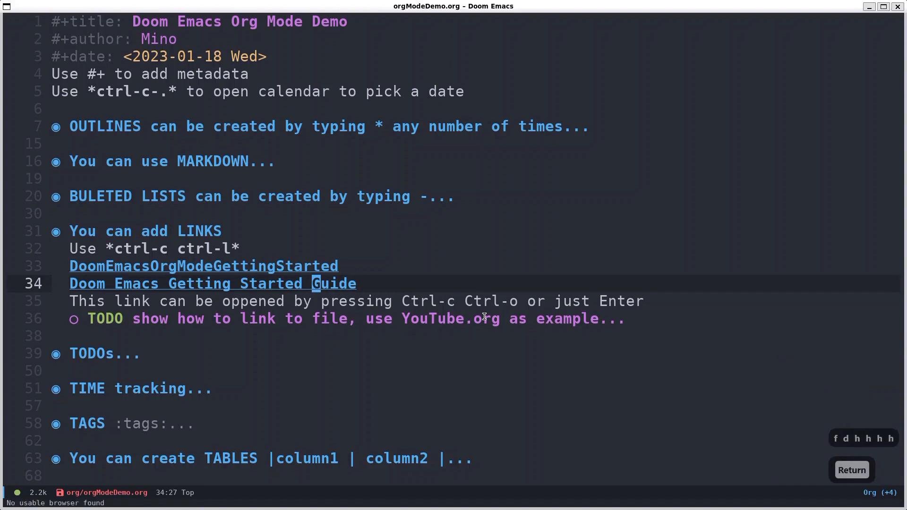
key("j")
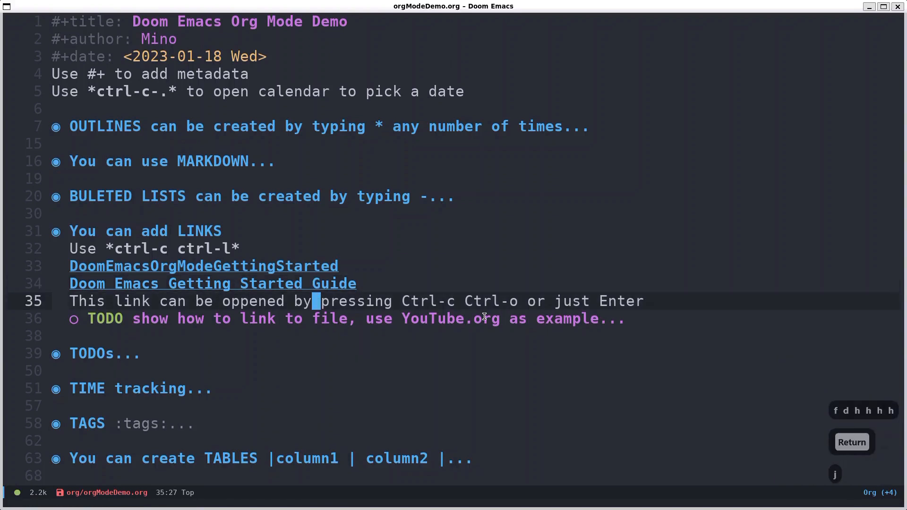
key("j")
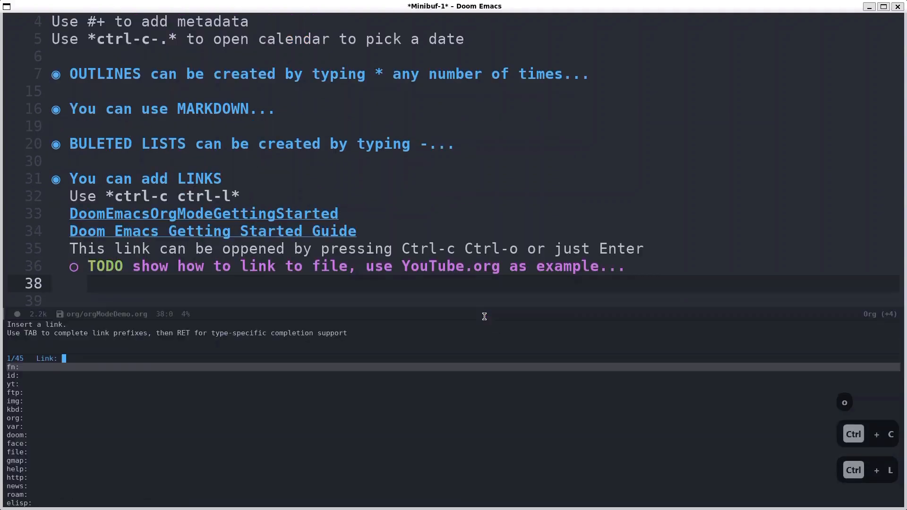
Insert an org: file link to ~/org/YouTube.org described as YouTube video ideas
type("org")
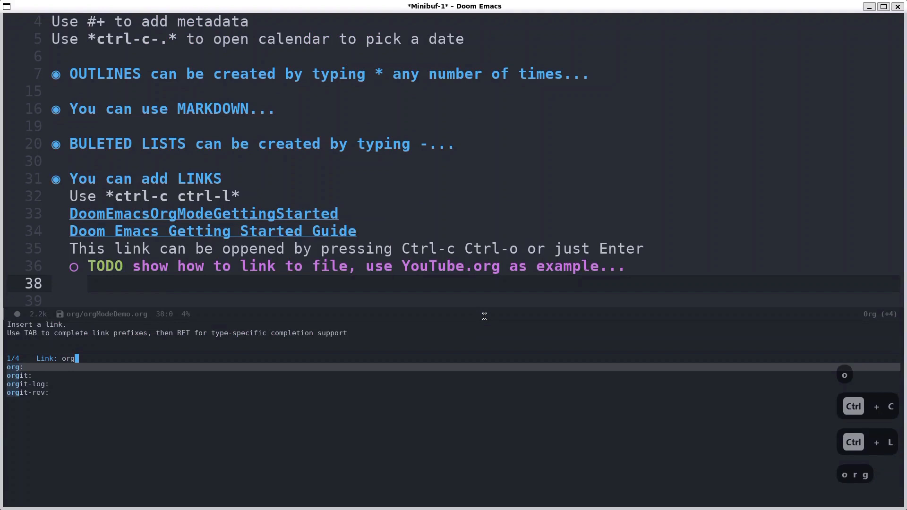
type(":")
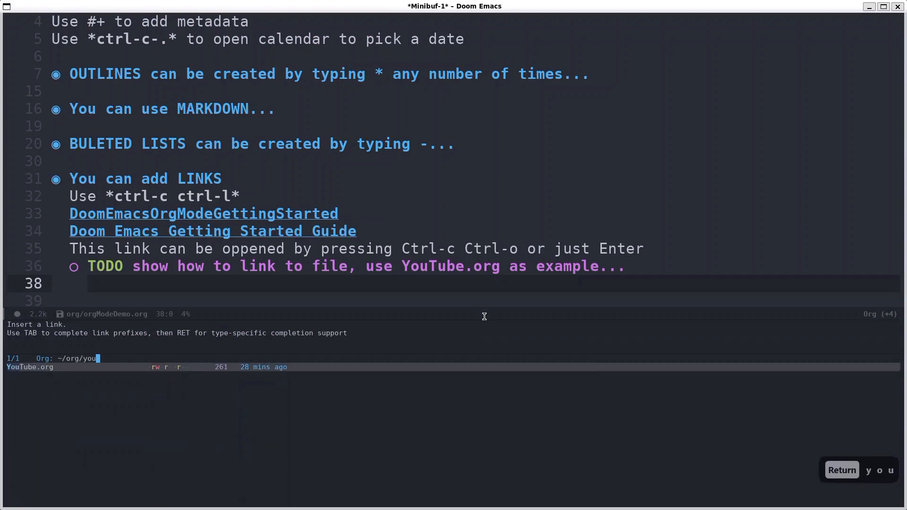
key("Return")
type("YouTube Video Idea")
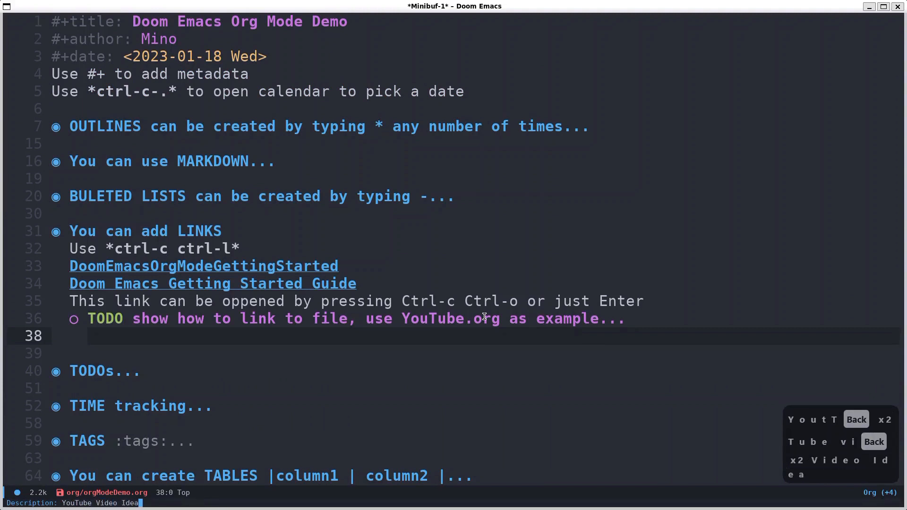
key("Return")
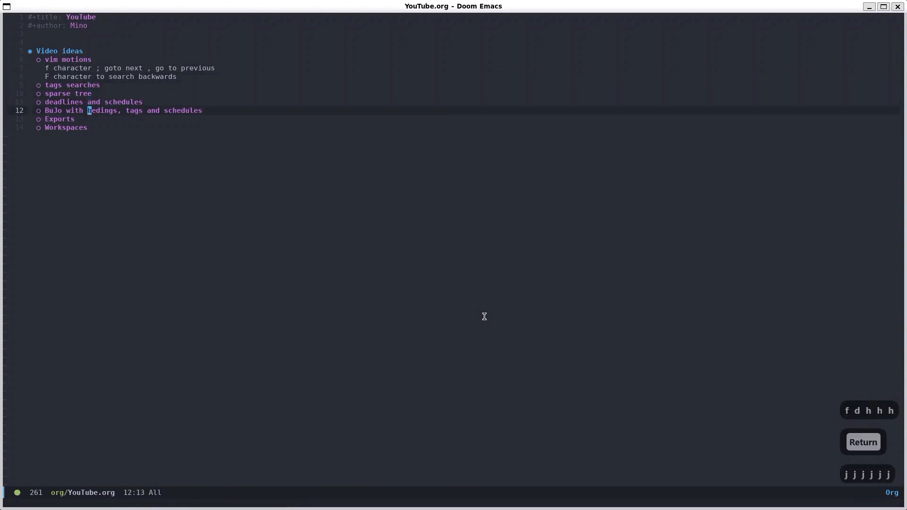
Browse YouTube.org with larger text, then reopen orgModeDemo.org from recent files
key("j")
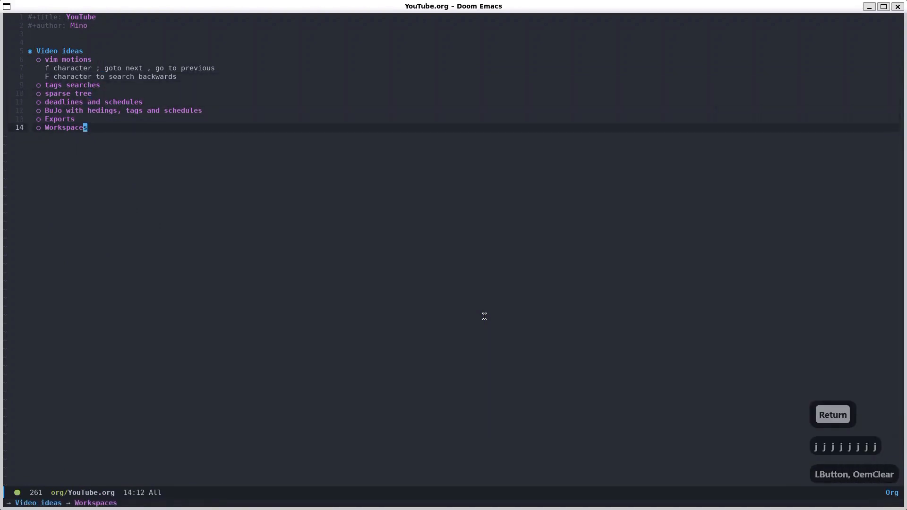
key("ctrl+=")
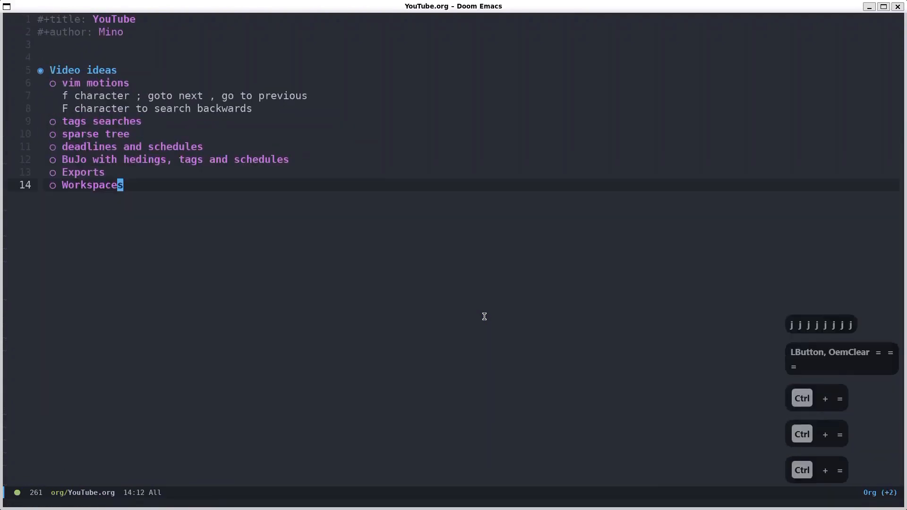
key("ctrl+=")
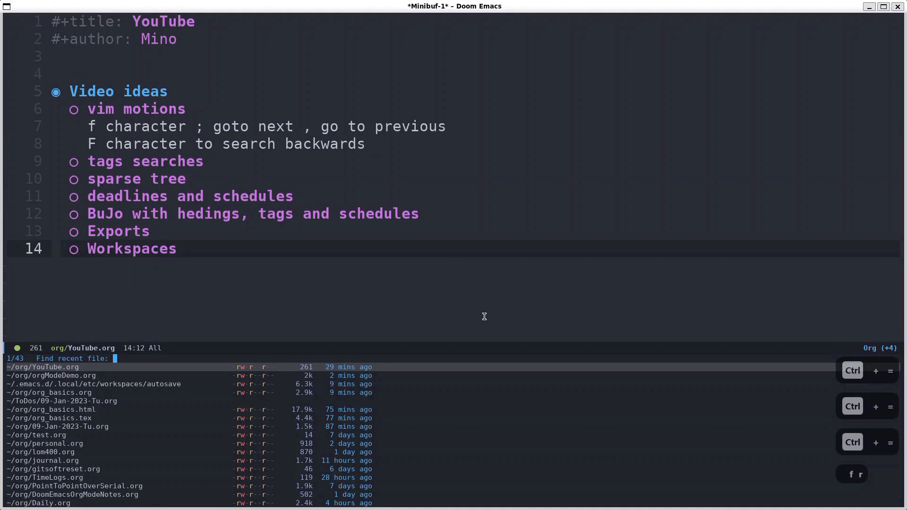
left_click(50, 375)
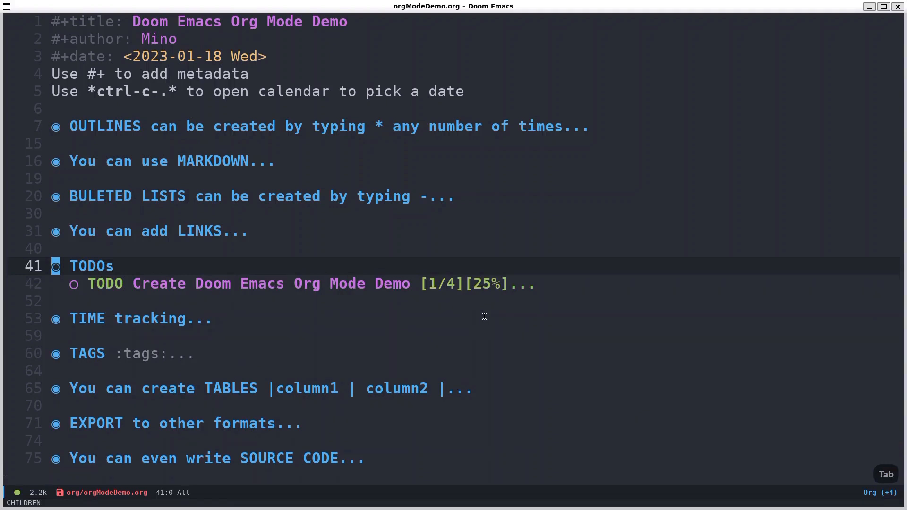
Add a new heading '* TODO Edit the video' below the demo task in TODOs
key("j")
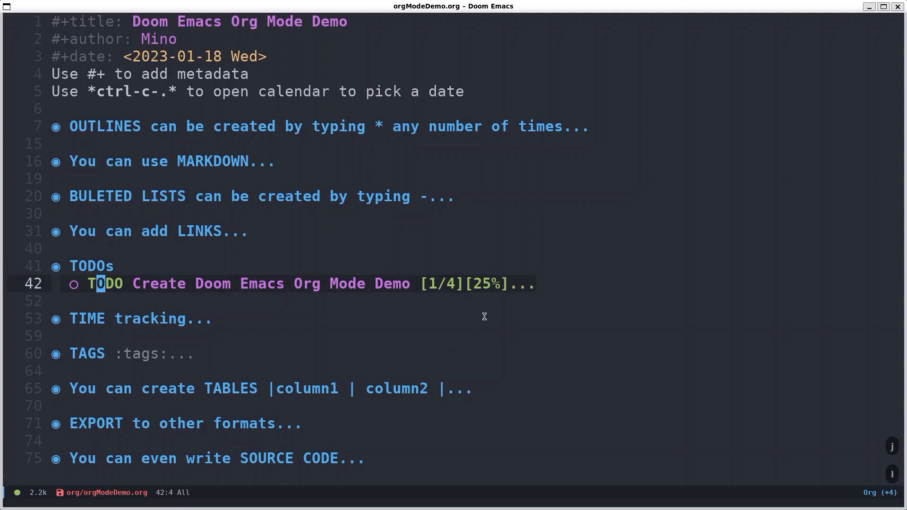
key("l")
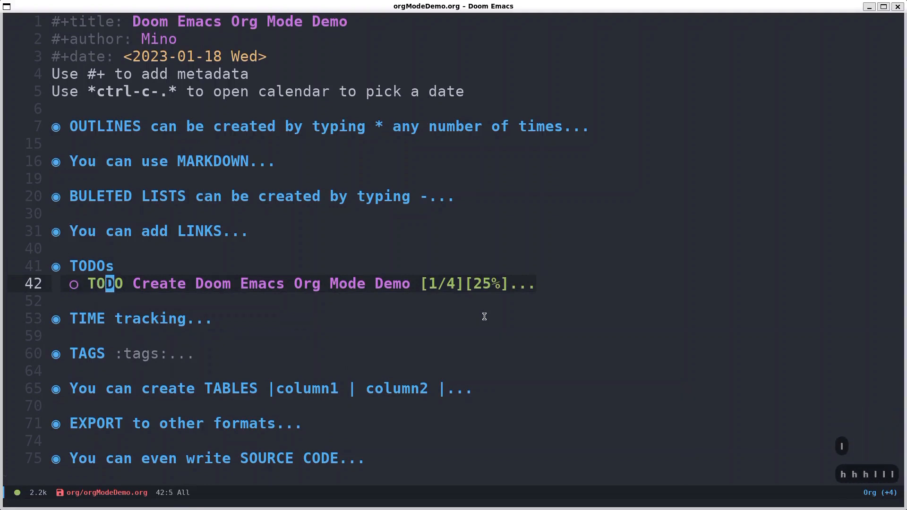
key("Tab")
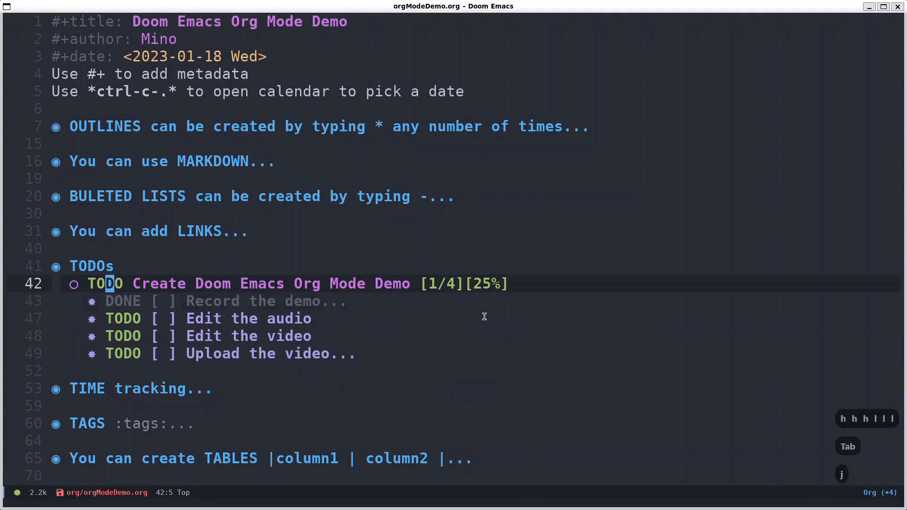
key("k")
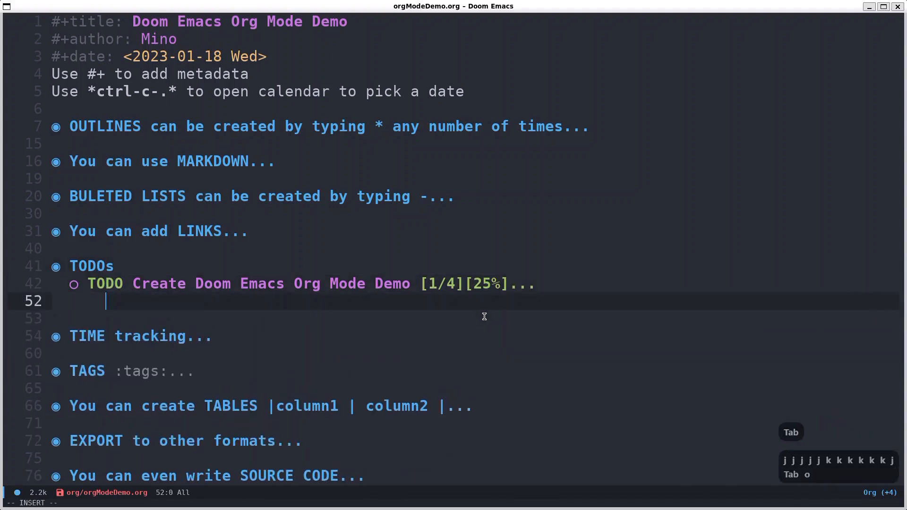
key("Return")
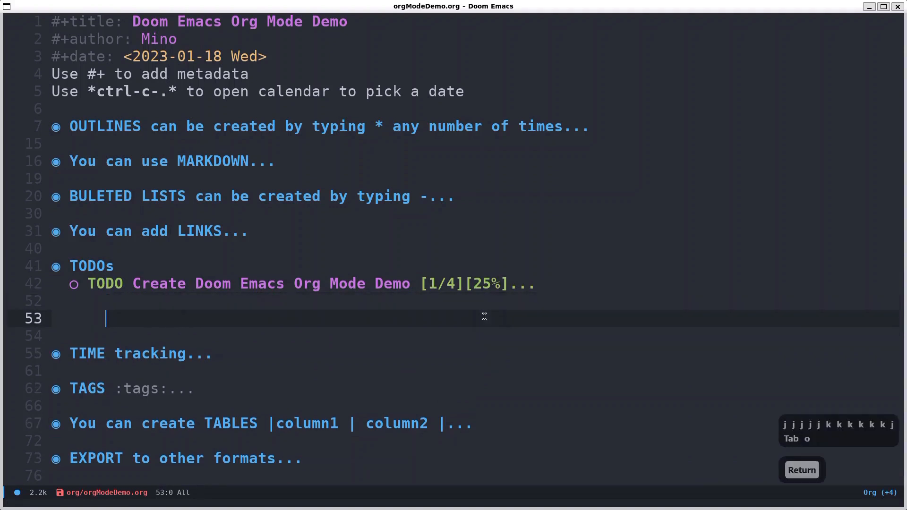
type("o")
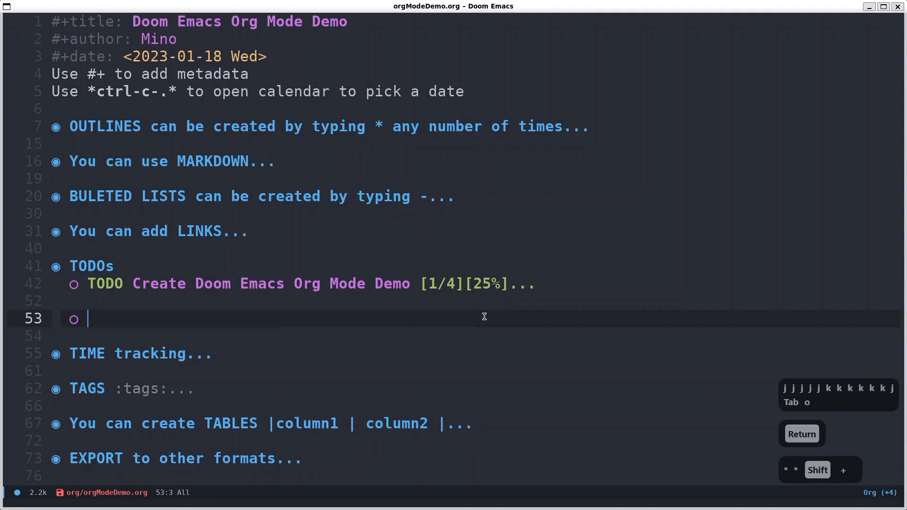
type("TODO")
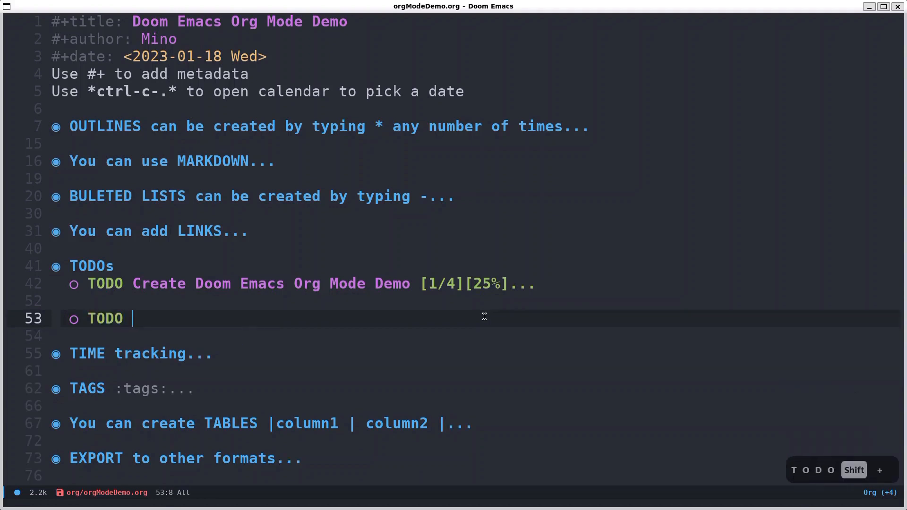
type("Edit")
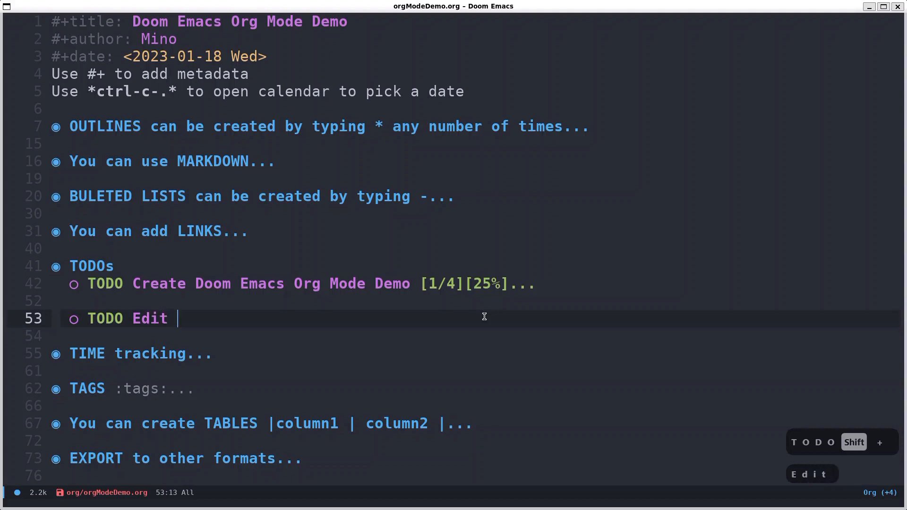
type("the video")
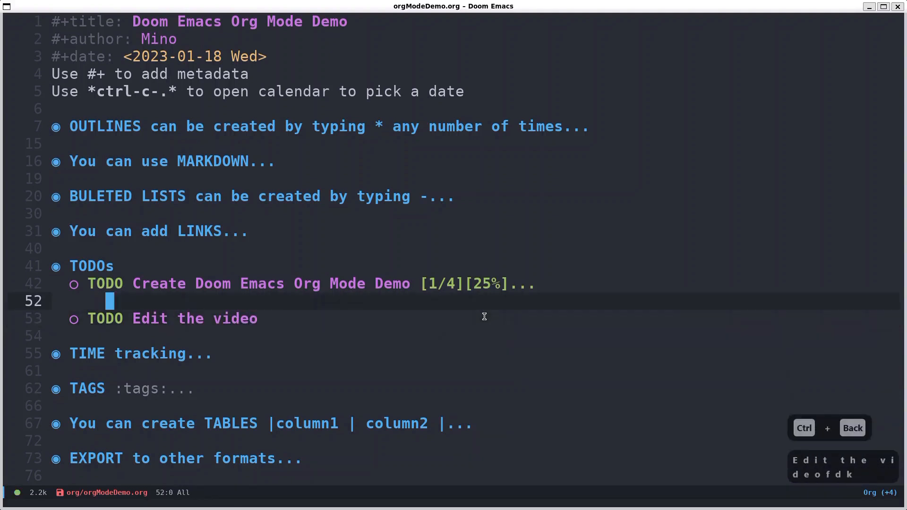
Add subtasks '** TODO edit sound' and '** TODO edit video' under it
key("j")
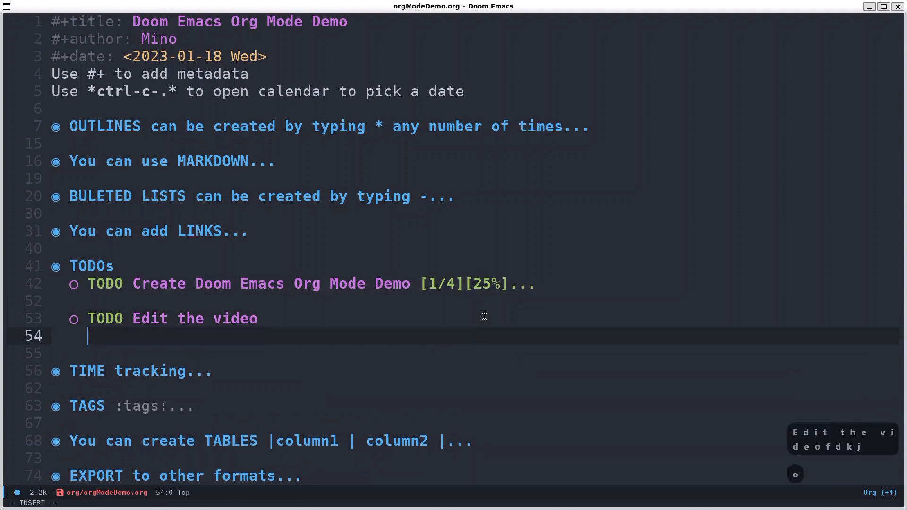
type("*")
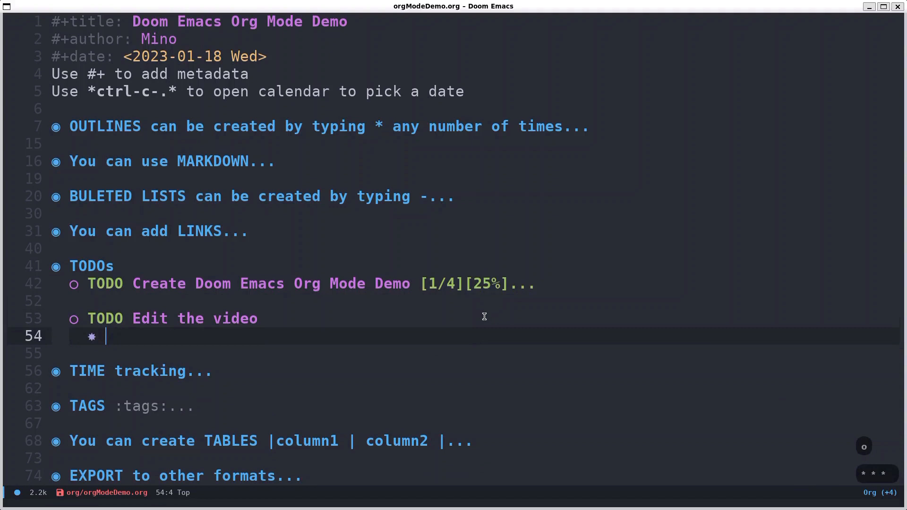
type("T")
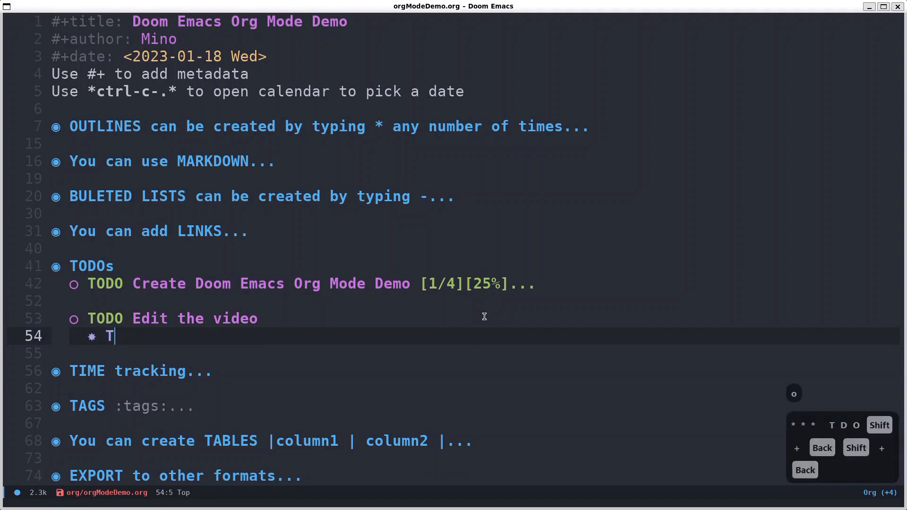
type("ODO e")
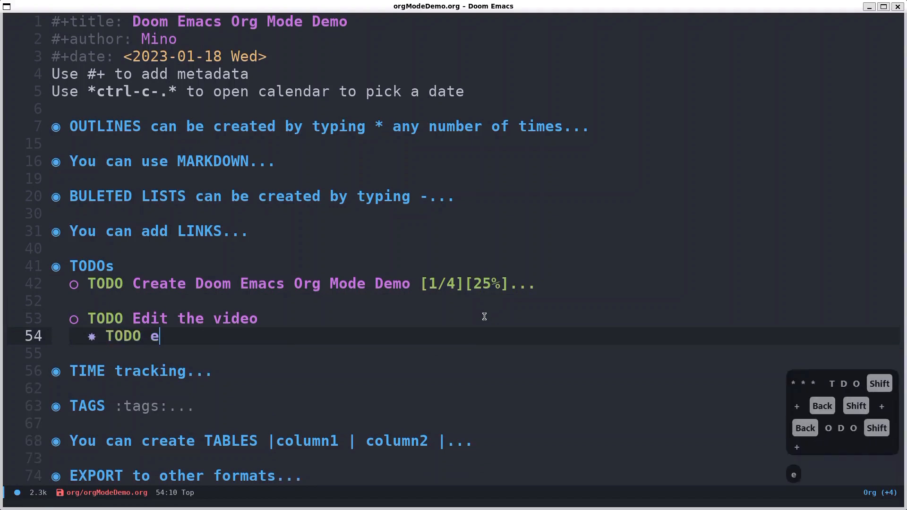
type("dit sound")
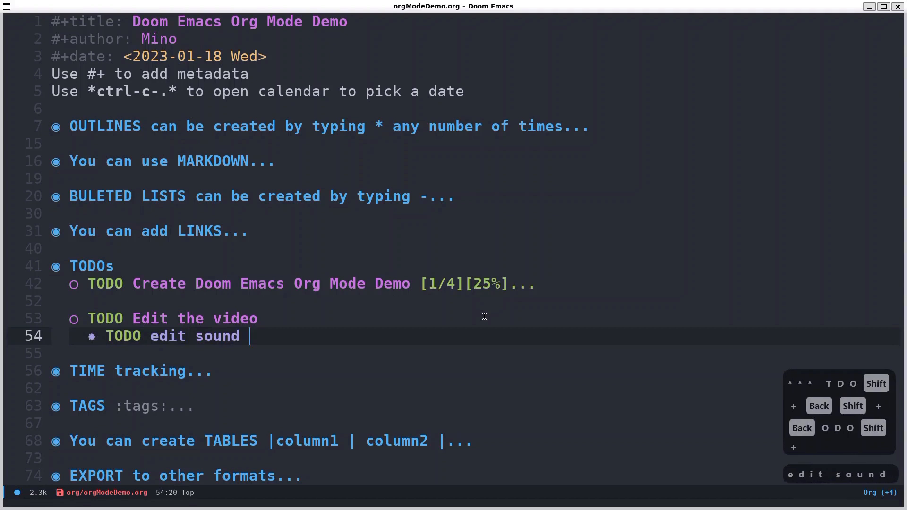
key("Return")
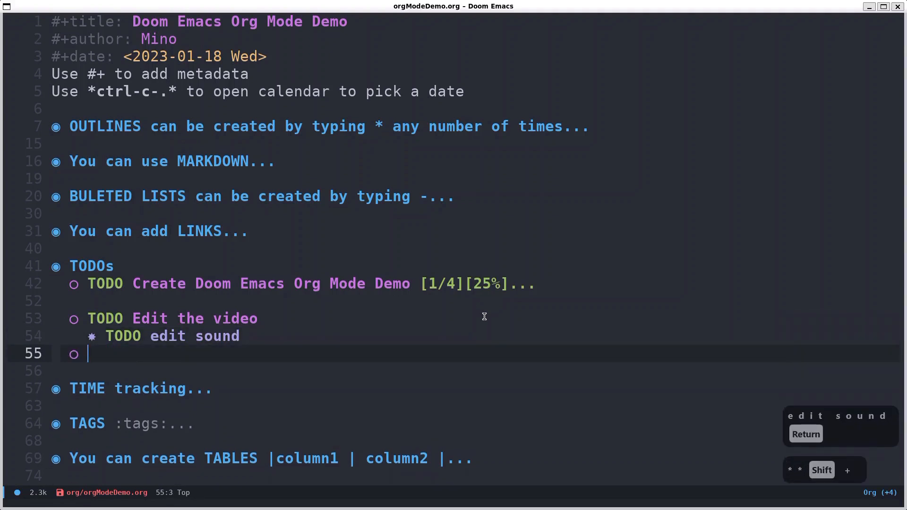
type("***")
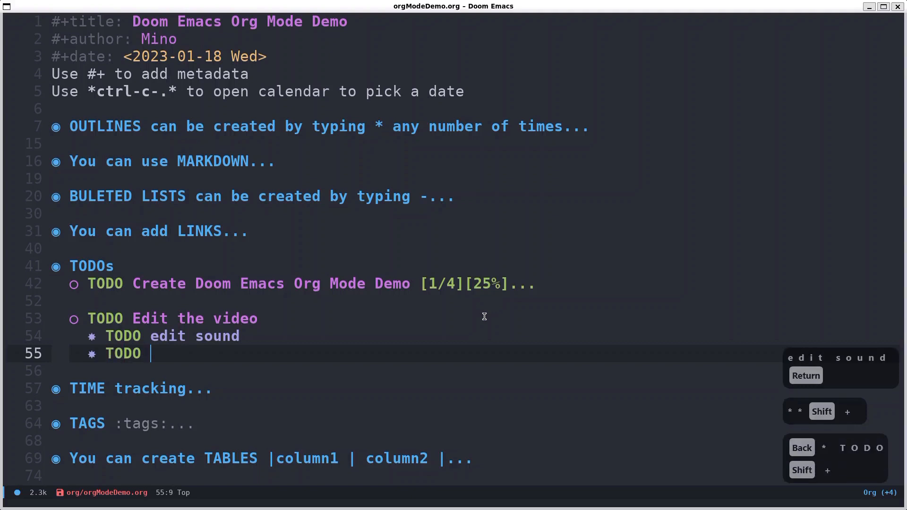
type("ei")
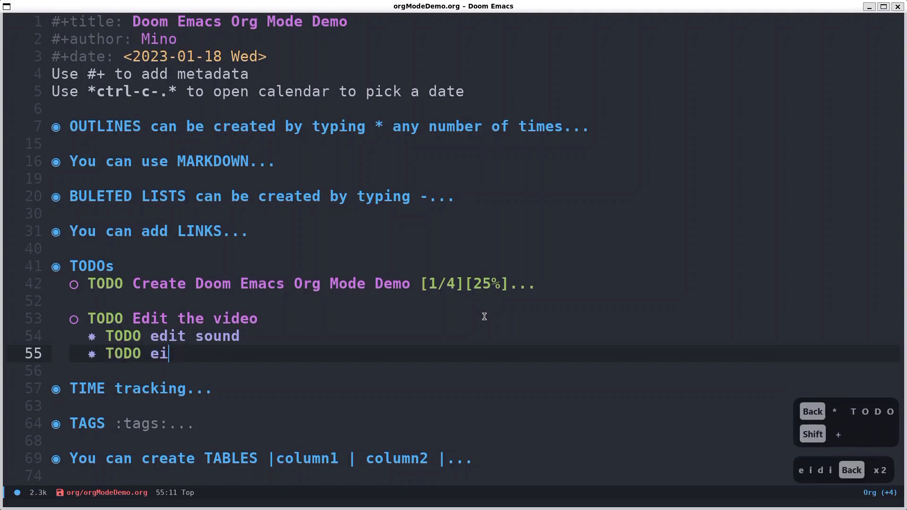
type("dit video")
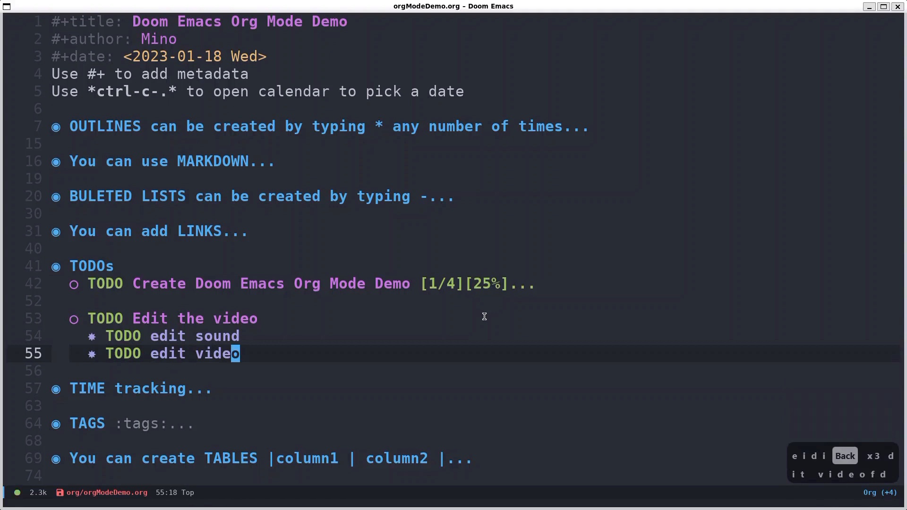
Append [/] [%] counters, add checkboxes to both subtasks and mark edit sound done
key("k")
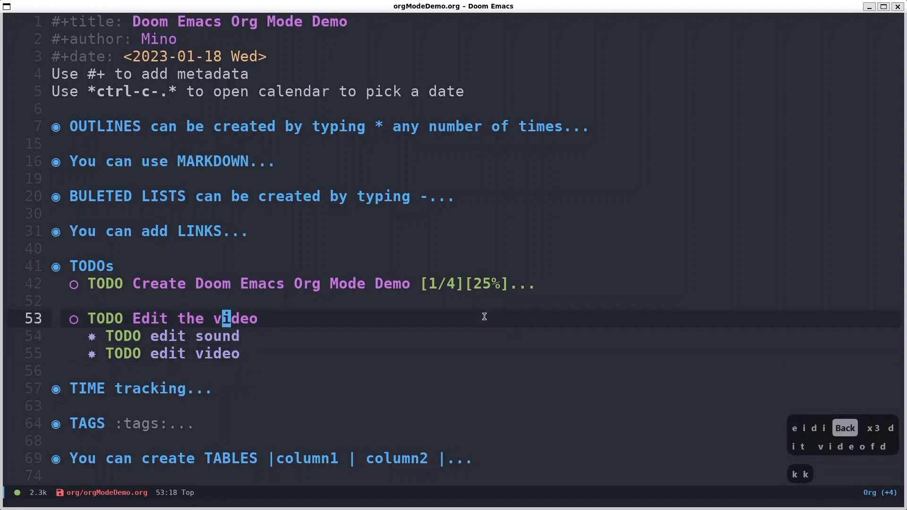
key("A")
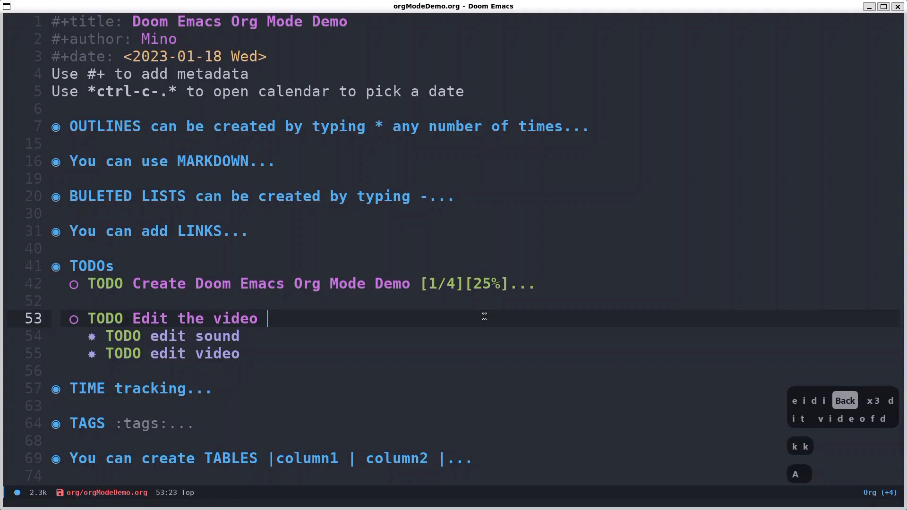
type("[]")
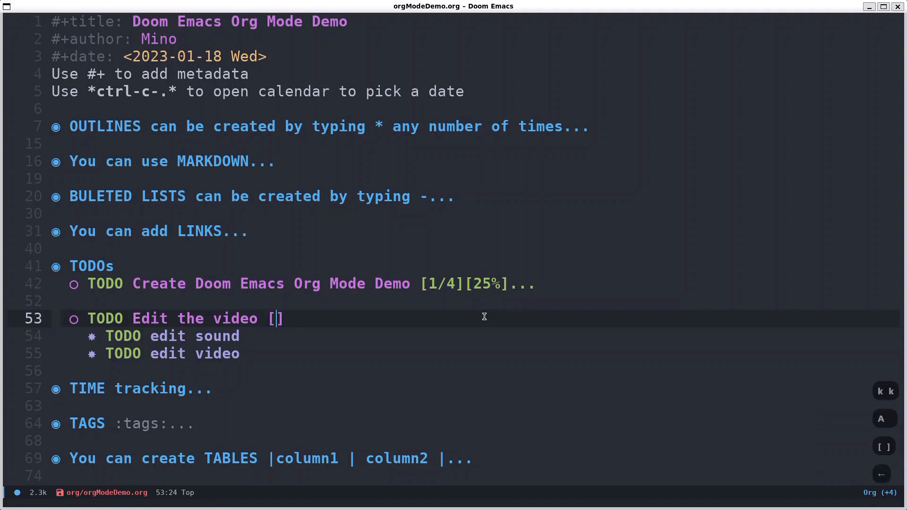
type("/")
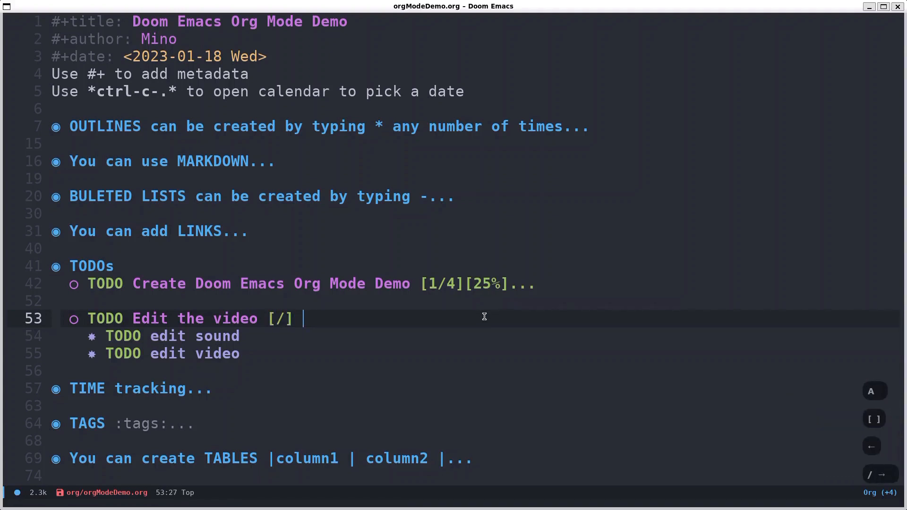
type("[]")
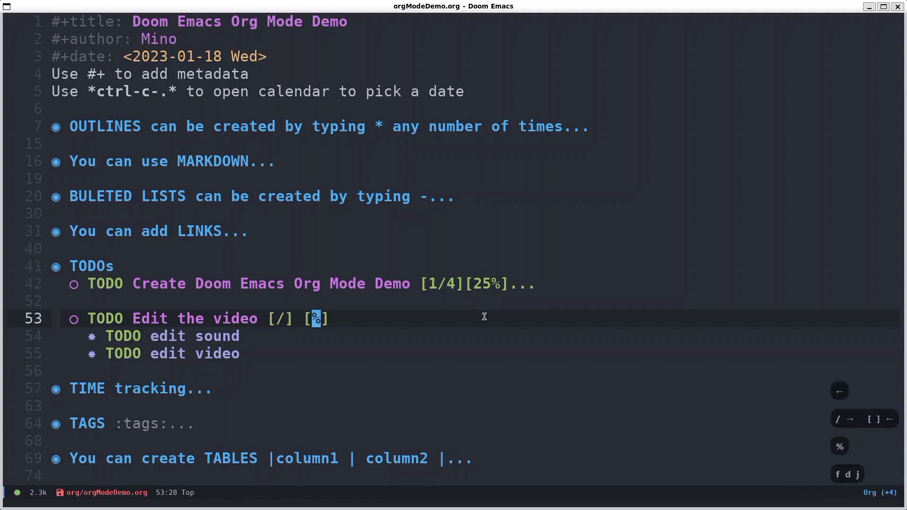
key("j")
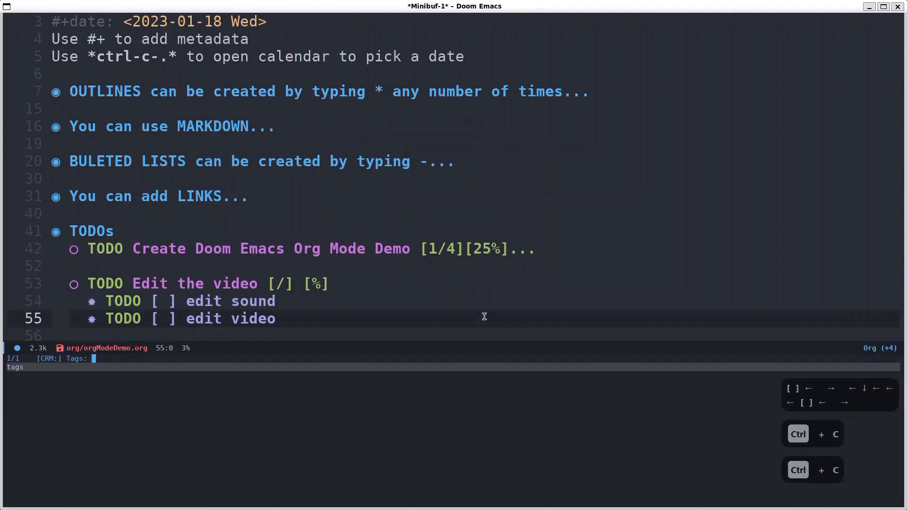
key("escape")
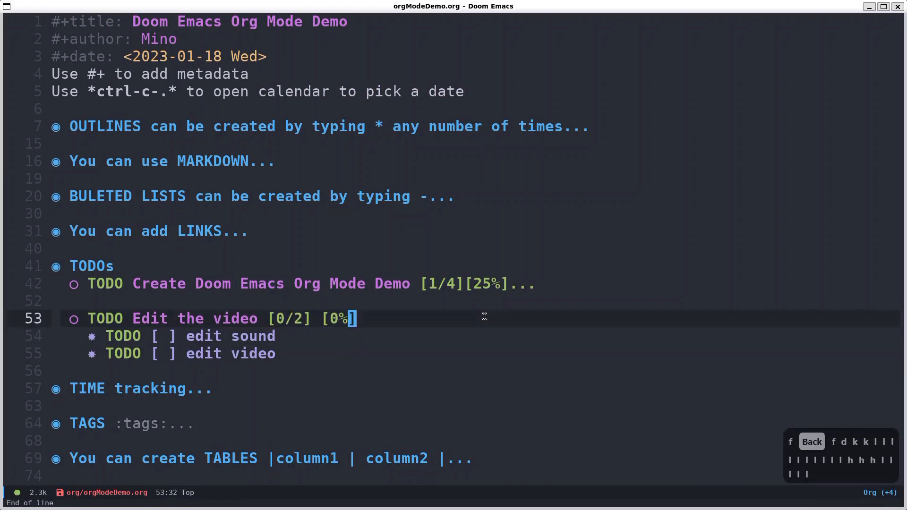
key("j")
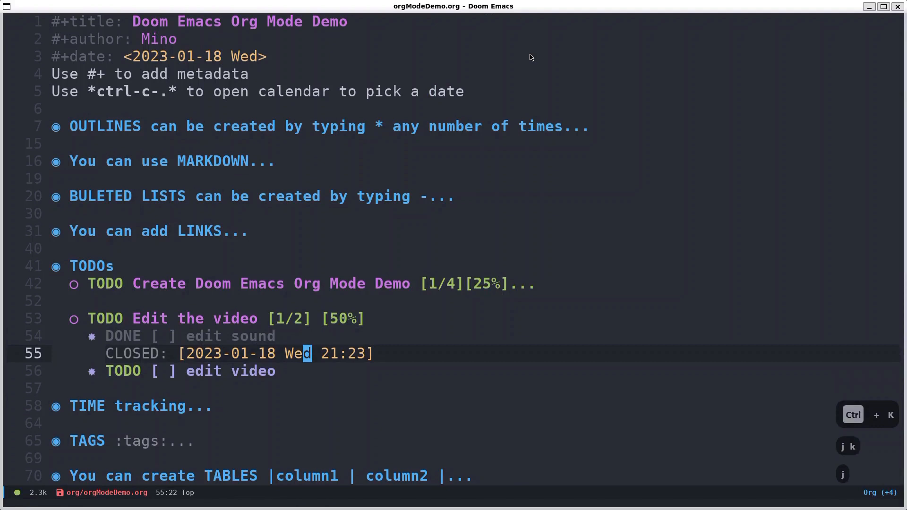
Mark edit video DONE with a closing note so Edit the video reads [2/2] [100%]
key("k")
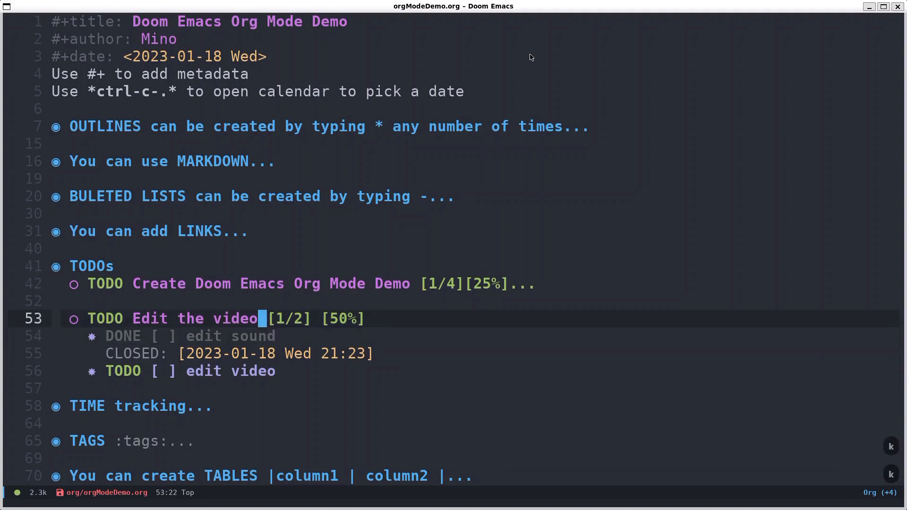
key("j")
type("NOte")
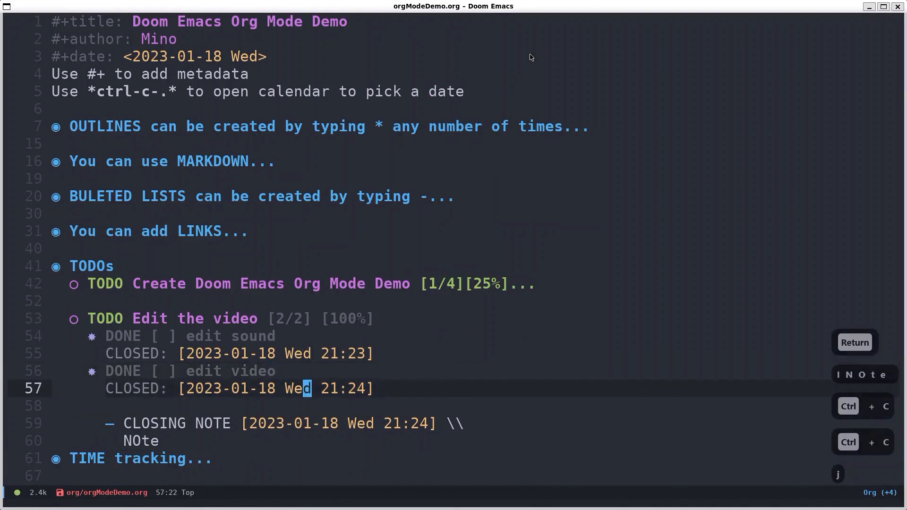
key("j")
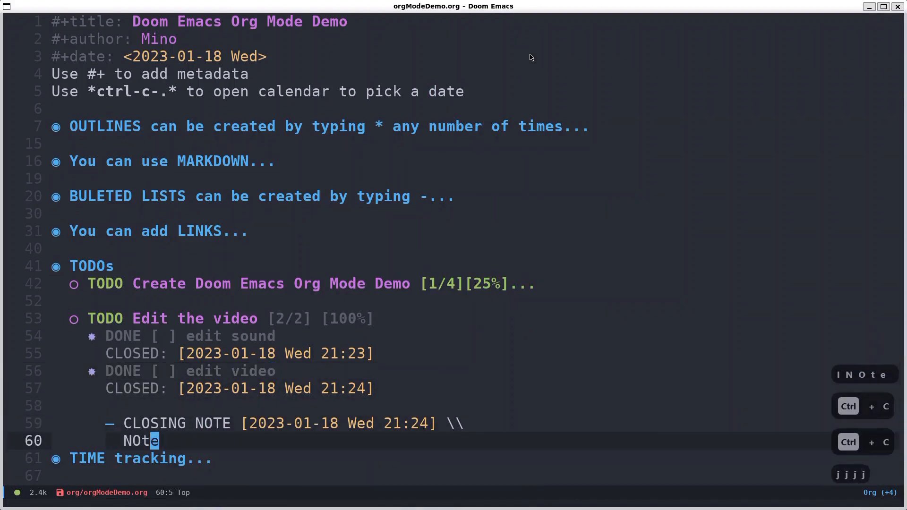
key("k")
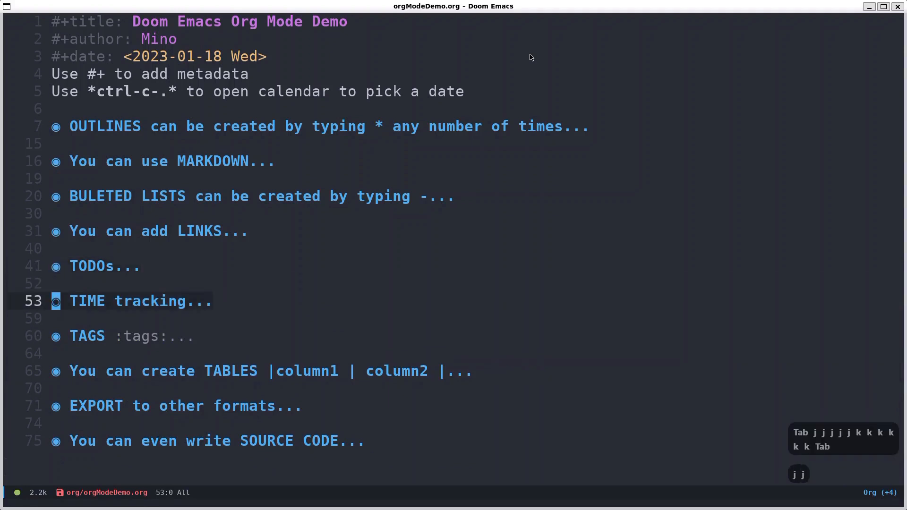
Clock in on the Edit the audio task, creating its LOGBOOK, then read the TAGS notes
key("Tab")
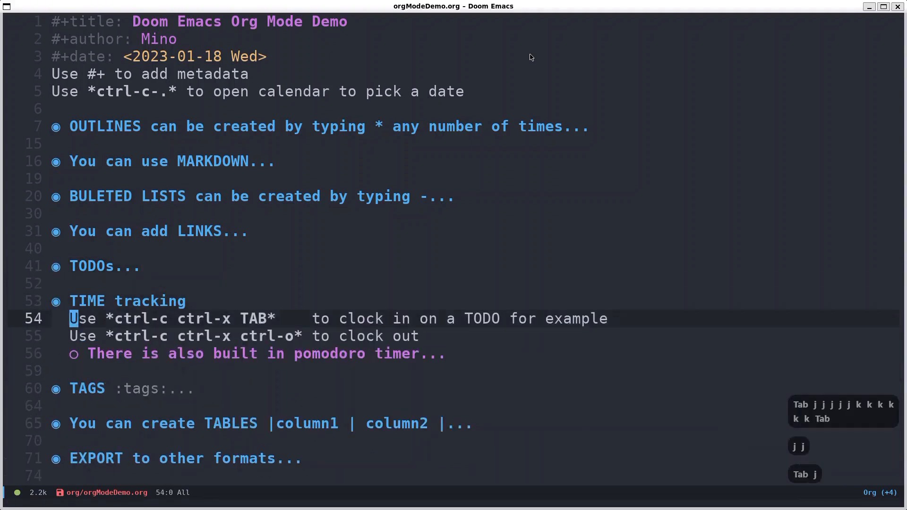
key("j")
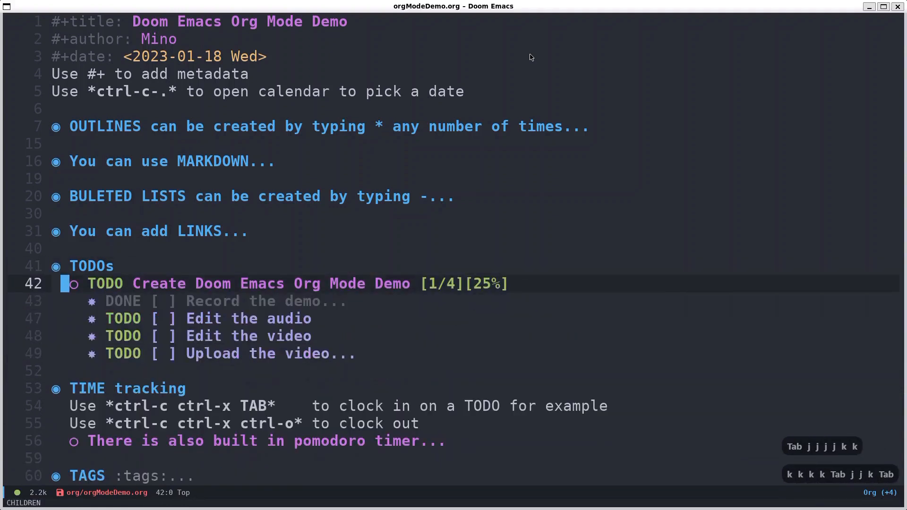
key("j")
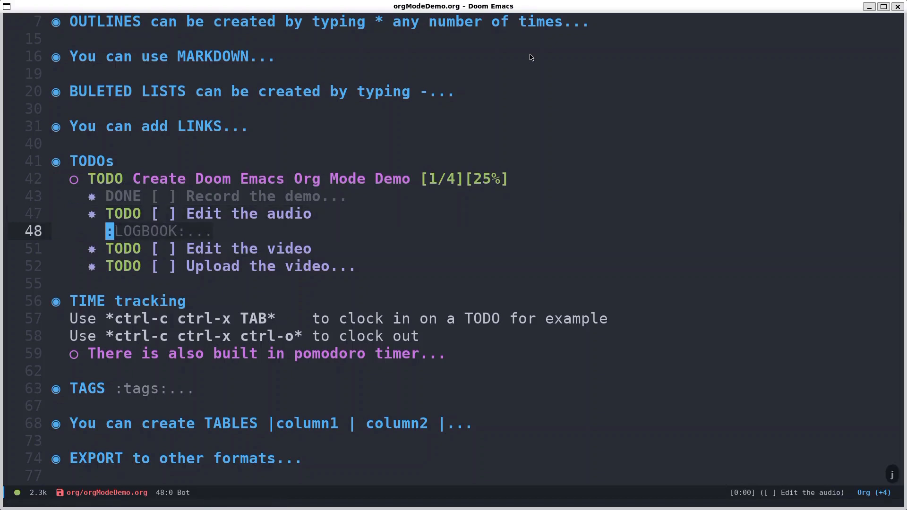
key("j")
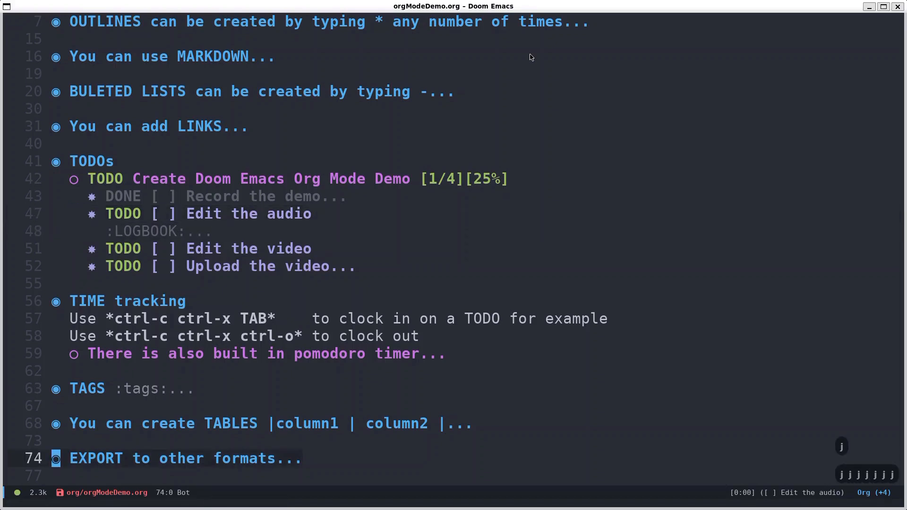
key("k")
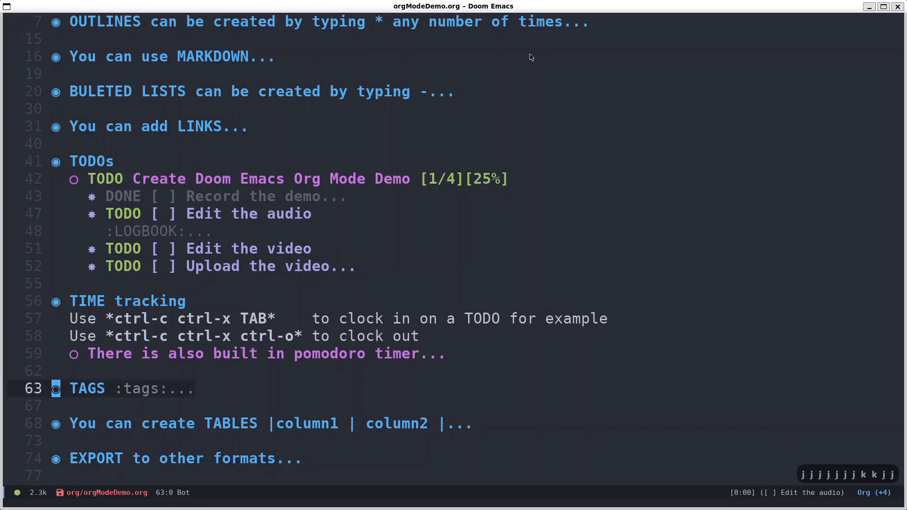
key("Tab")
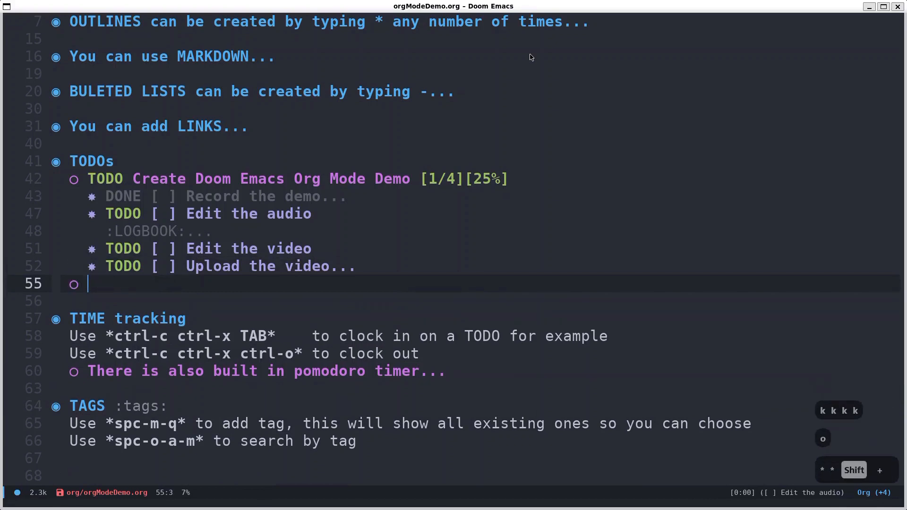
Add a 'Play basketball' item under TODOs tagged :fun: and start a tag search
type("Play ba")
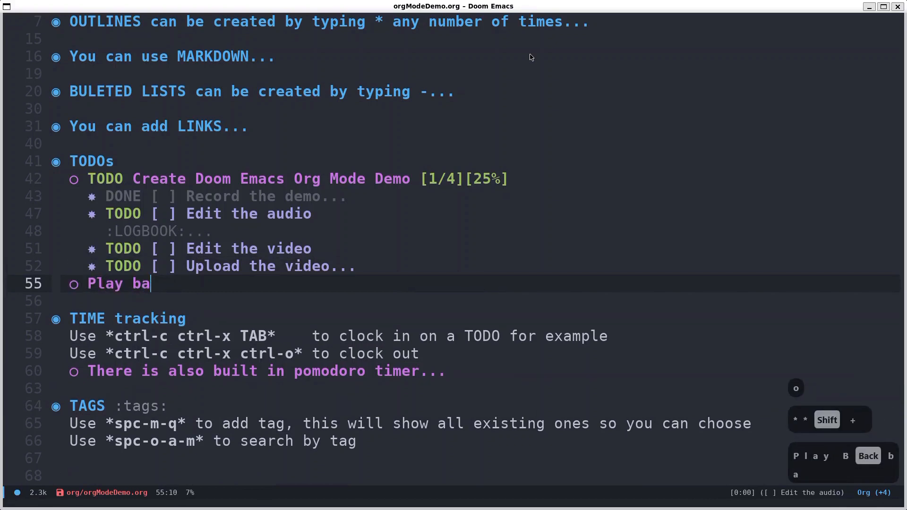
type("sketball")
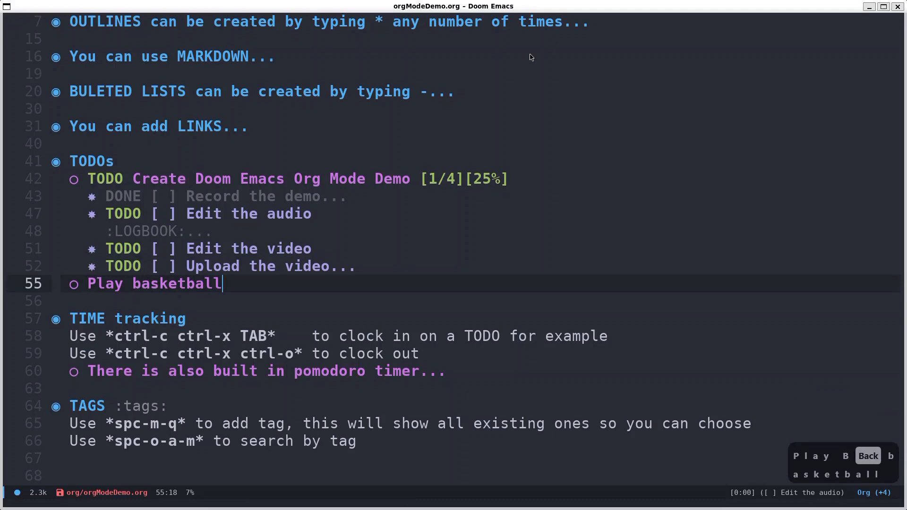
key("left")
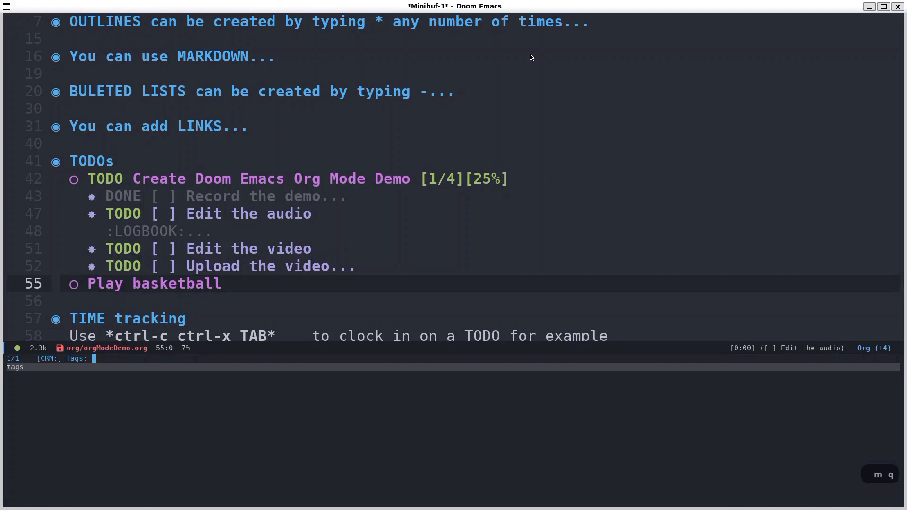
type("fun")
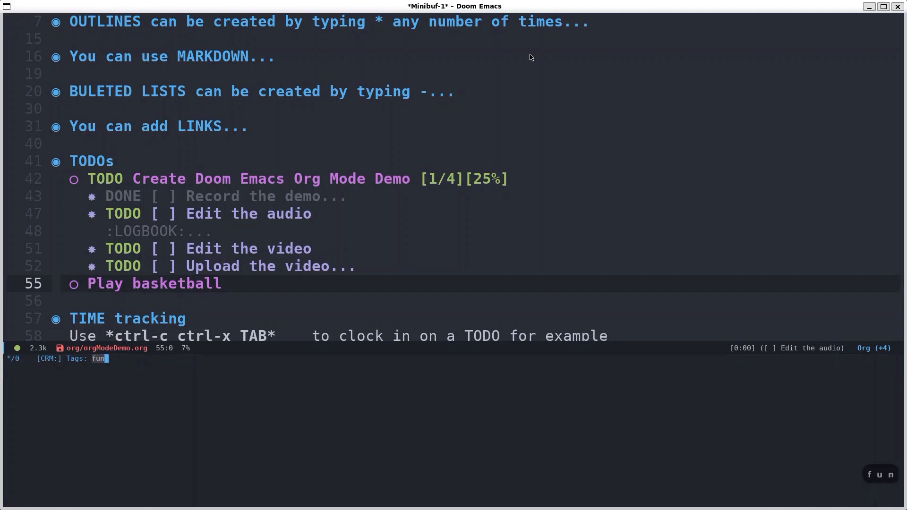
key("Return")
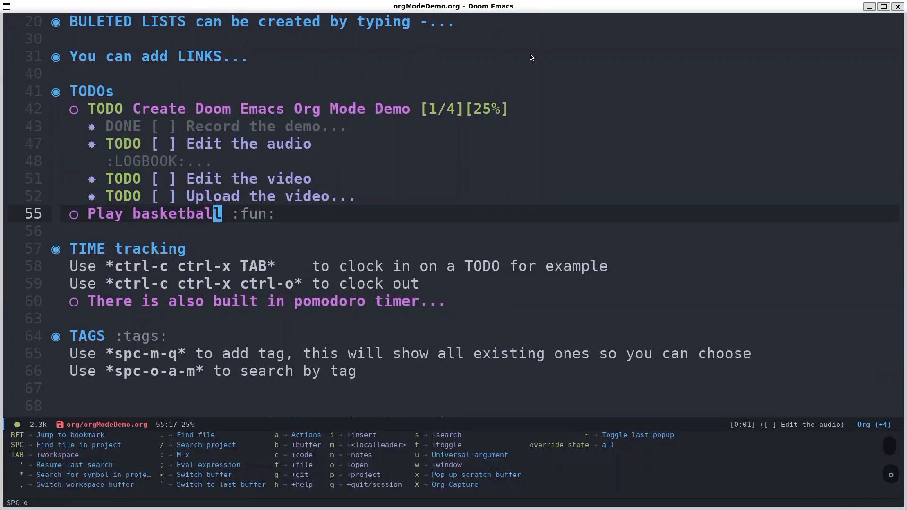
key("a")
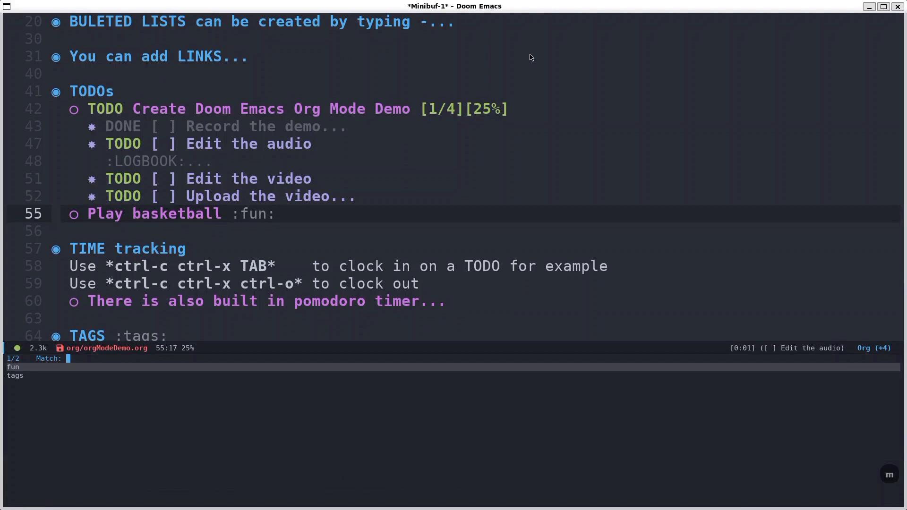
key("Return")
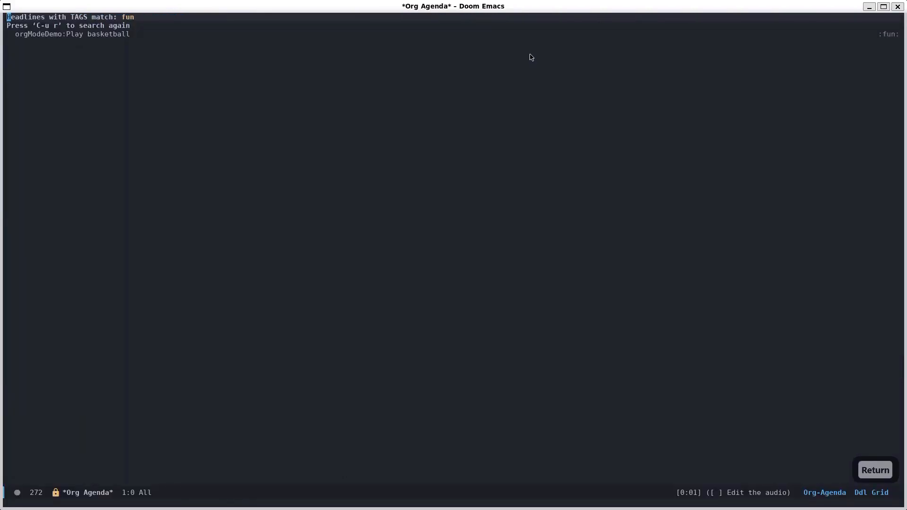
key("j")
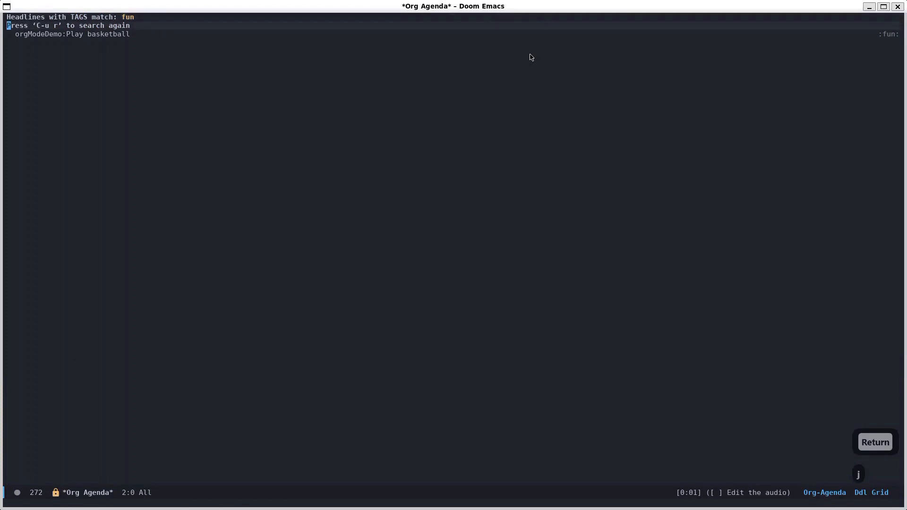
key("j")
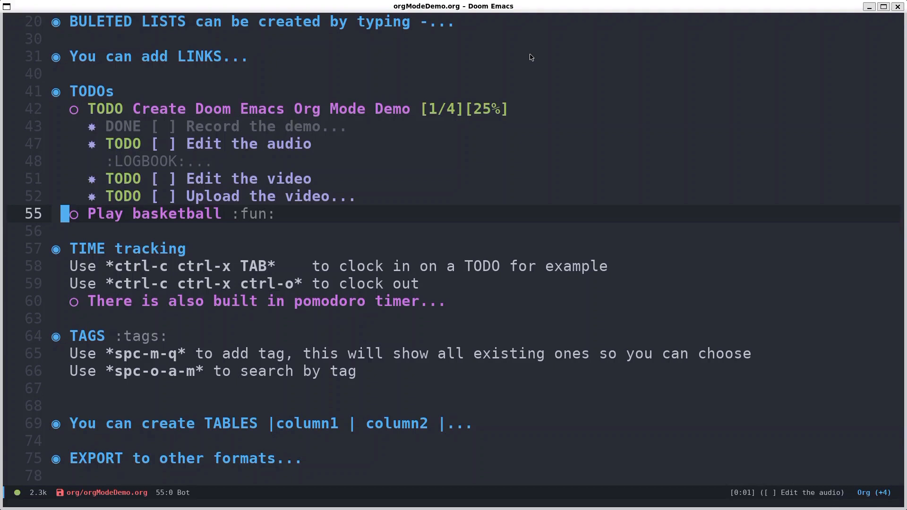
key("j")
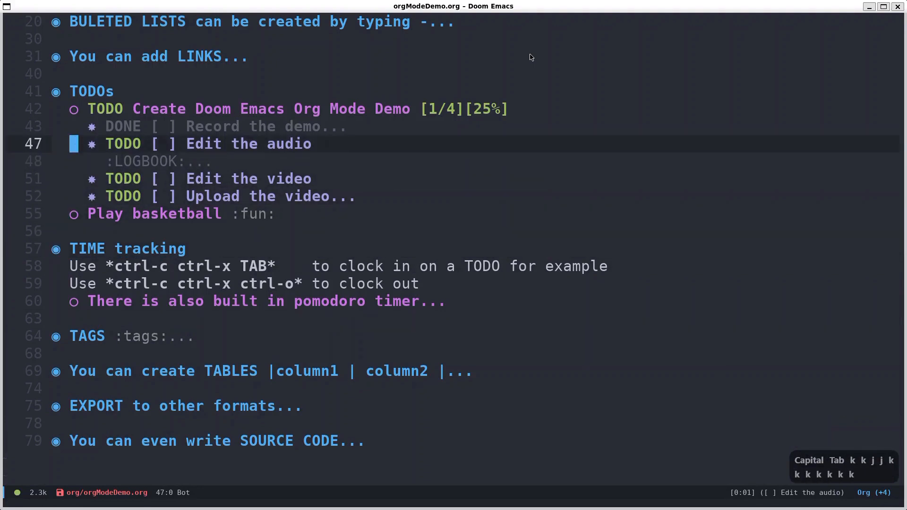
Clock out of Edit the audio at 0:02 and fold the demo project's subtasks
key("ctrl+c")
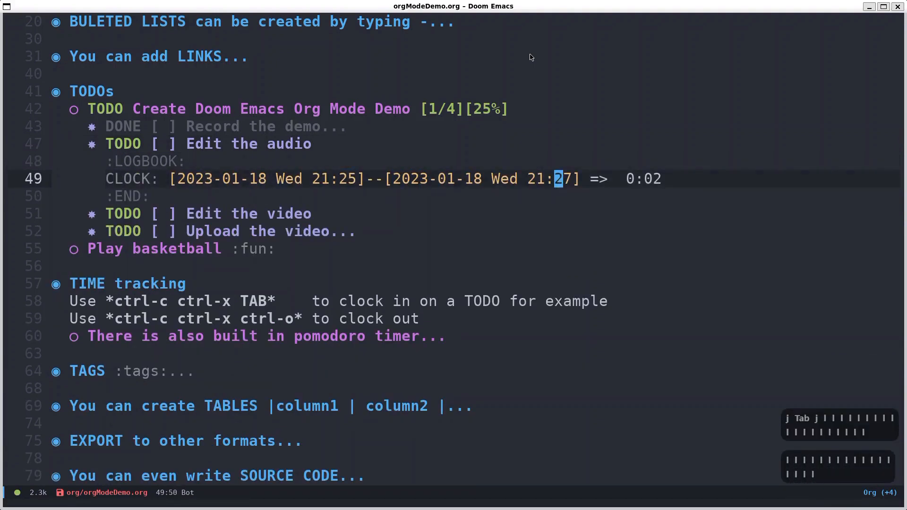
key("k")
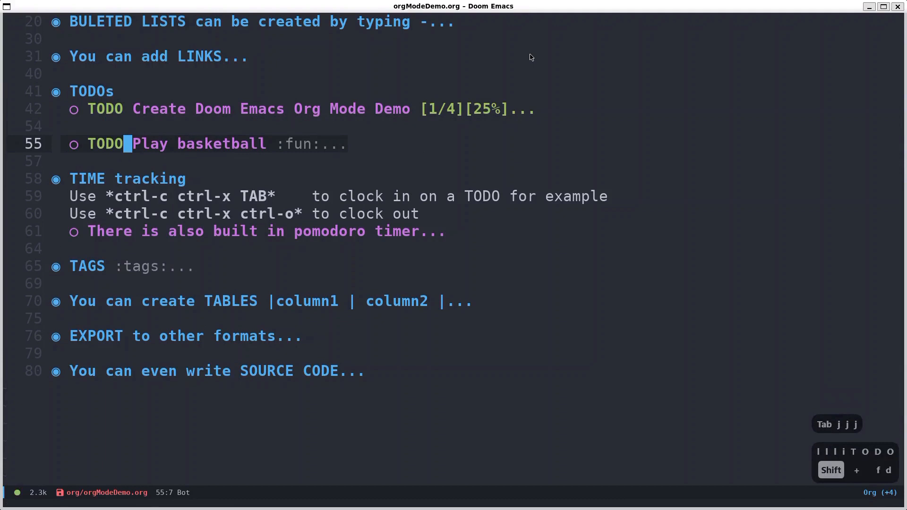
Clock in on Play basketball, keep the pomodoro running and fold TIME tracking
key("j")
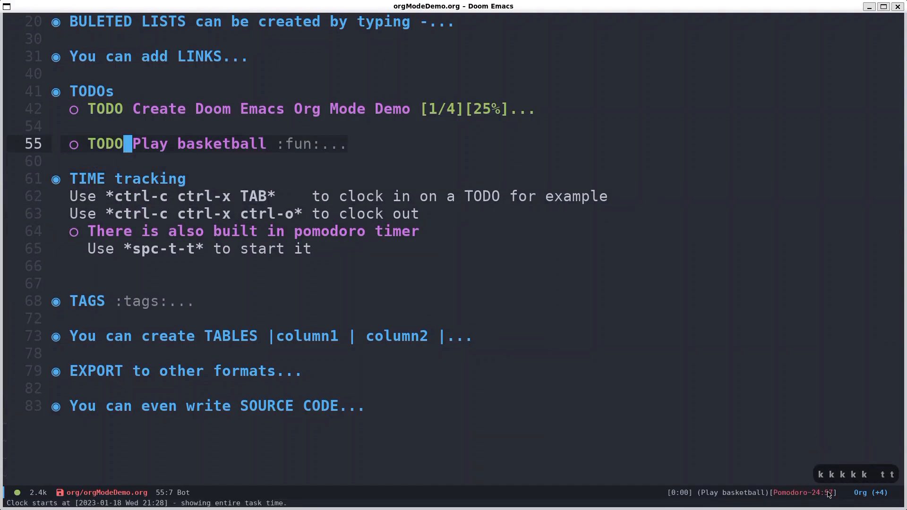
mouse_move(721, 306)
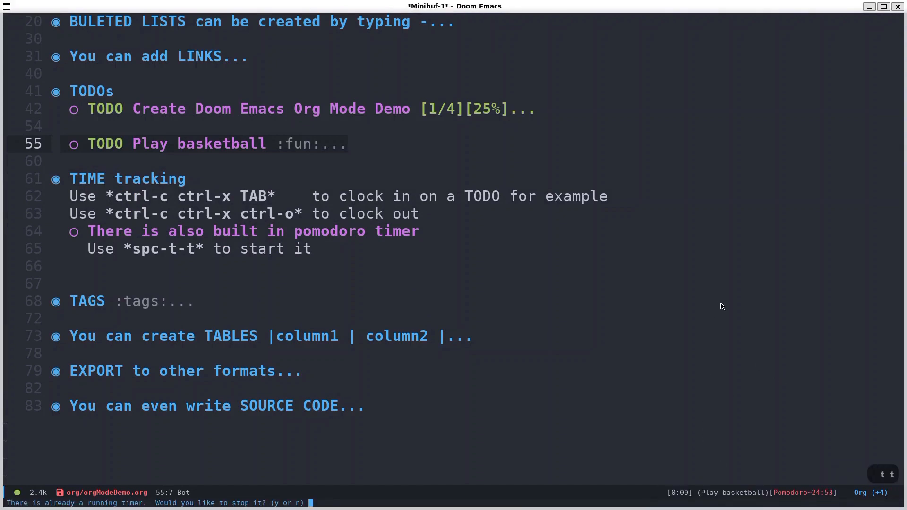
key("n")
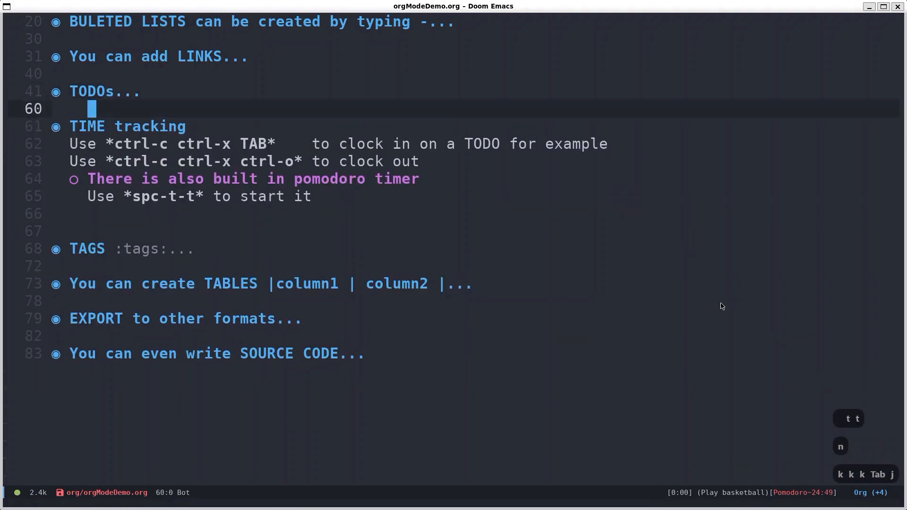
key("Tab")
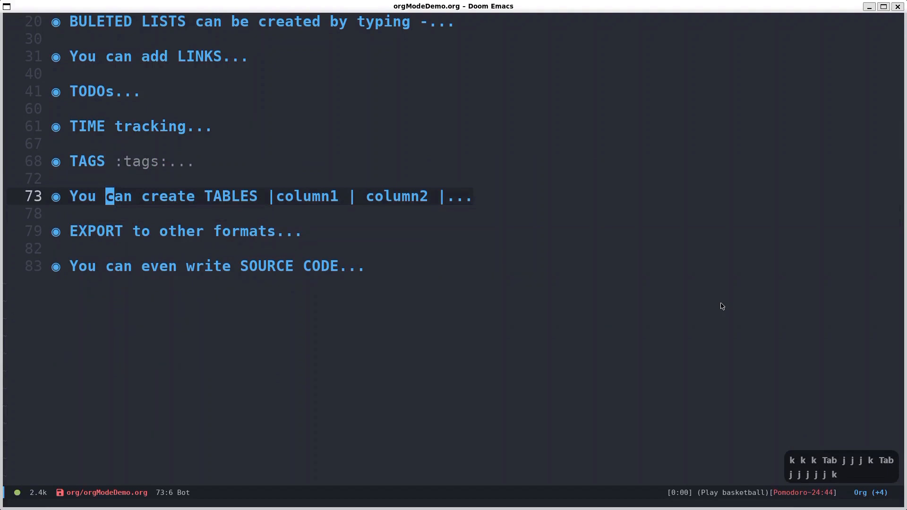
Start a second table under TABLES with Column1 | column2 headers and a |-|-| separator
key("Tab")
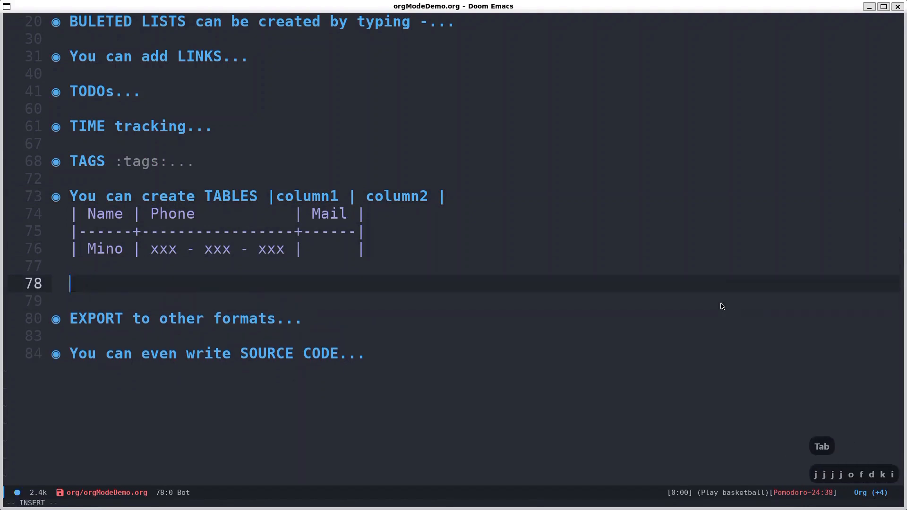
type("| Column1 | column2")
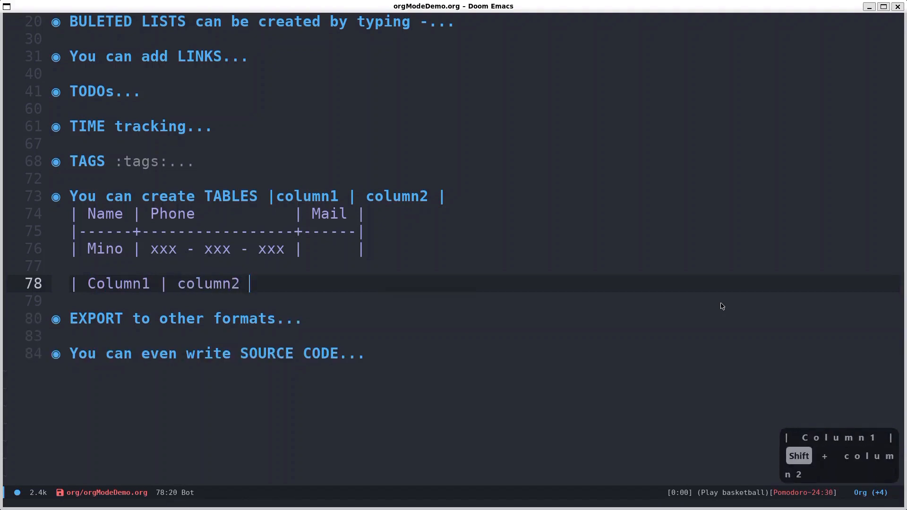
type("|")
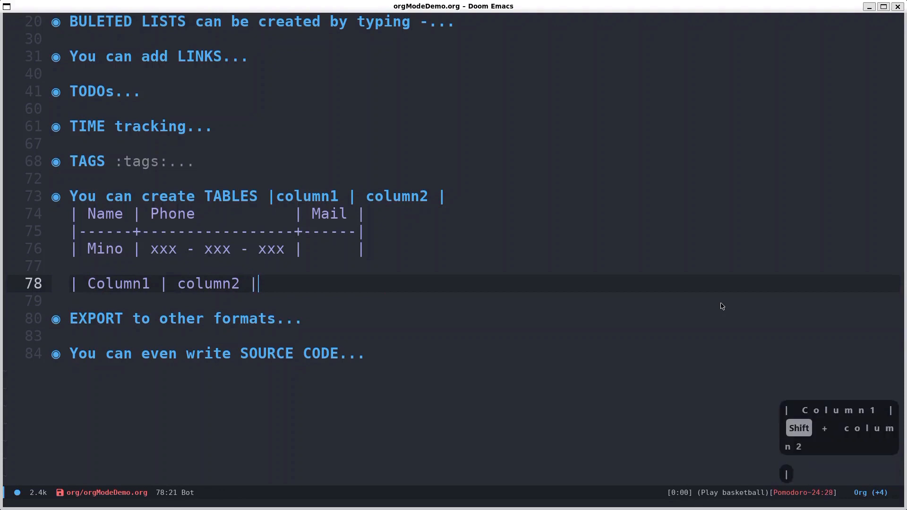
mouse_move(419, 258)
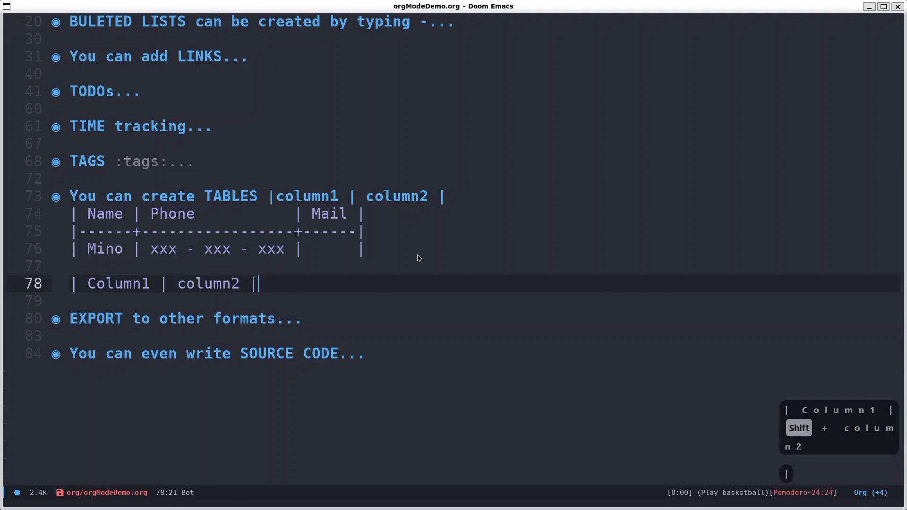
key("return")
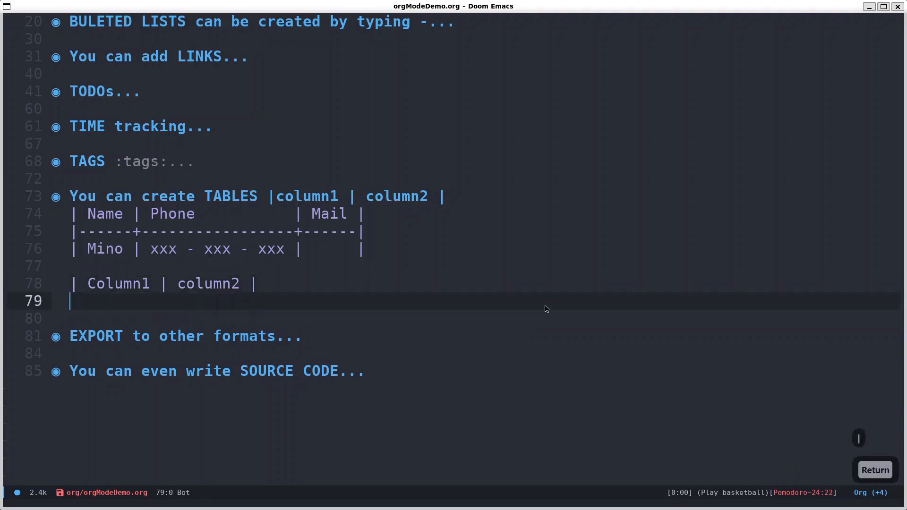
type("|-")
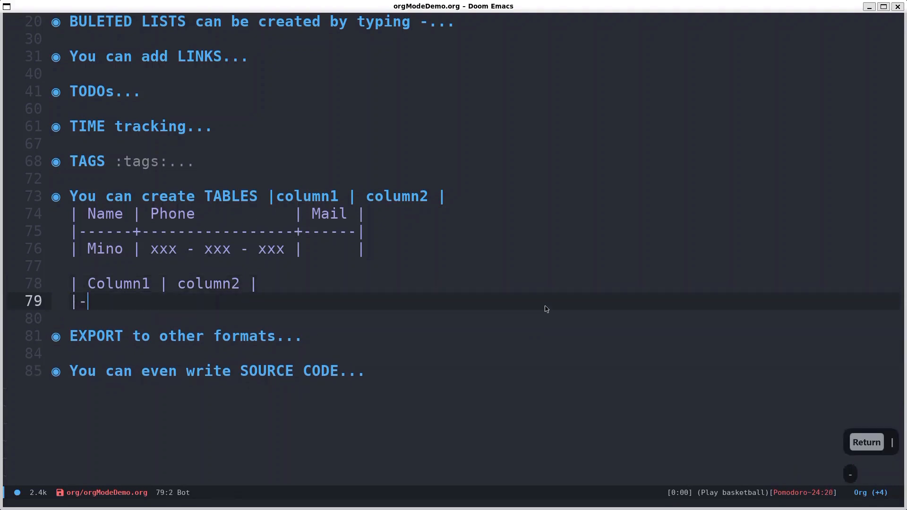
type("|-|")
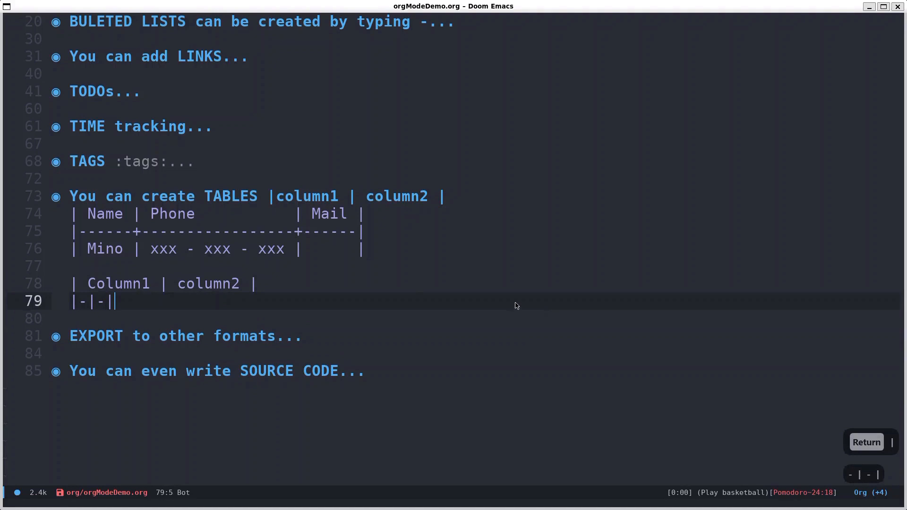
mouse_move(61, 294)
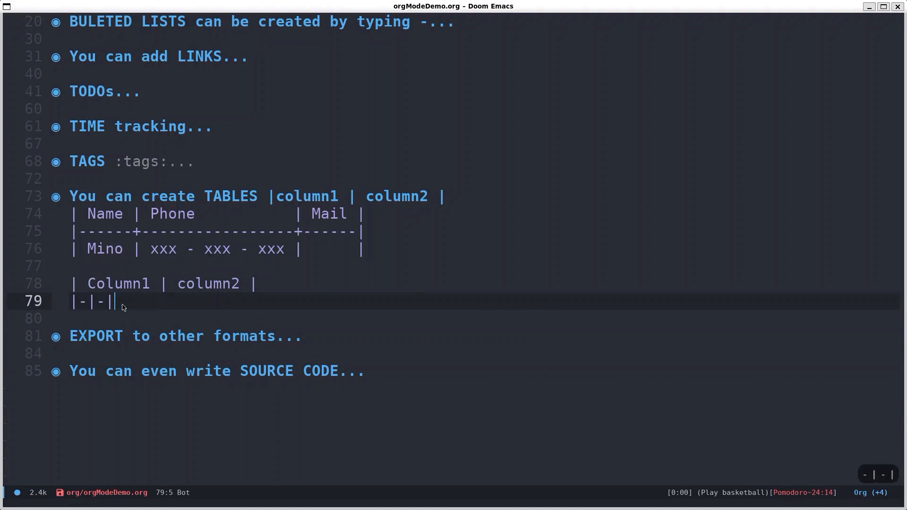
Add the row data1 | data 2 and leave insert mode so the table realigns
key("Return")
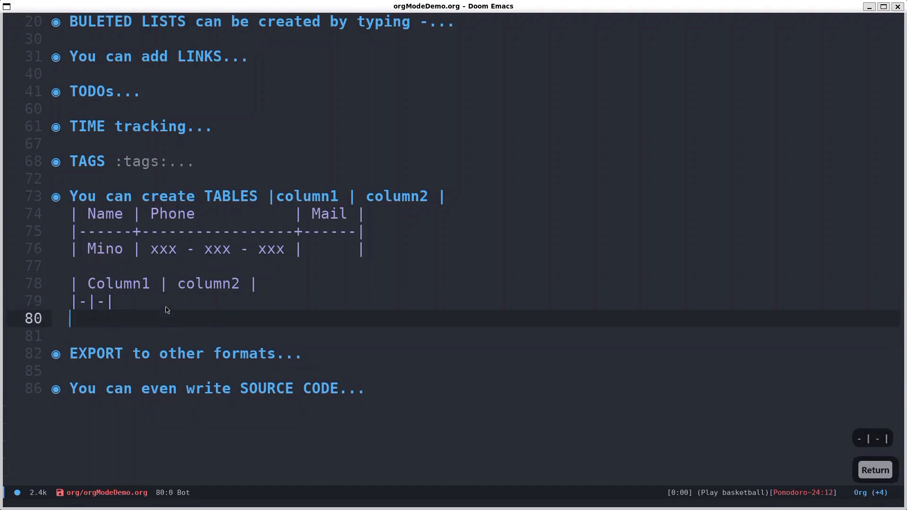
type("\\")
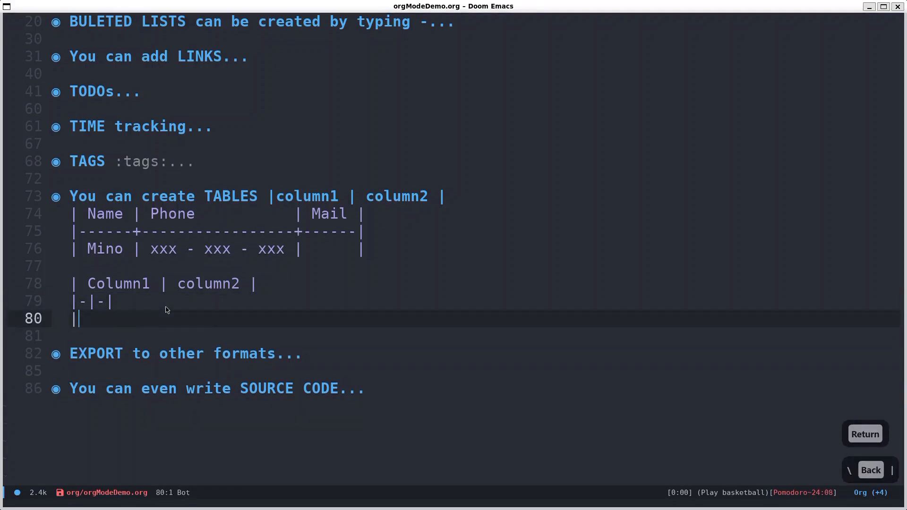
left_click(865, 434)
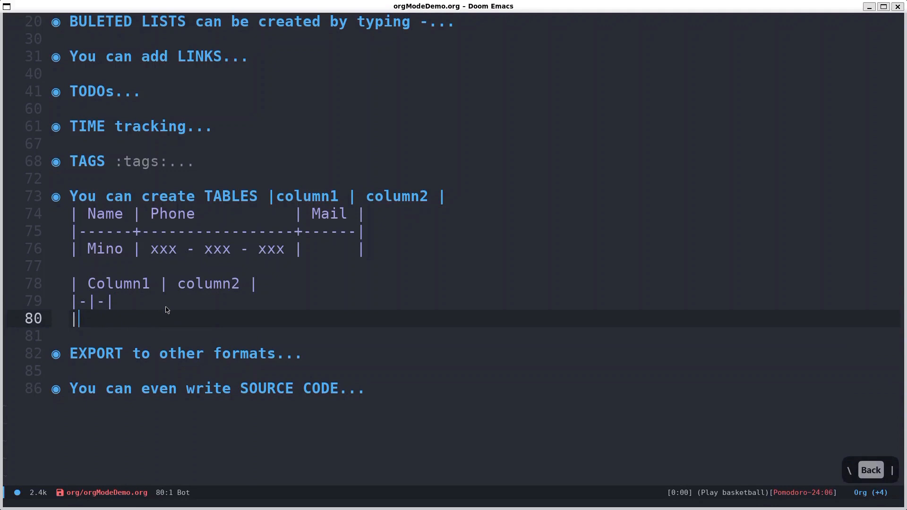
type("data1 | datat")
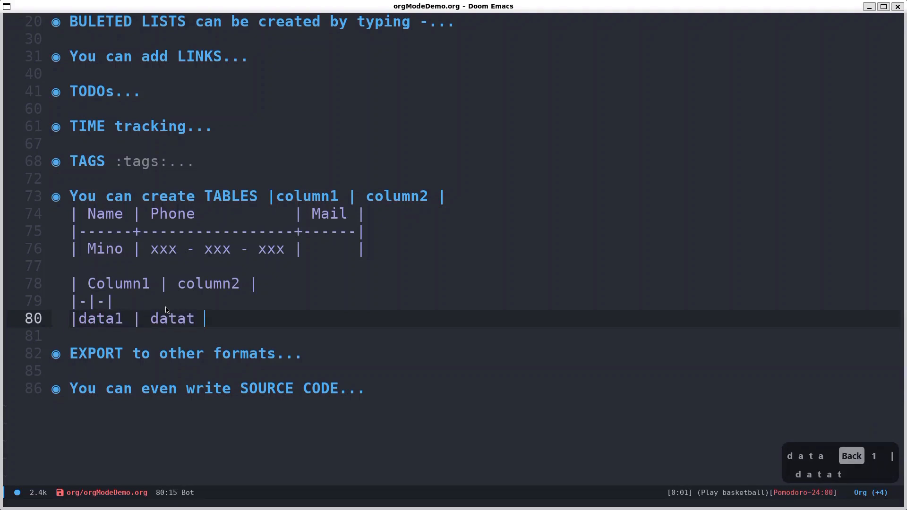
type("2")
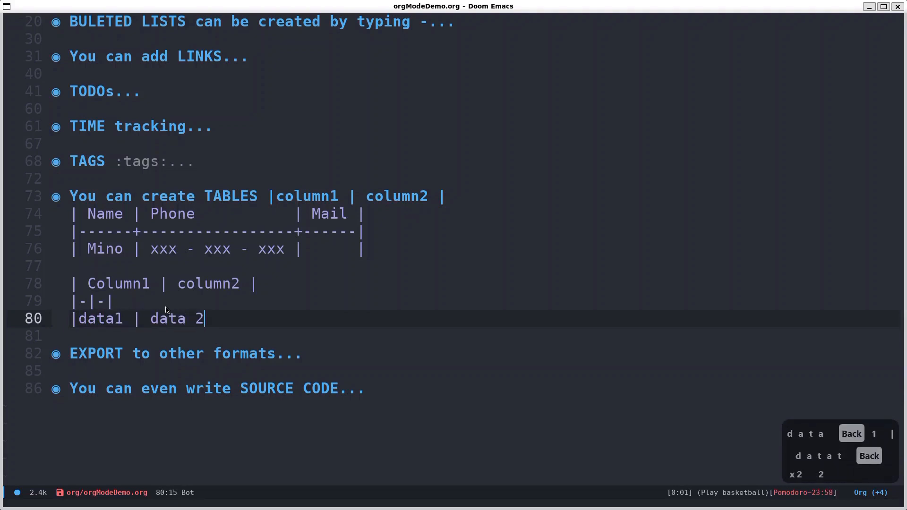
type("| f")
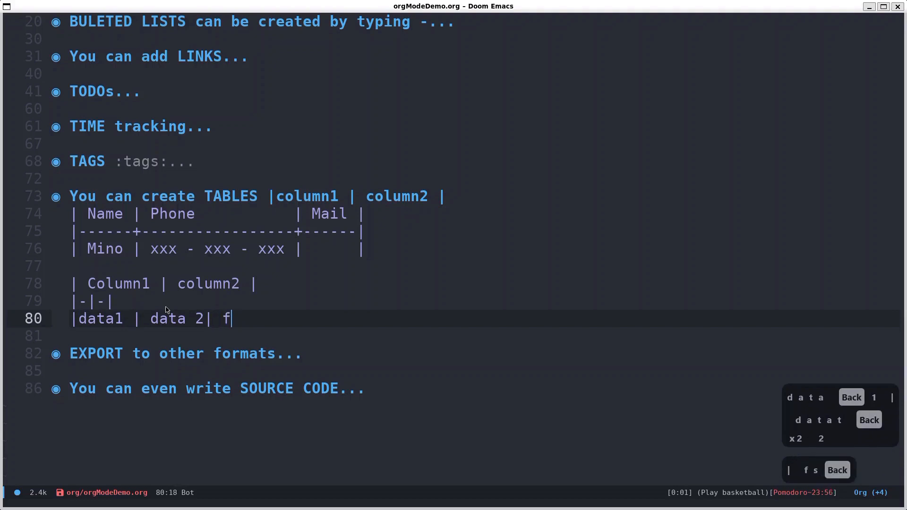
key("backspace")
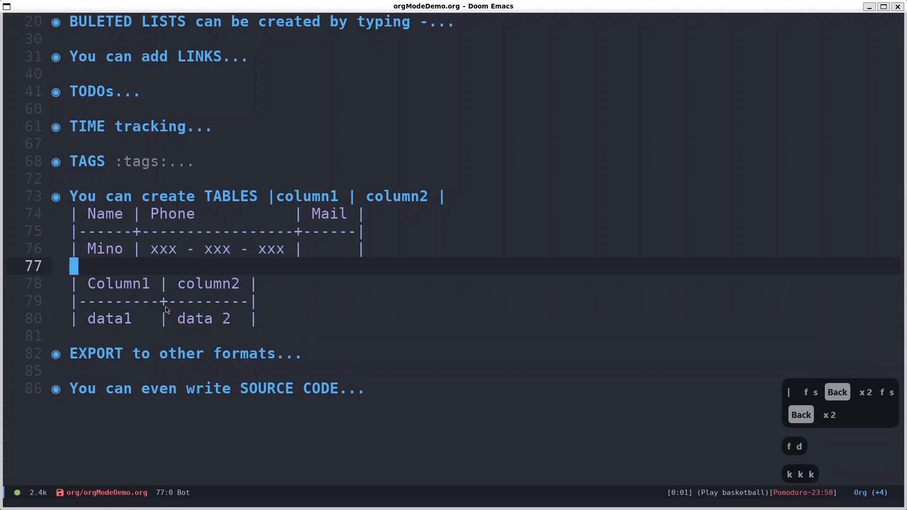
Delete the small Column1/column2 table lines and return to the top of the document
key("j")
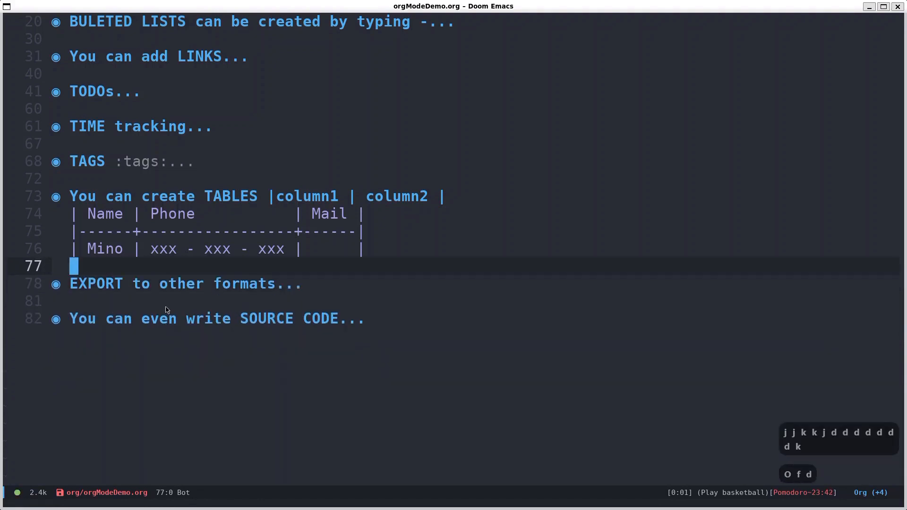
key("j")
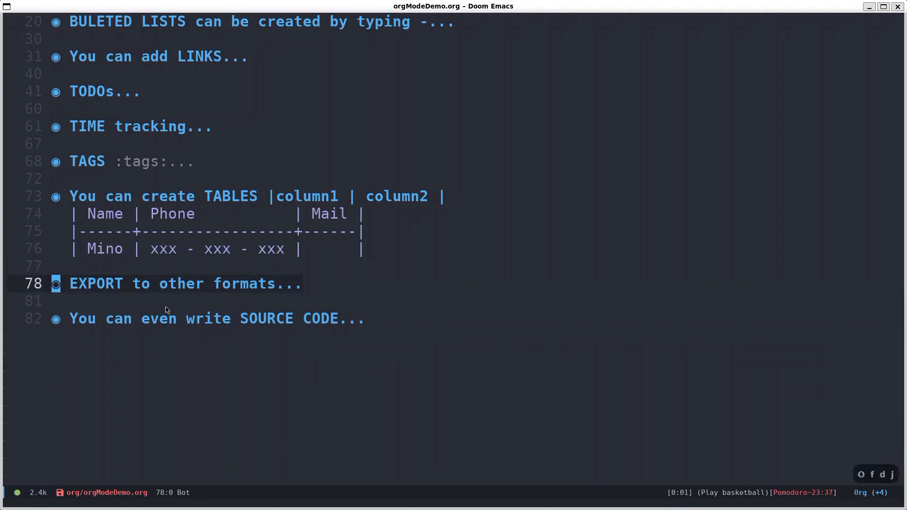
key("k")
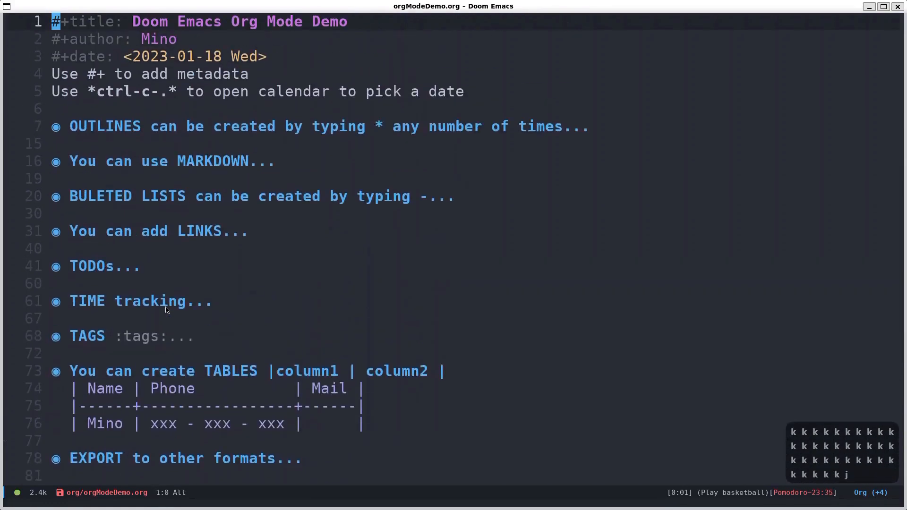
scroll("down", 3)
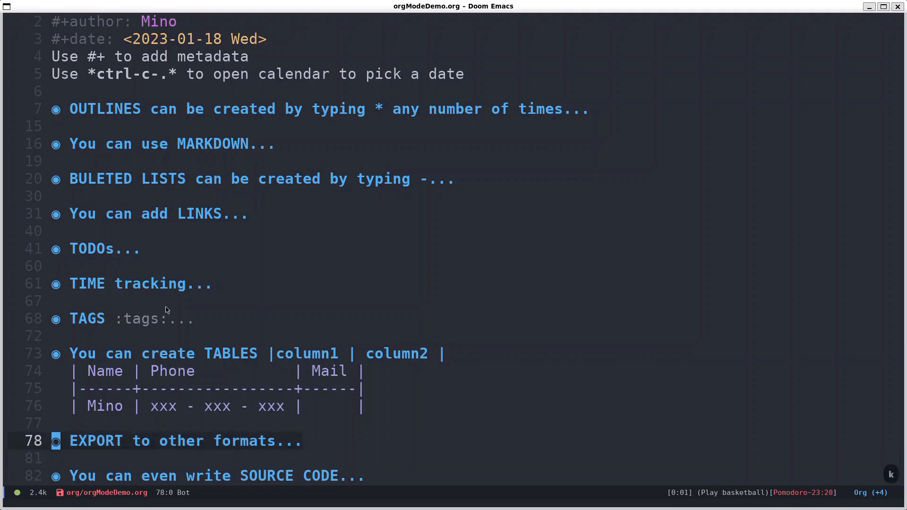
Unfold EXPORT to other formats, view the export dispatcher and abort it with q
key("Tab")
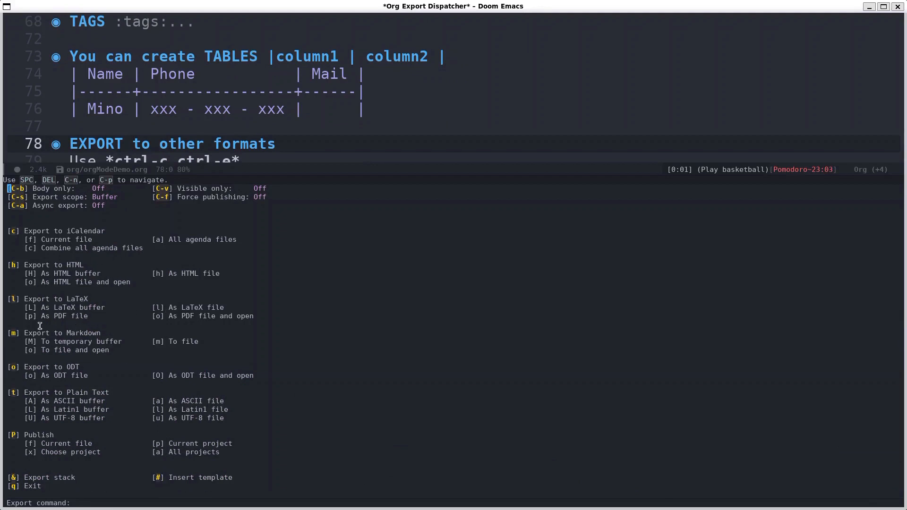
mouse_move(108, 373)
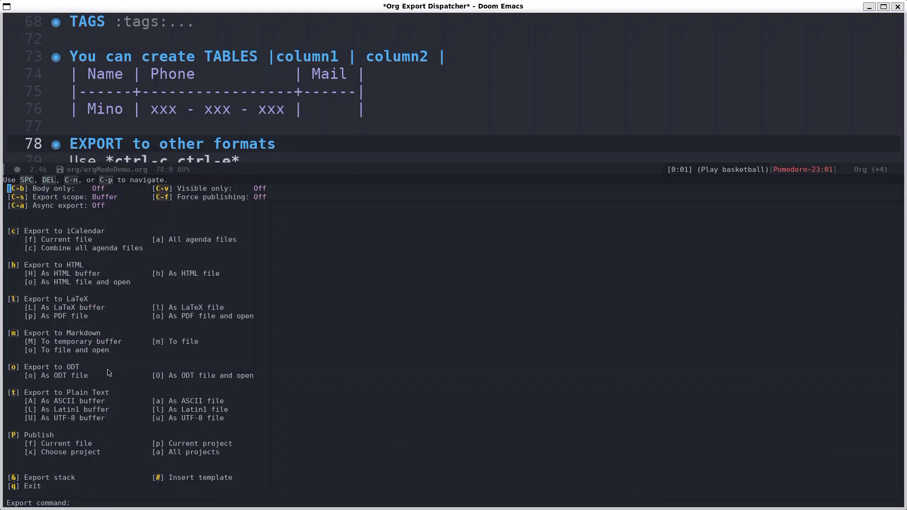
mouse_move(140, 292)
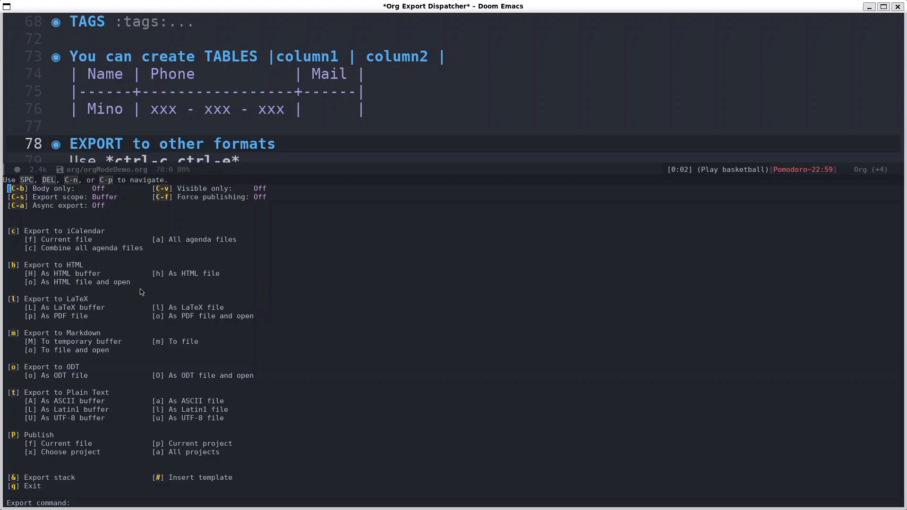
mouse_move(403, 303)
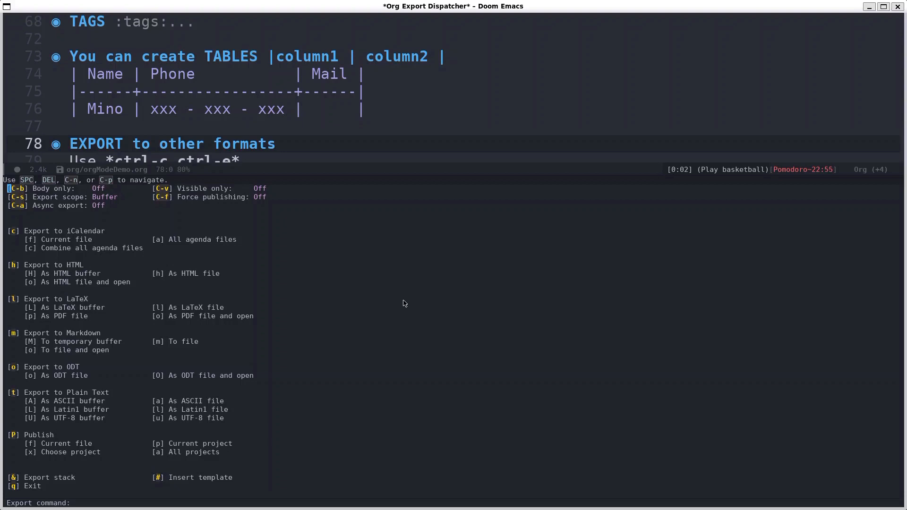
key("q")
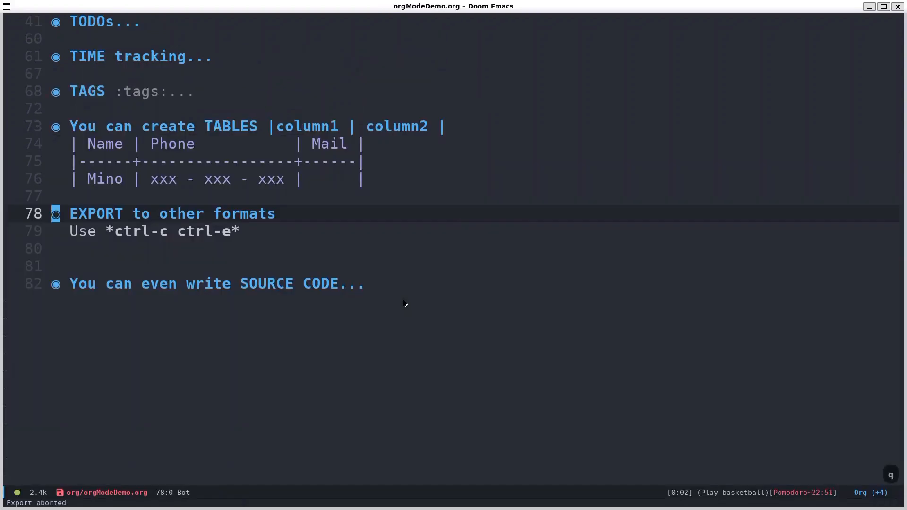
Below the Hello World block, add a '#+BEGIN_SRC cpp' ... '#+END_SRC' block via completion
key("Tab")
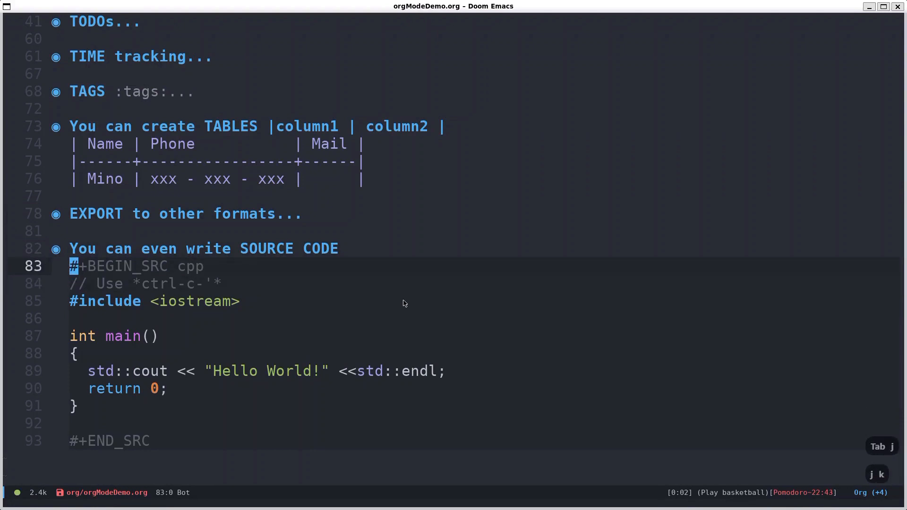
key("j")
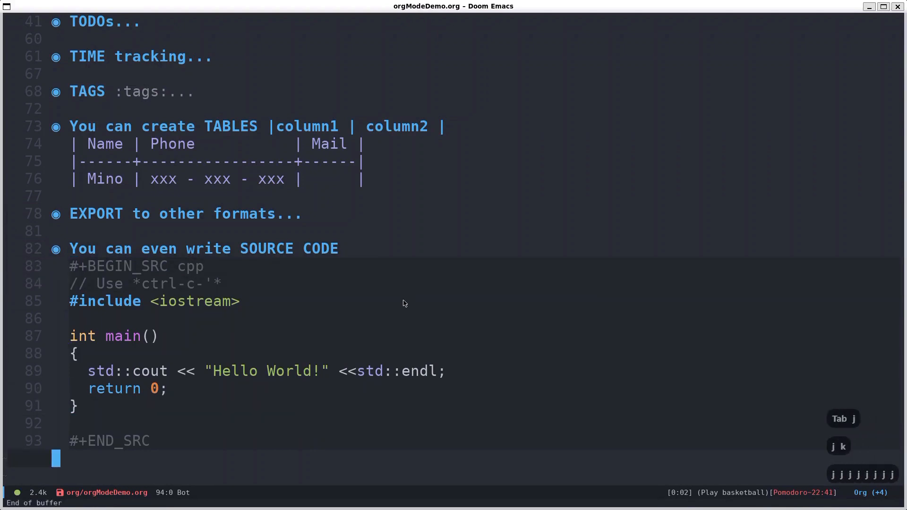
type("#")
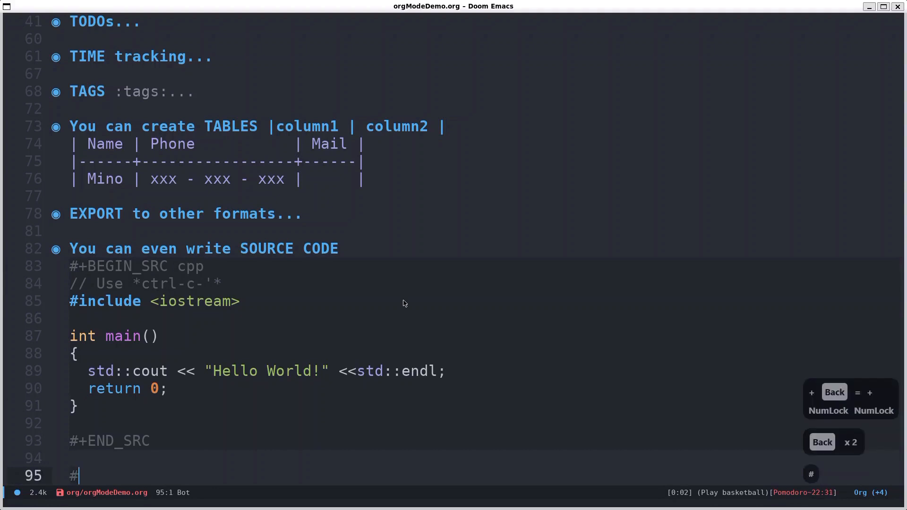
type("+BEGIN")
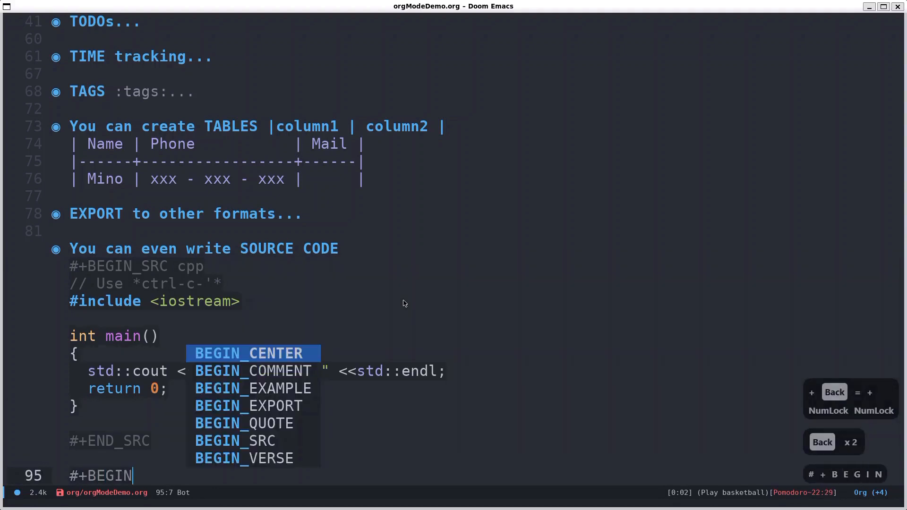
key("Down")
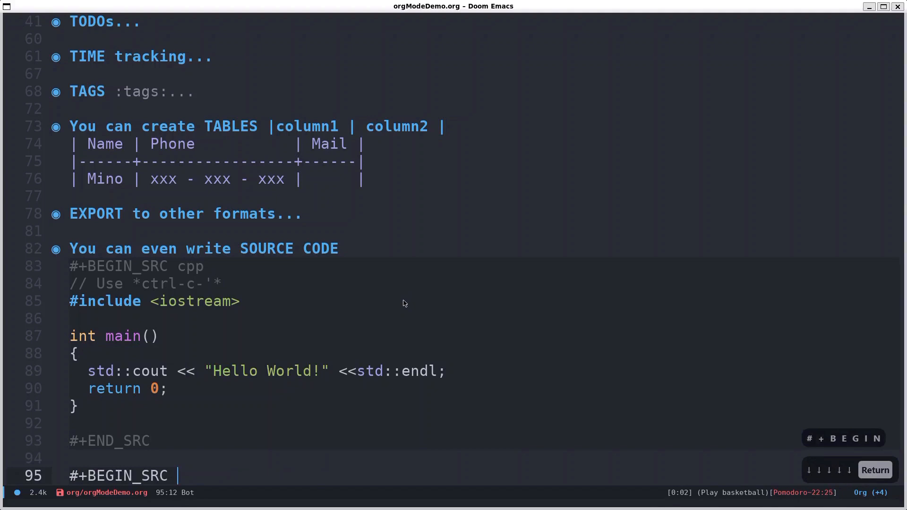
type("cpp")
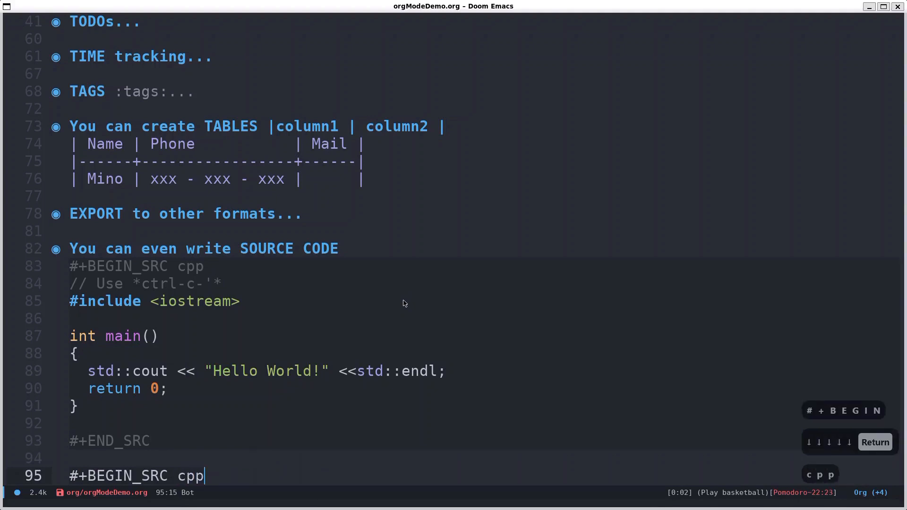
key("return")
type("#+")
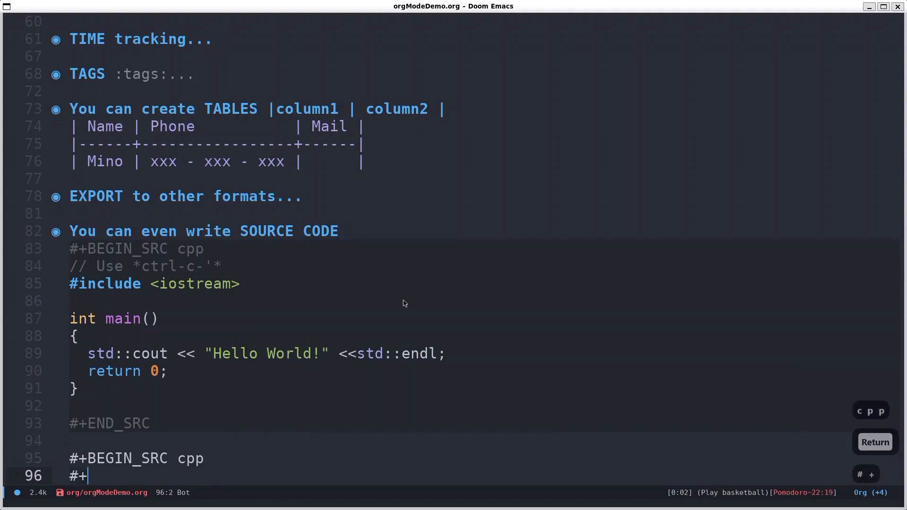
type("END_s")
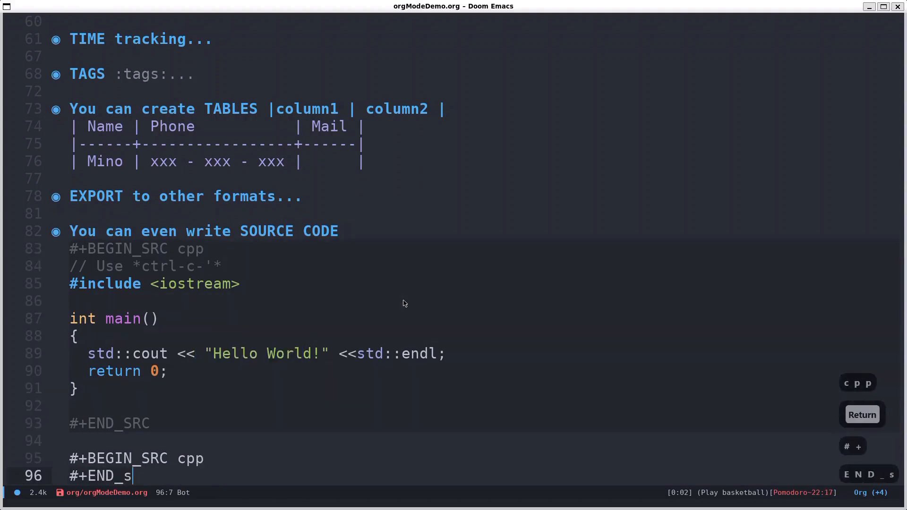
type("RC")
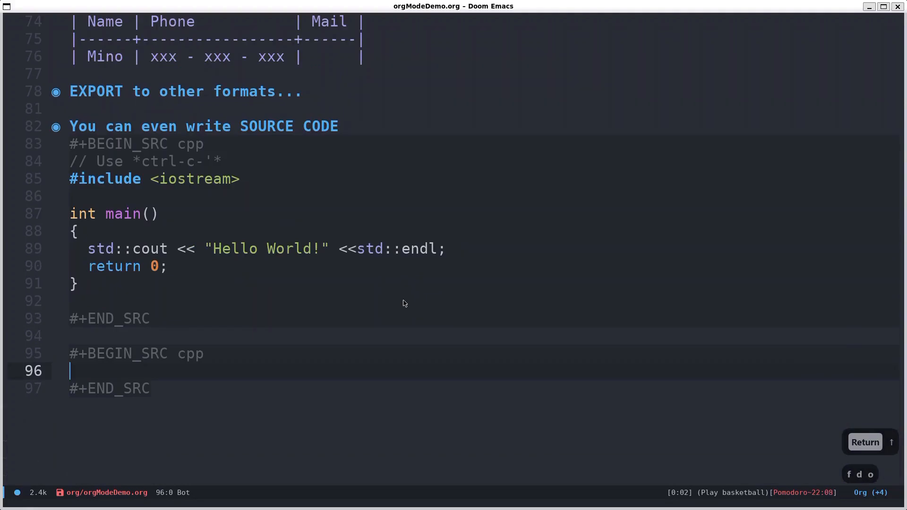
Write '#include <iostream>' and the int main() line inside the new block
type("#inclu")
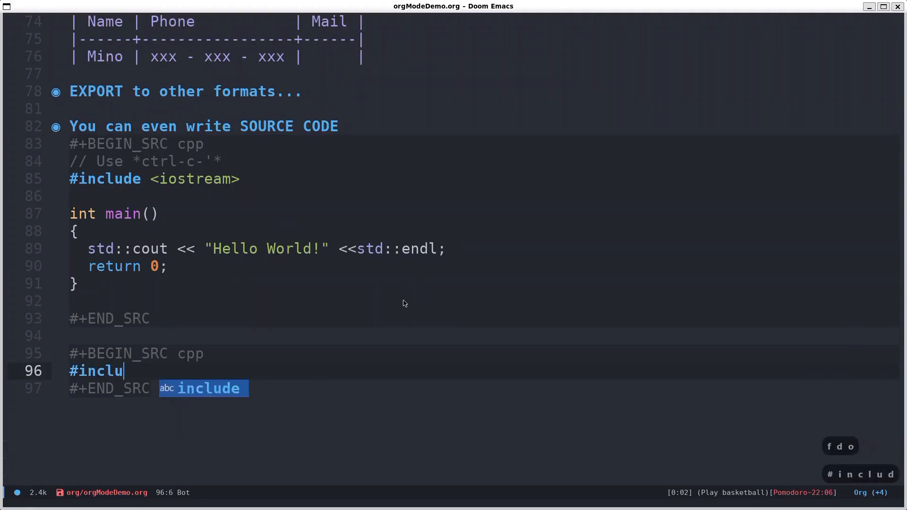
type("de <iostream>")
type("int main()")
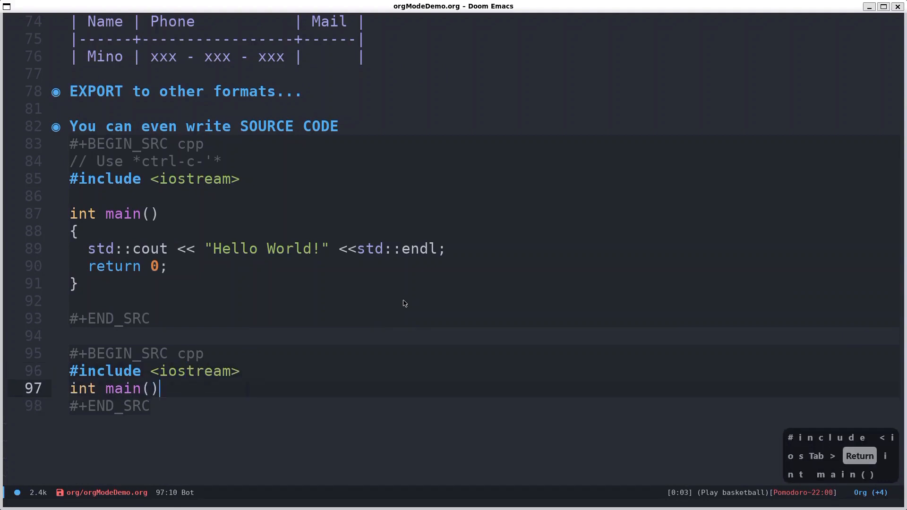
key("Return")
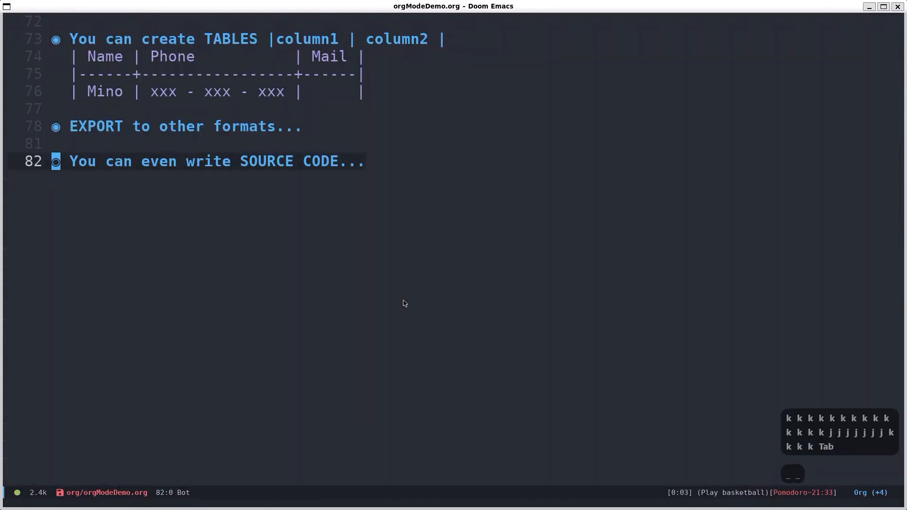
Jump to the top of the document so the whole folded outline shows from the title down
key("gg")
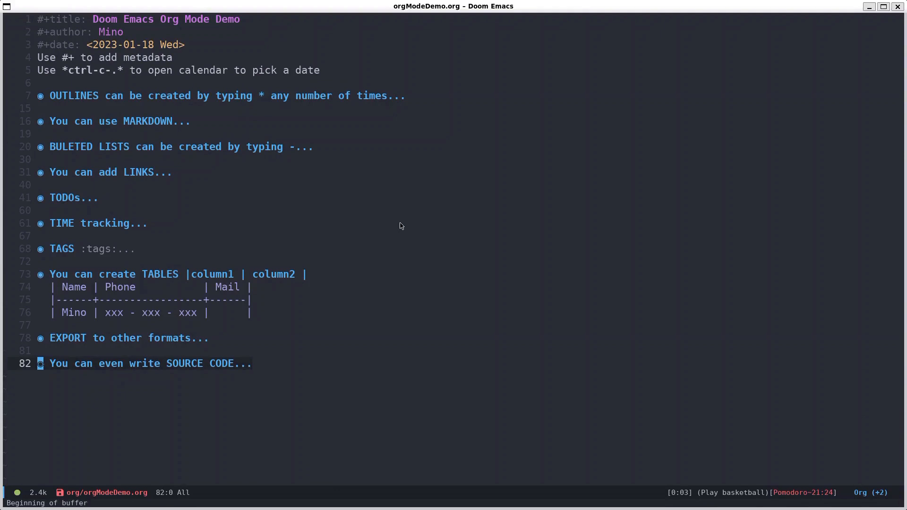